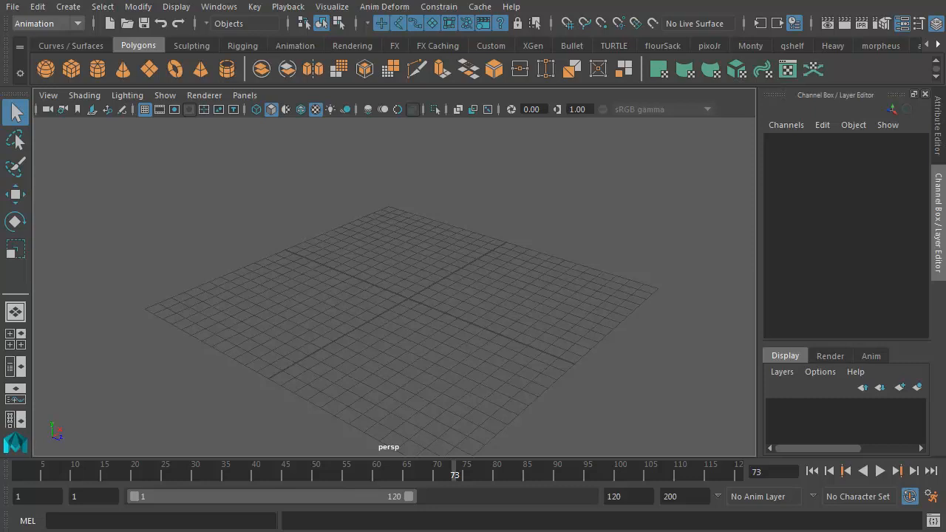
{"action": "mouse_move", "coordinate": [446, 312]}
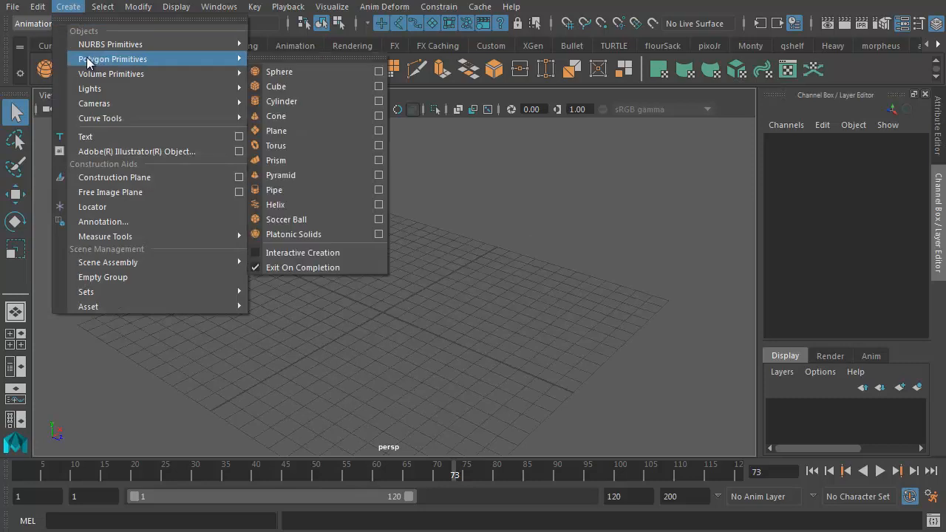
{"action": "mouse_move", "coordinate": [299, 116]}
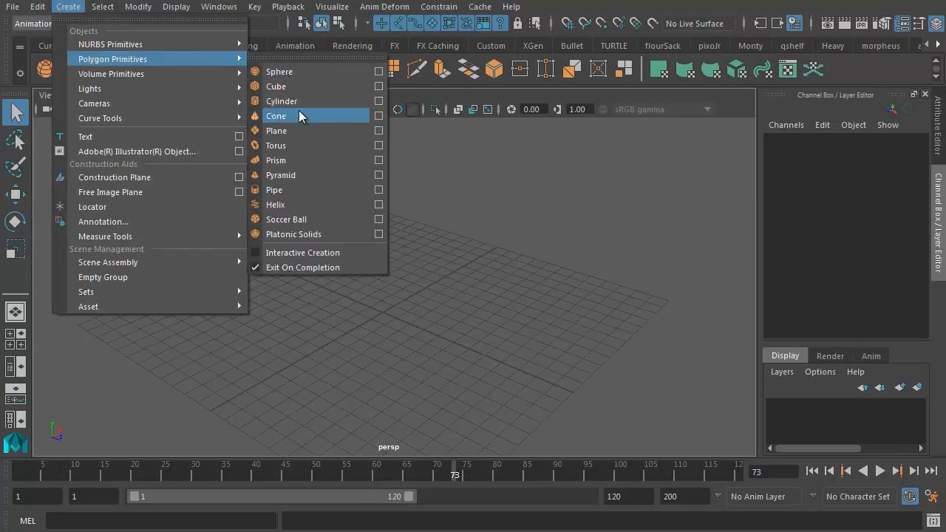
- Create a polygon plane with its creation options reset to the single-face defaults
{"action": "left_click", "coordinate": [277, 130]}
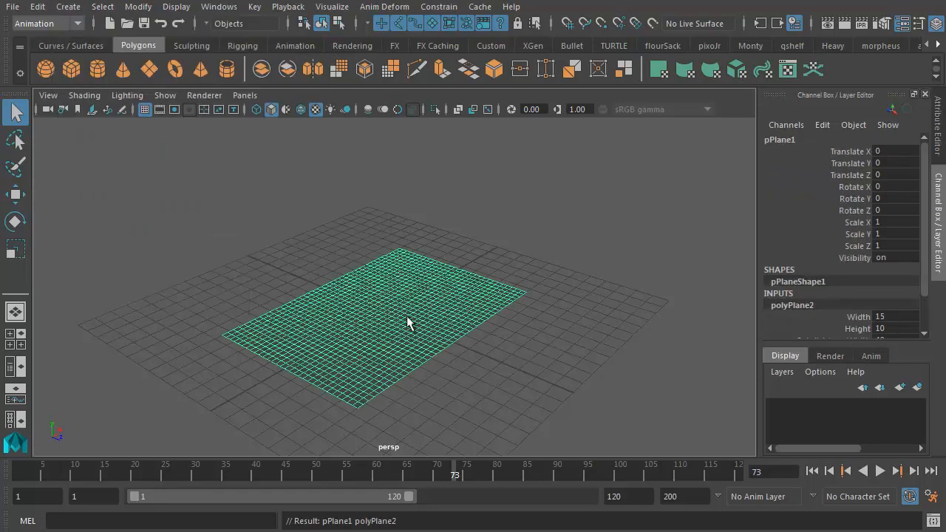
{"action": "left_click_drag", "start_coordinate": [406, 322], "coordinate": [399, 333]}
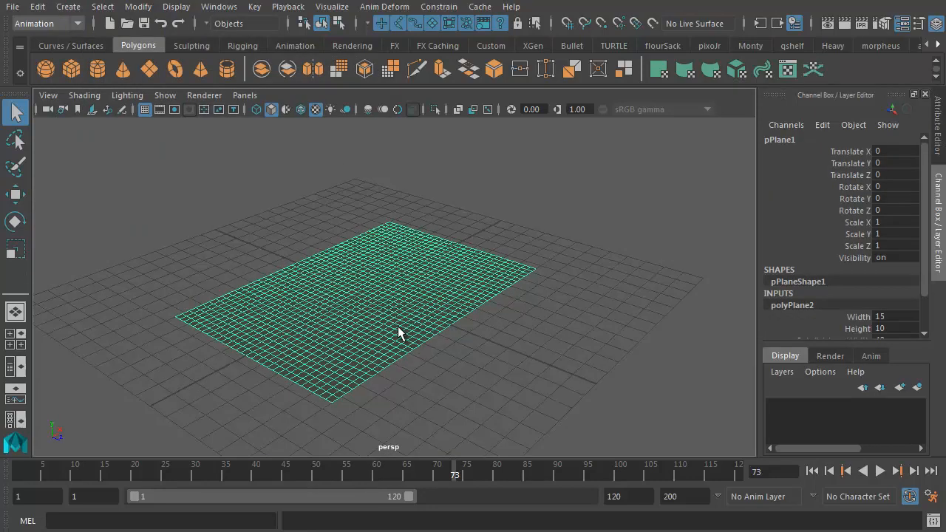
{"action": "left_click", "coordinate": [15, 222]}
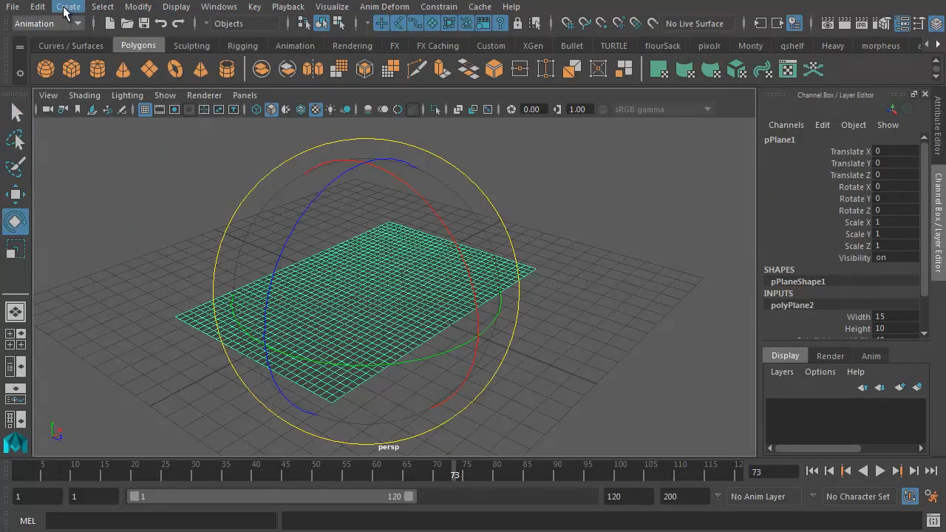
{"action": "left_click", "coordinate": [36, 6]}
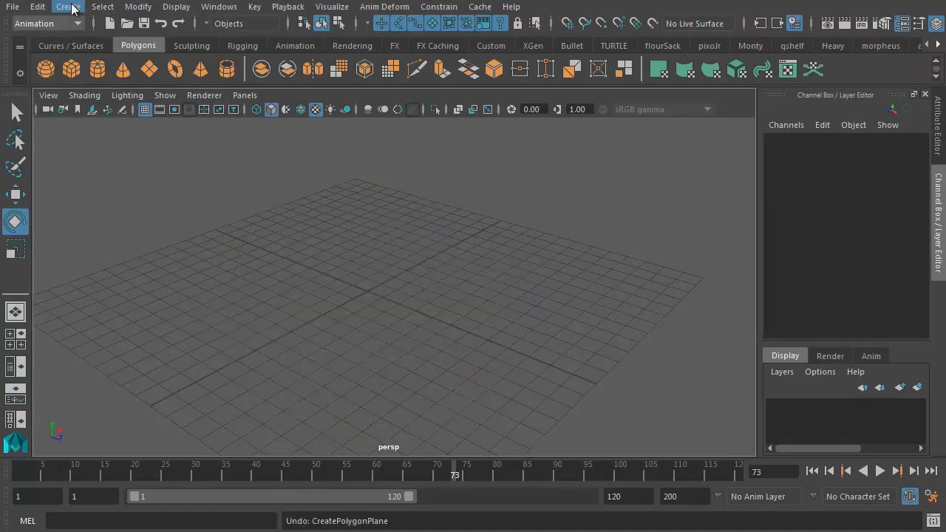
{"action": "left_click", "coordinate": [66, 6]}
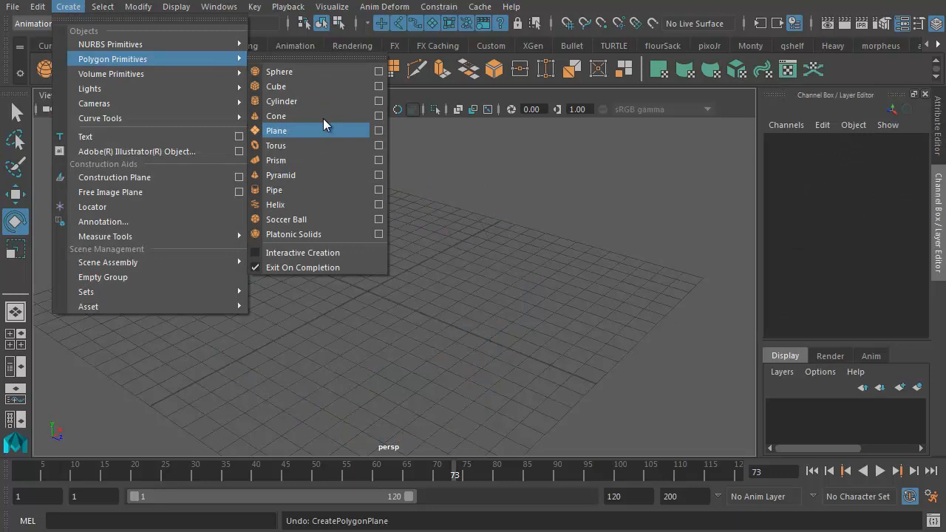
{"action": "left_click", "coordinate": [379, 130]}
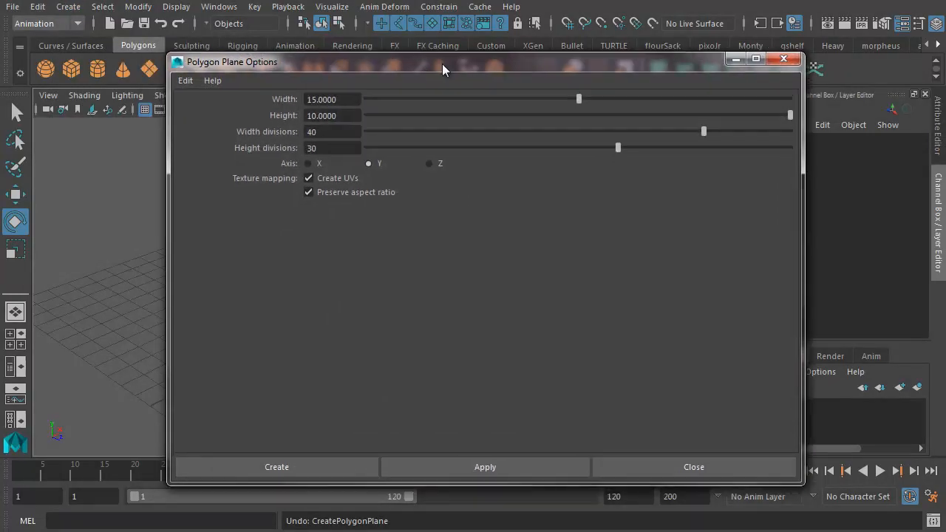
{"action": "left_click", "coordinate": [184, 80]}
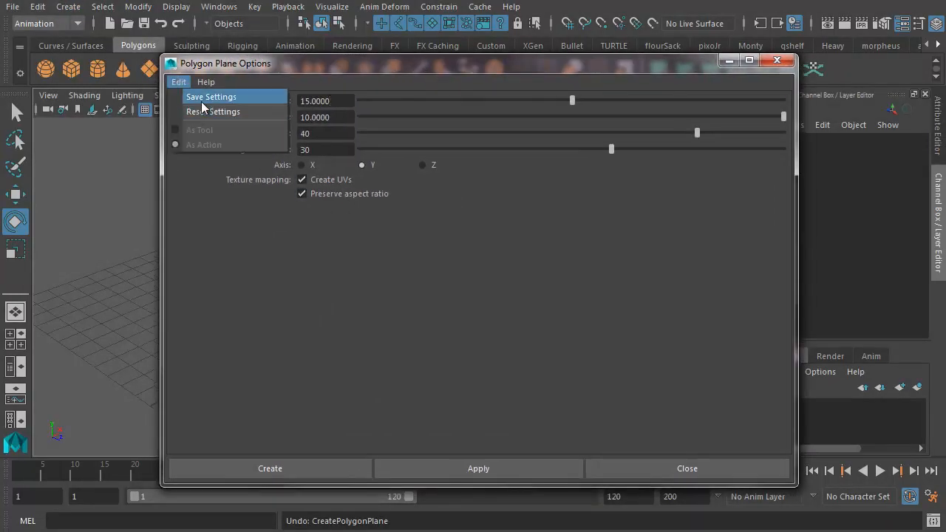
{"action": "left_click", "coordinate": [269, 467]}
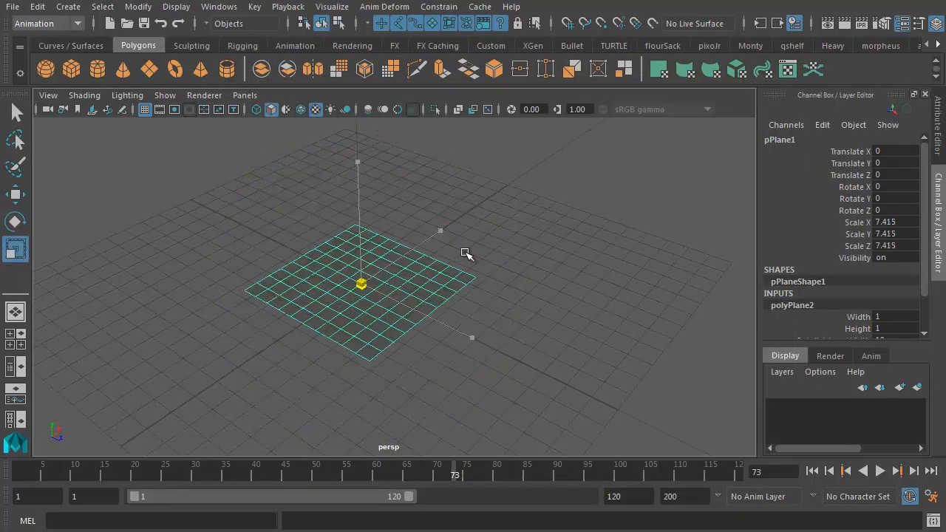
- Scale the plane up to about 22 units across the grid as the ground
{"action": "left_click_drag", "start_coordinate": [464, 255], "coordinate": [598, 239]}
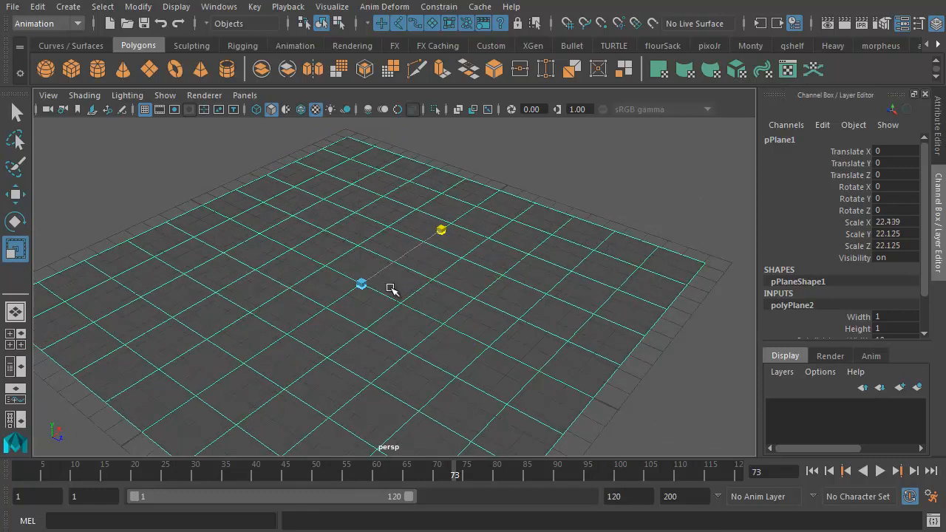
{"action": "left_click_drag", "start_coordinate": [391, 288], "coordinate": [420, 298]}
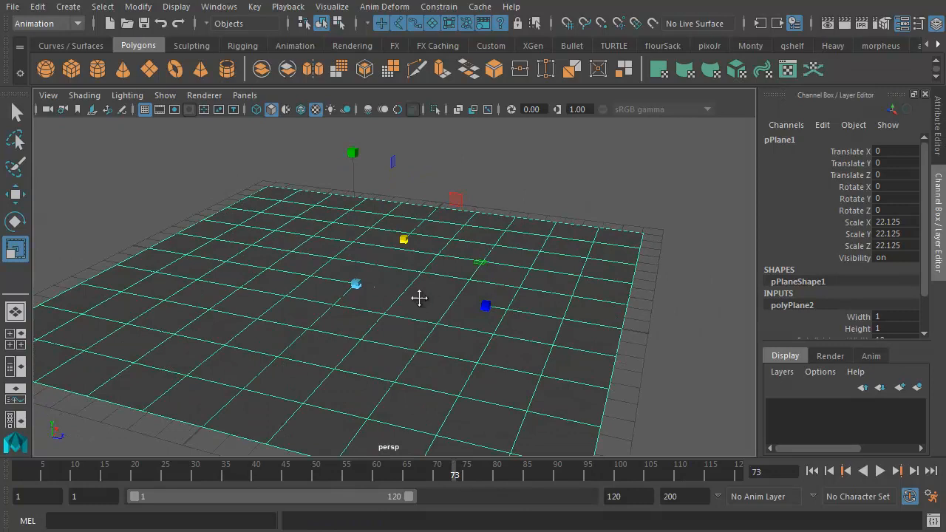
{"action": "left_click_drag", "start_coordinate": [420, 298], "coordinate": [452, 298]}
{"action": "type", "text": "ground"}
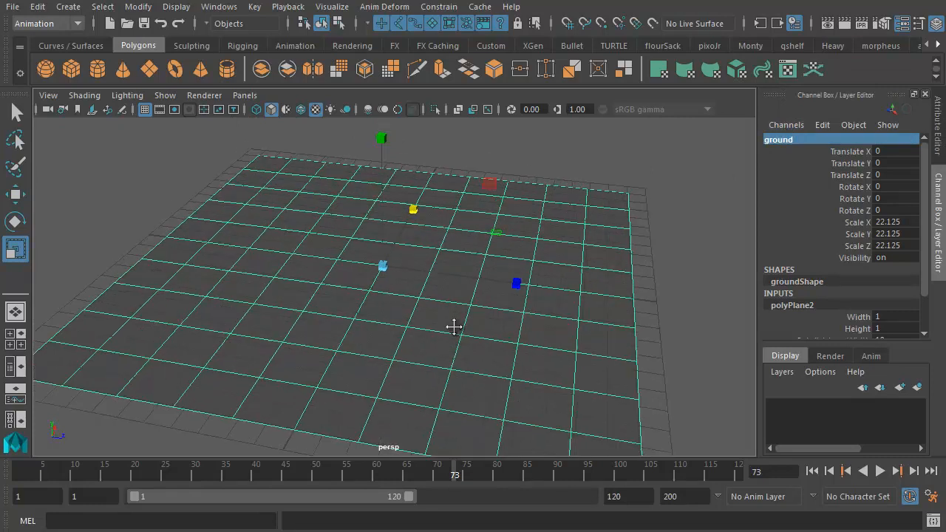
{"action": "left_click_drag", "start_coordinate": [455, 328], "coordinate": [487, 362]}
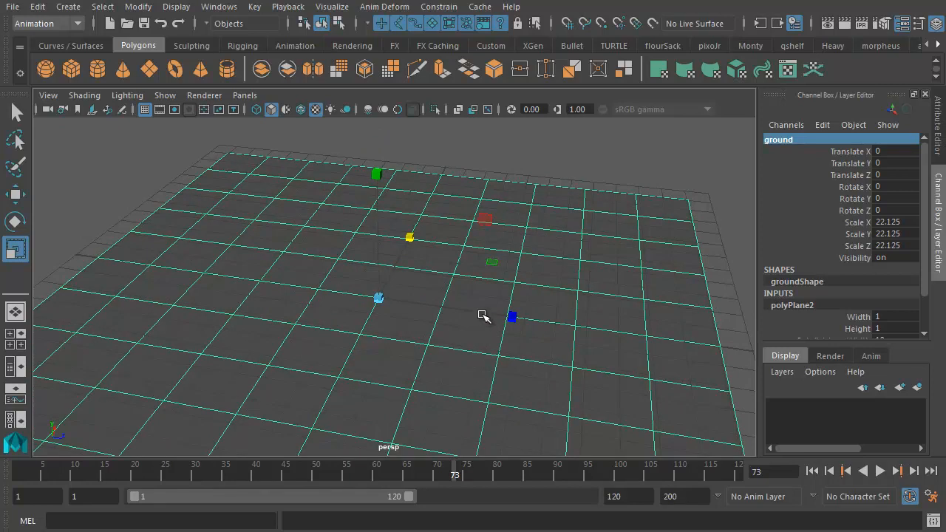
- Create a default 1x1x1 polygon cube for die1 and view it above the ground
{"action": "left_click", "coordinate": [68, 6]}
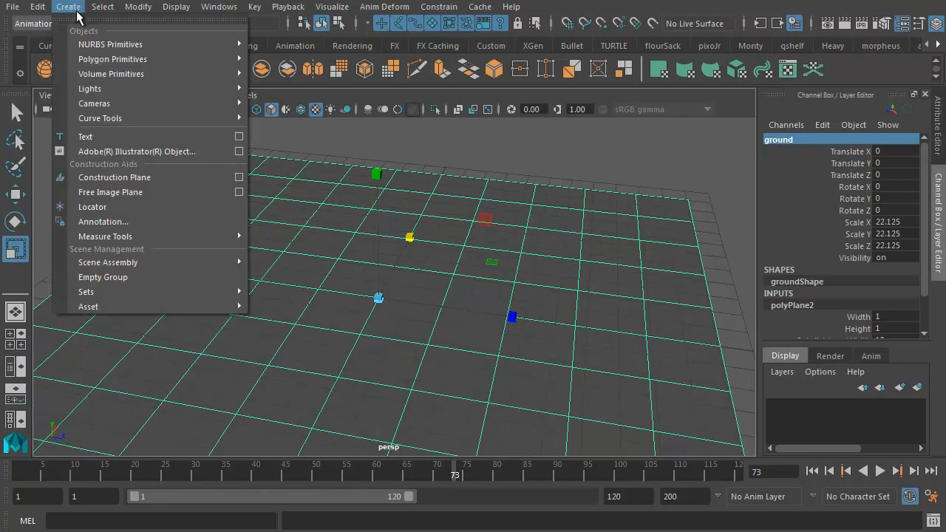
{"action": "mouse_move", "coordinate": [113, 59]}
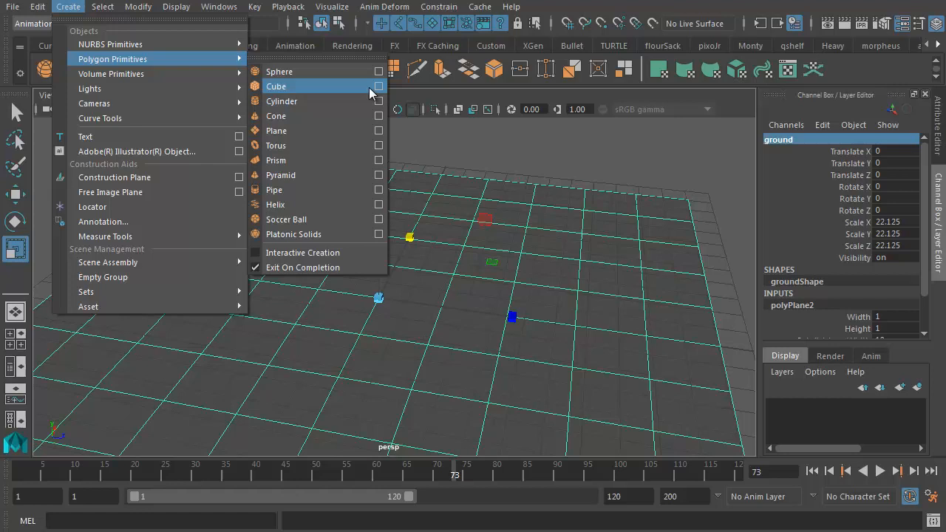
{"action": "left_click", "coordinate": [378, 85]}
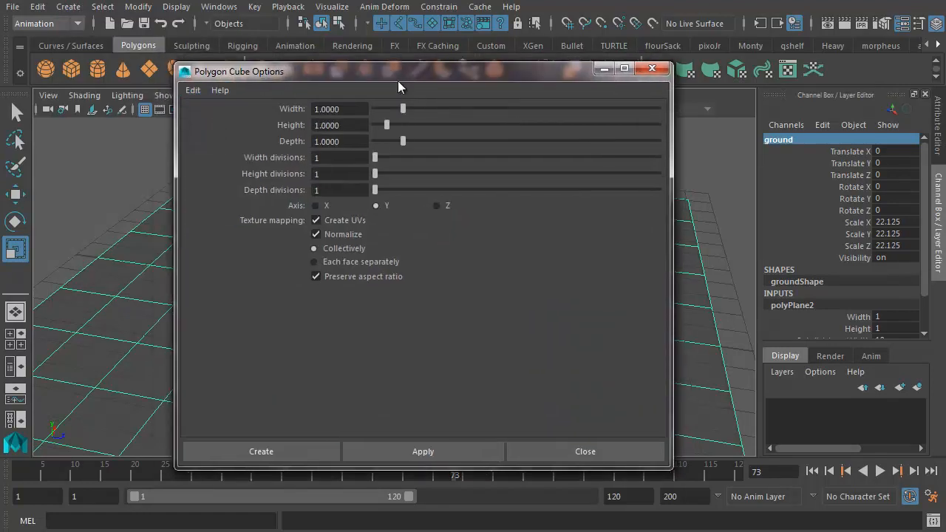
{"action": "left_click", "coordinate": [260, 451]}
{"action": "type", "text": "die1"}
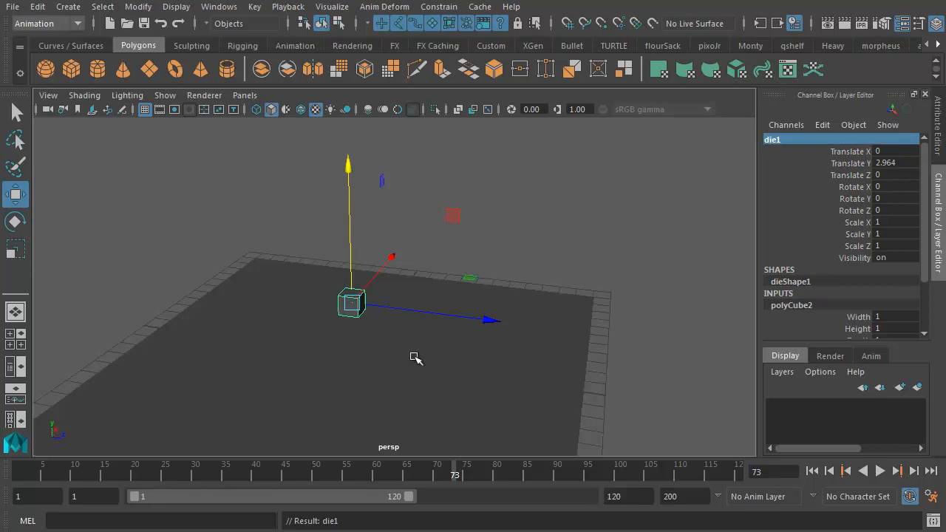
{"action": "left_click_drag", "start_coordinate": [414, 359], "coordinate": [366, 302]}
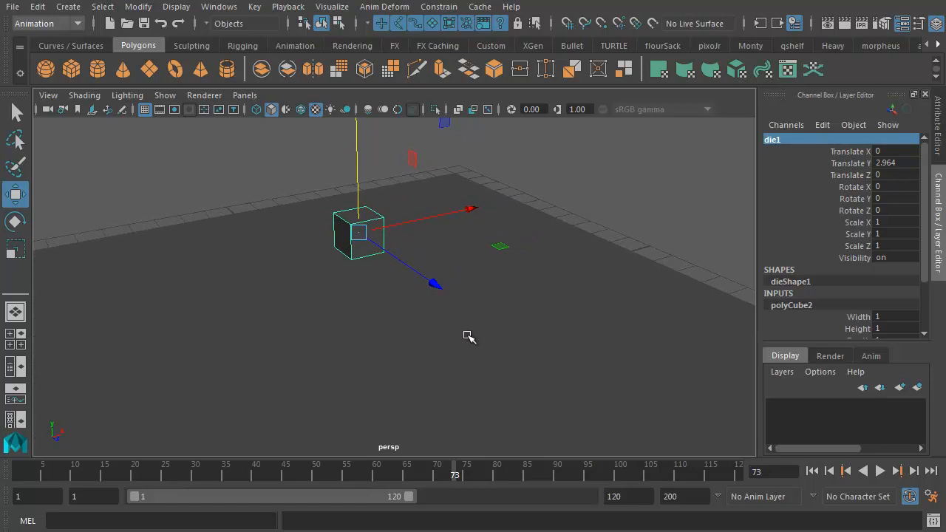
{"action": "left_click_drag", "start_coordinate": [470, 337], "coordinate": [402, 312]}
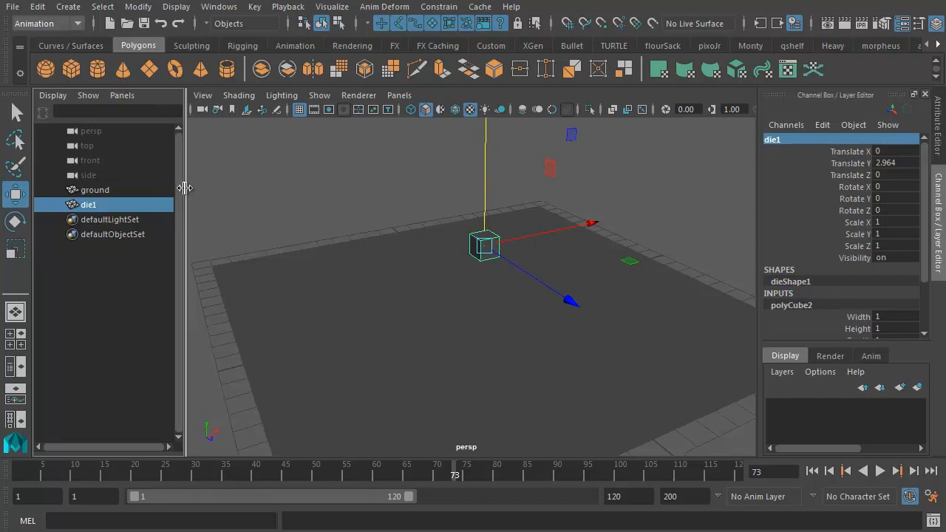
- Show die1's default UV layout in the UV Texture Editor beside the perspective view
{"action": "left_click", "coordinate": [121, 95]}
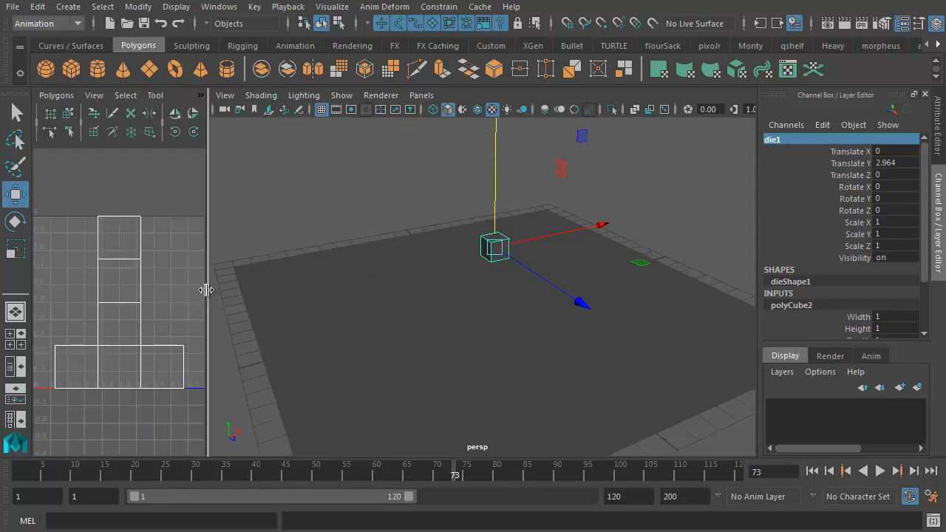
{"action": "mouse_move", "coordinate": [495, 298]}
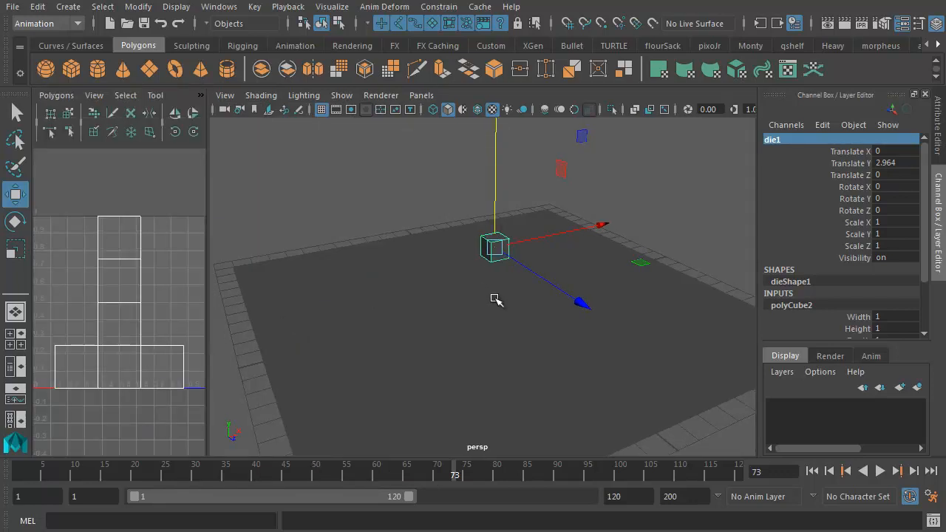
{"action": "mouse_move", "coordinate": [494, 313]}
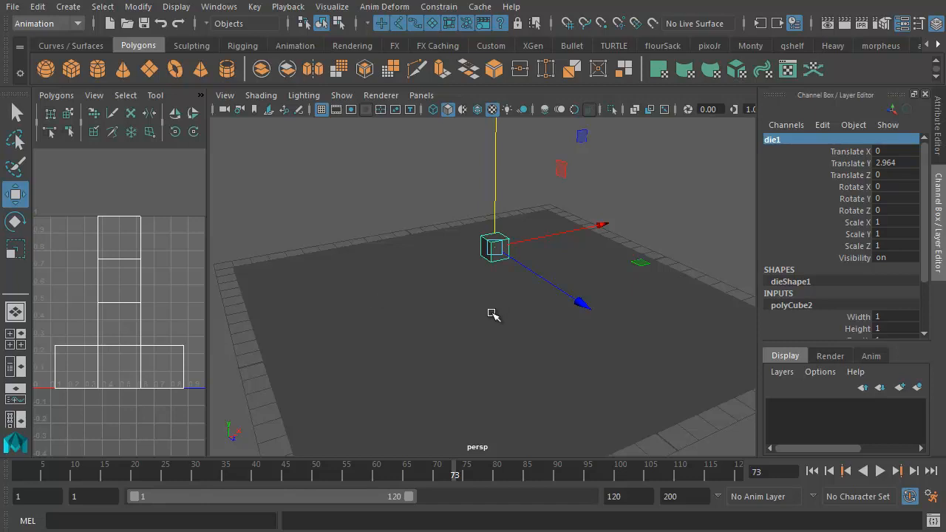
{"action": "mouse_move", "coordinate": [442, 322]}
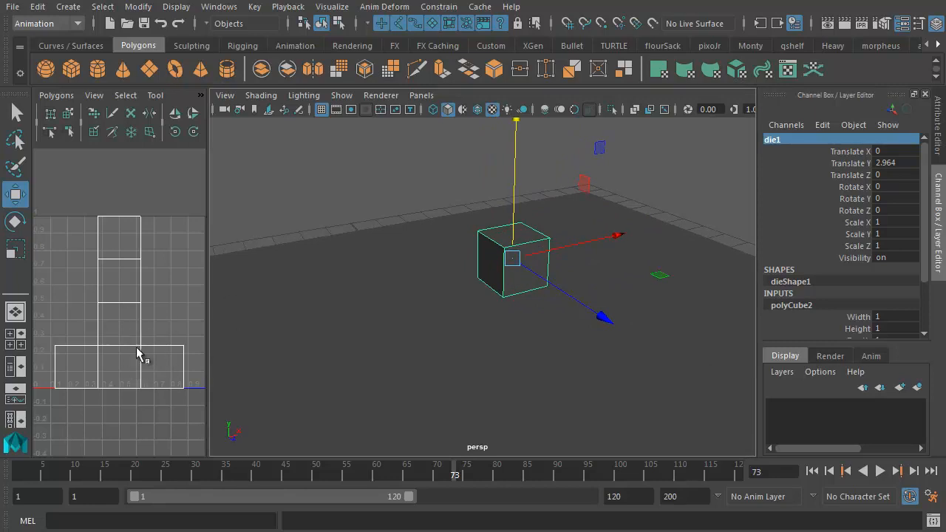
{"action": "mouse_move", "coordinate": [111, 366]}
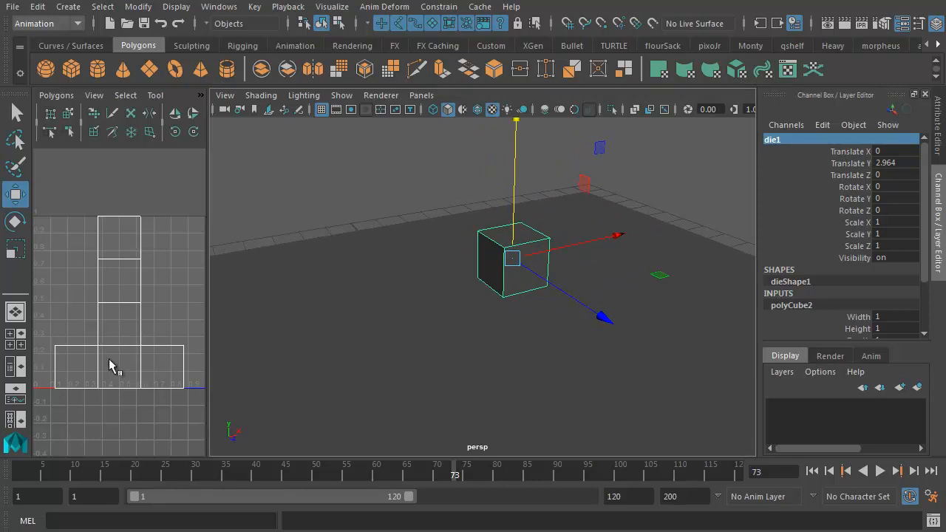
{"action": "mouse_move", "coordinate": [140, 248]}
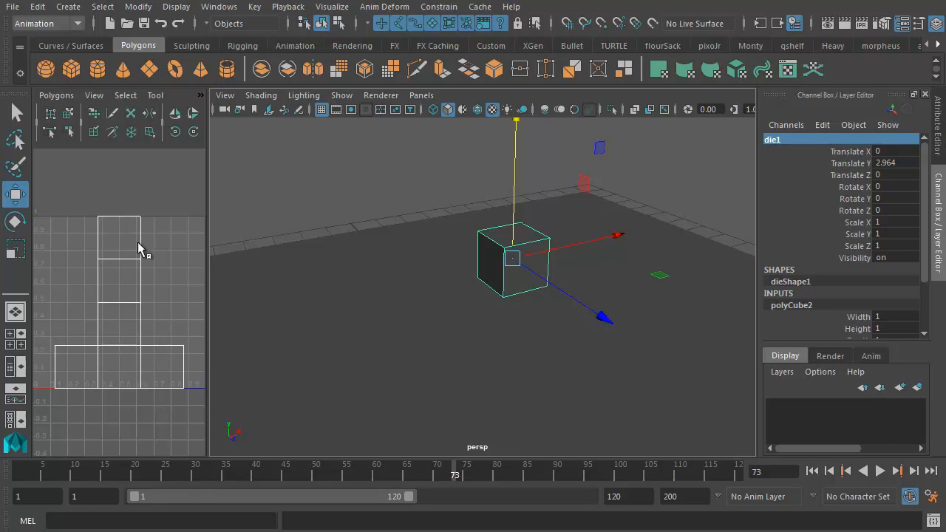
{"action": "mouse_move", "coordinate": [487, 318]}
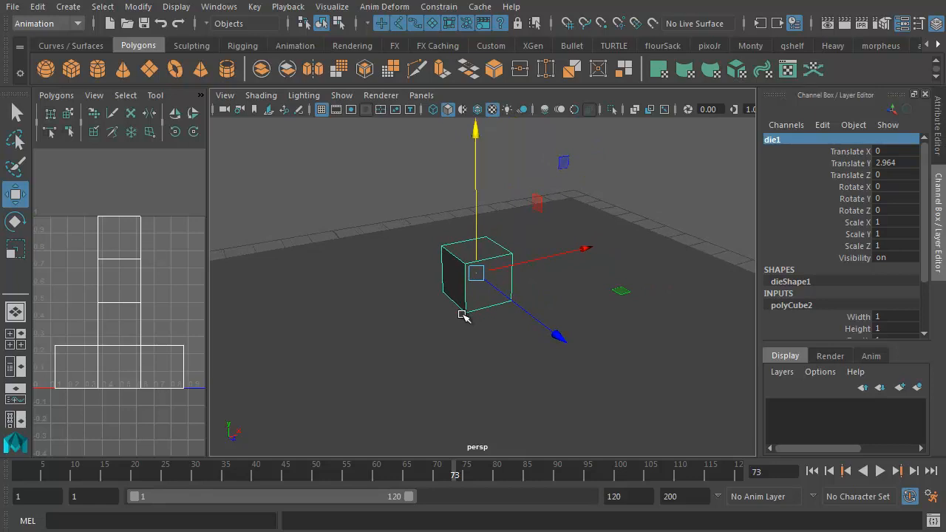
{"action": "mouse_move", "coordinate": [484, 325]}
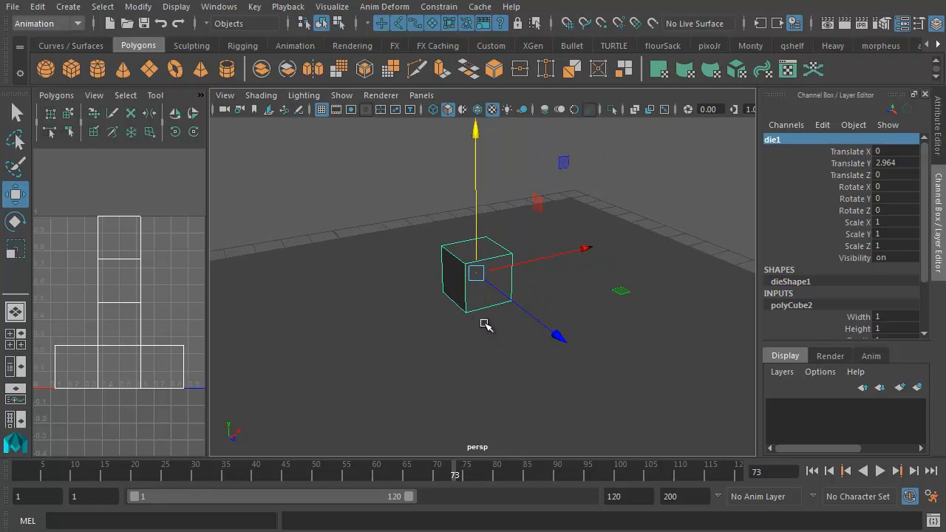
{"action": "mouse_move", "coordinate": [141, 324]}
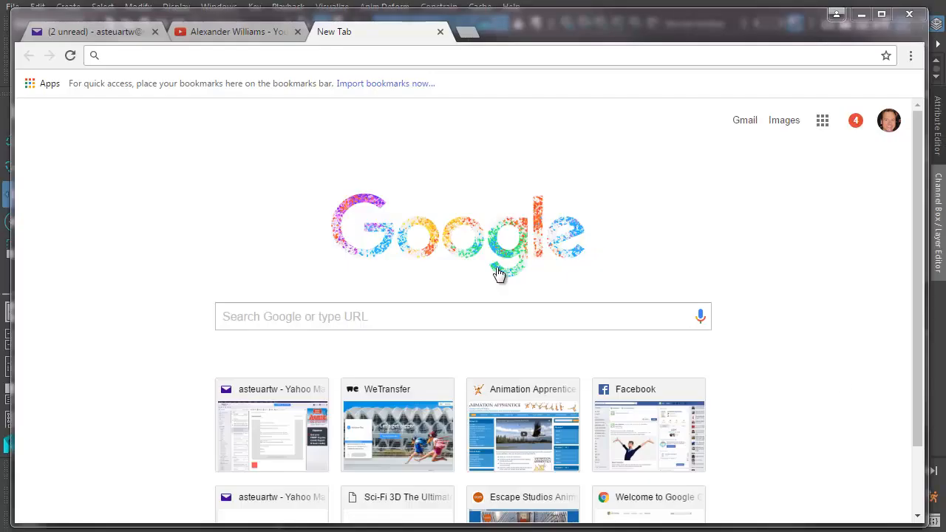
- Search Google Images for 'dice material', then refine the search to dice texture maps
{"action": "type", "text": "d"}
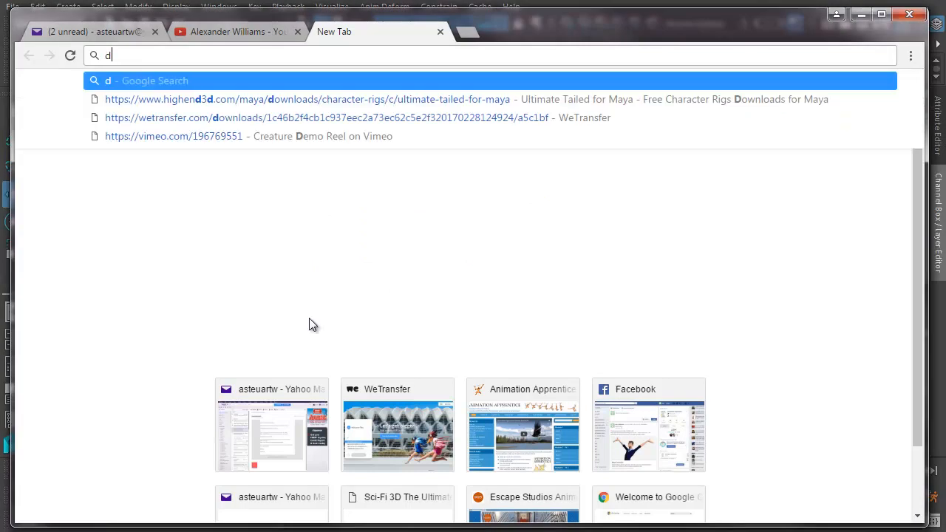
{"action": "type", "text": "ice material"}
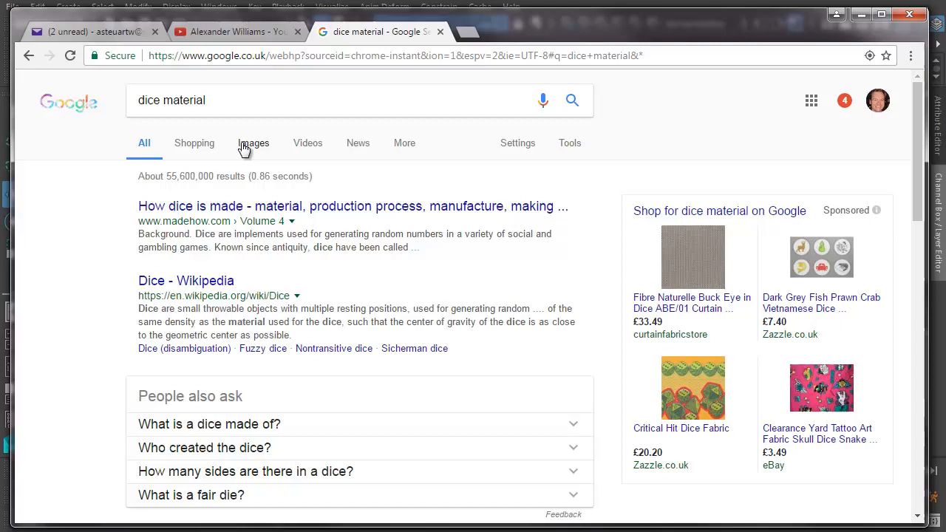
{"action": "left_click", "coordinate": [253, 142]}
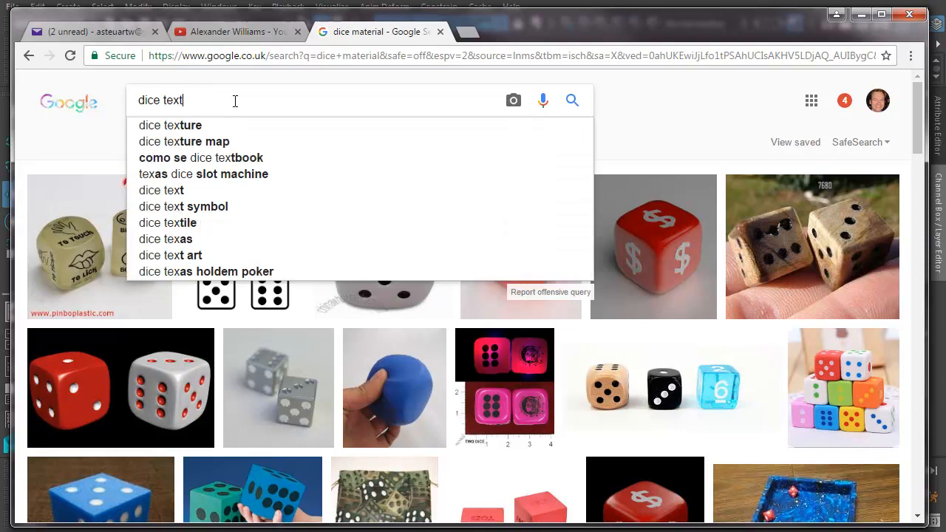
{"action": "left_click", "coordinate": [183, 142]}
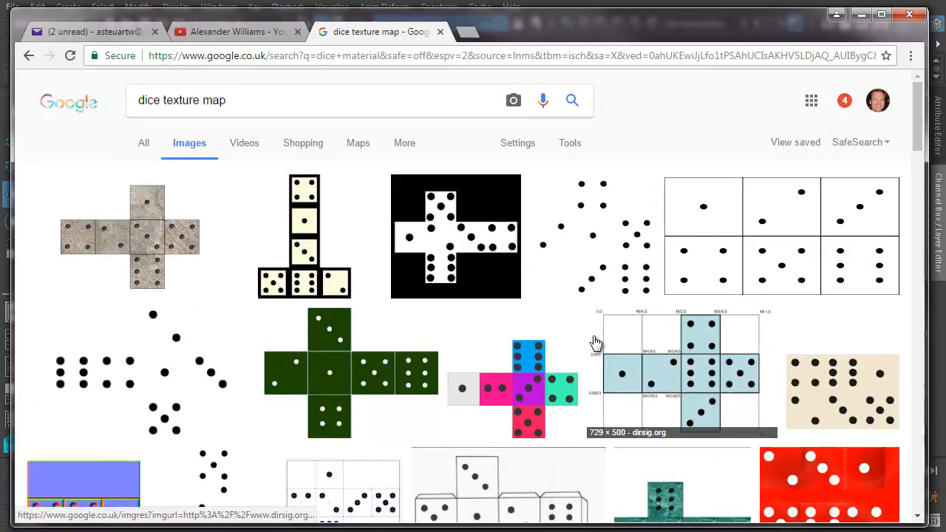
{"action": "mouse_move", "coordinate": [328, 421]}
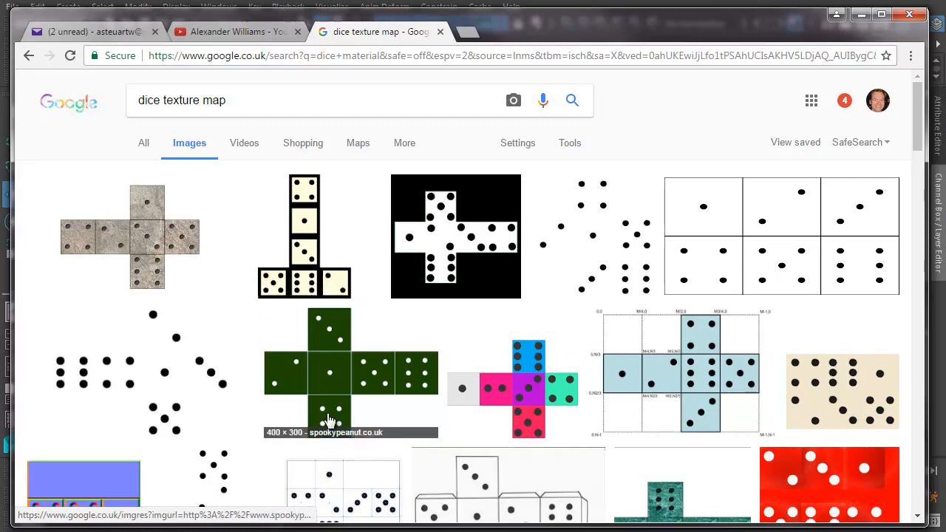
{"action": "mouse_move", "coordinate": [148, 215]}
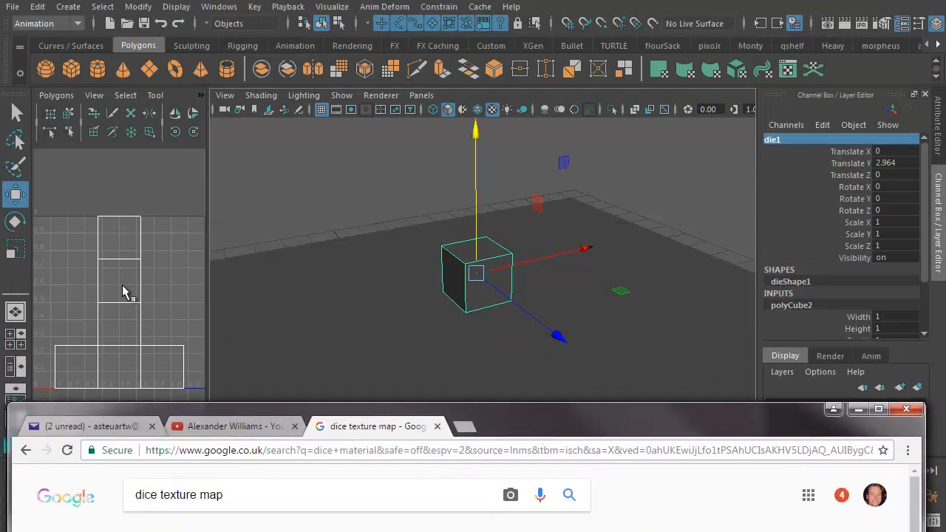
- Enlarge the black-dotted dice layout image and bring up its save options
{"action": "left_click", "coordinate": [878, 408]}
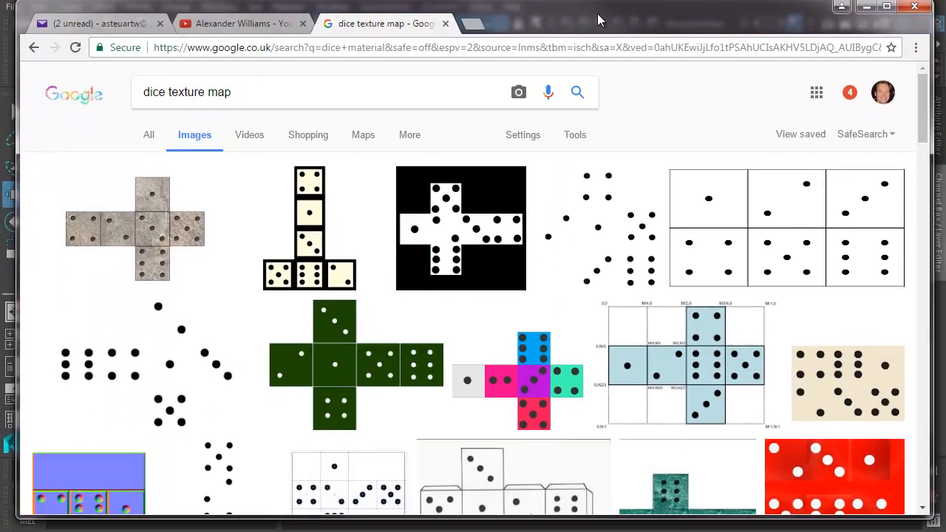
{"action": "mouse_move", "coordinate": [798, 221]}
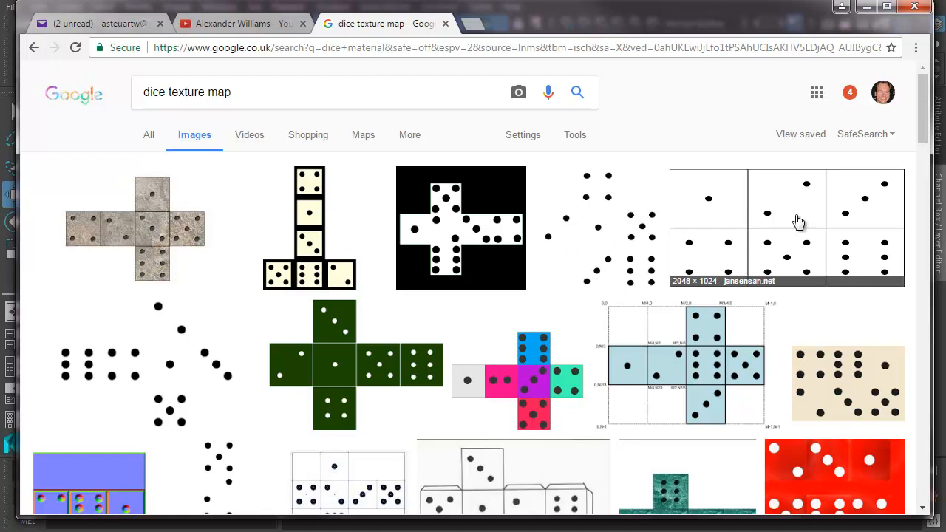
{"action": "scroll", "scroll_direction": "down", "scroll_amount": 3}
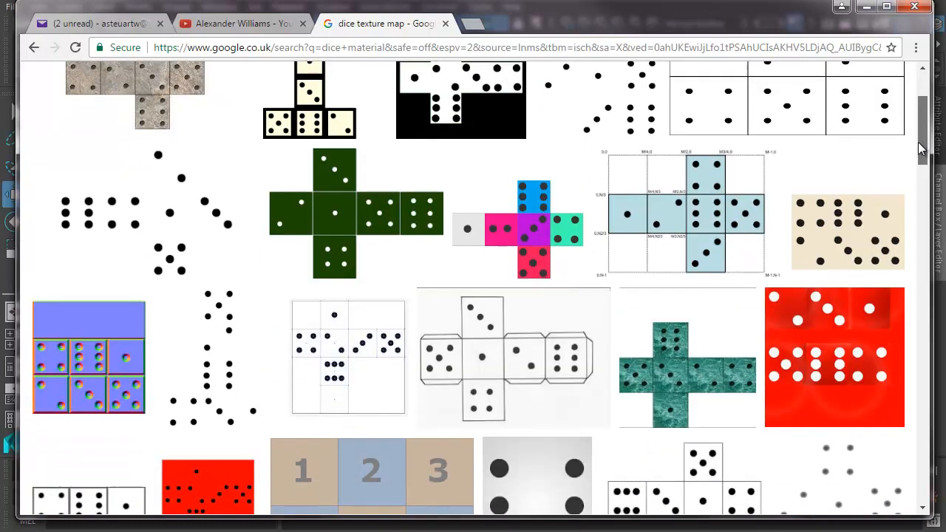
{"action": "scroll", "scroll_direction": "down", "scroll_amount": 3}
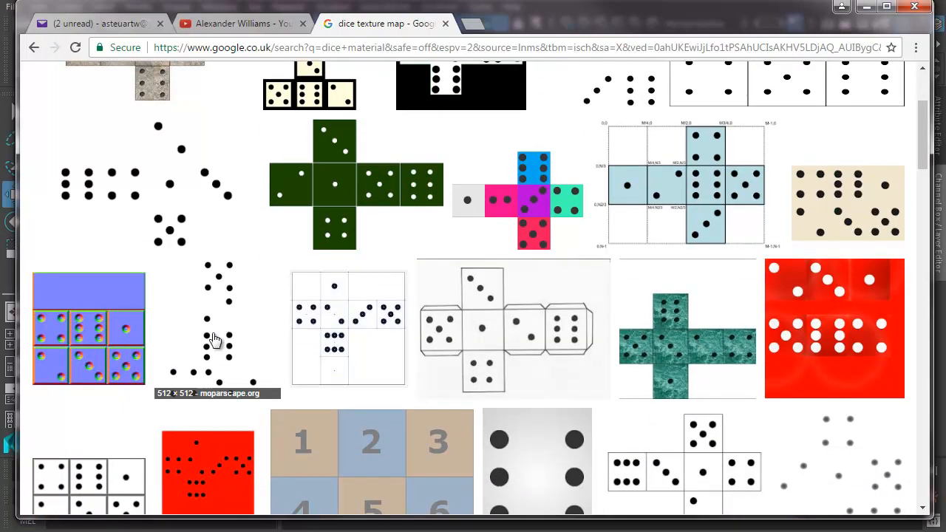
{"action": "left_click", "coordinate": [214, 340]}
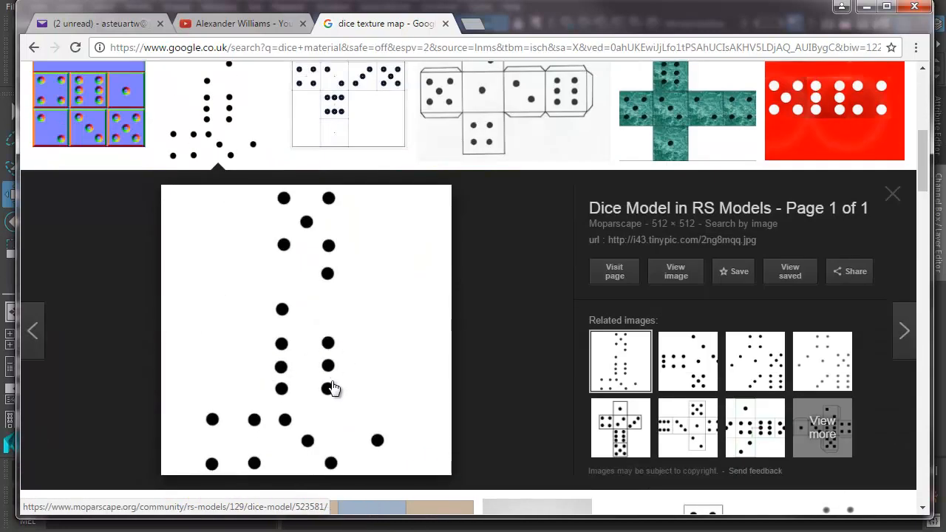
{"action": "mouse_move", "coordinate": [328, 373]}
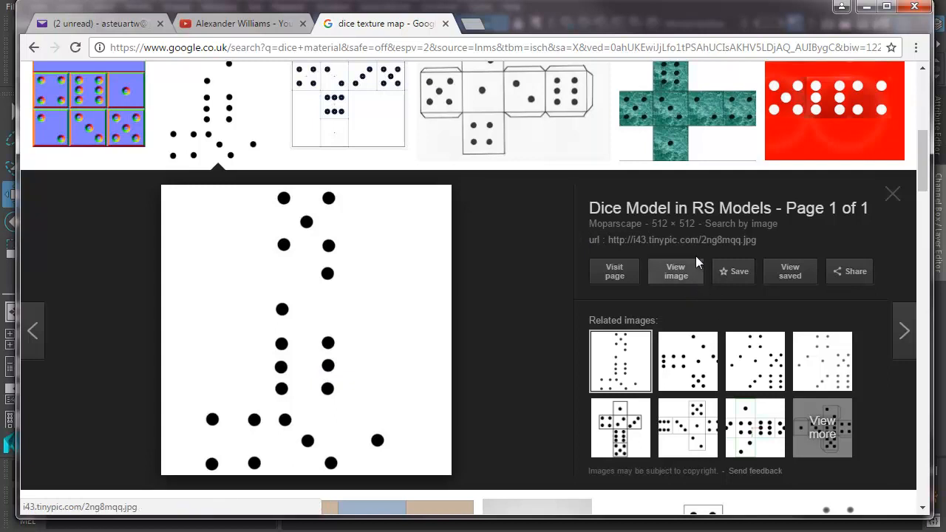
{"action": "right_click", "coordinate": [318, 303]}
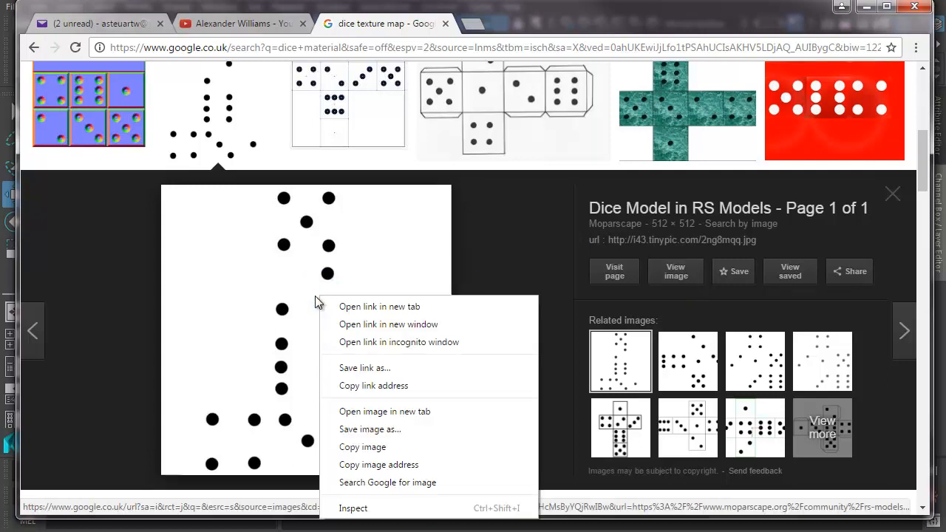
- Start saving the image with the file name diceMat
{"action": "left_click", "coordinate": [369, 429]}
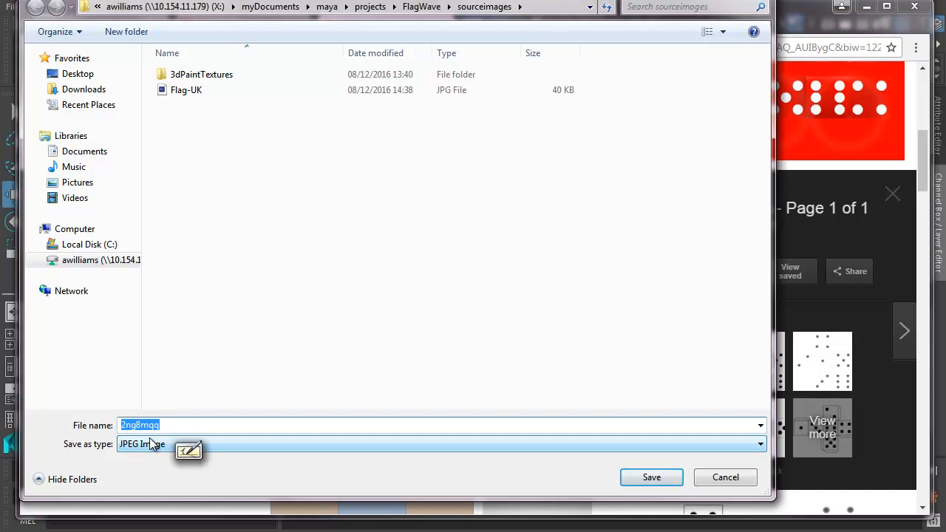
{"action": "type", "text": "d"}
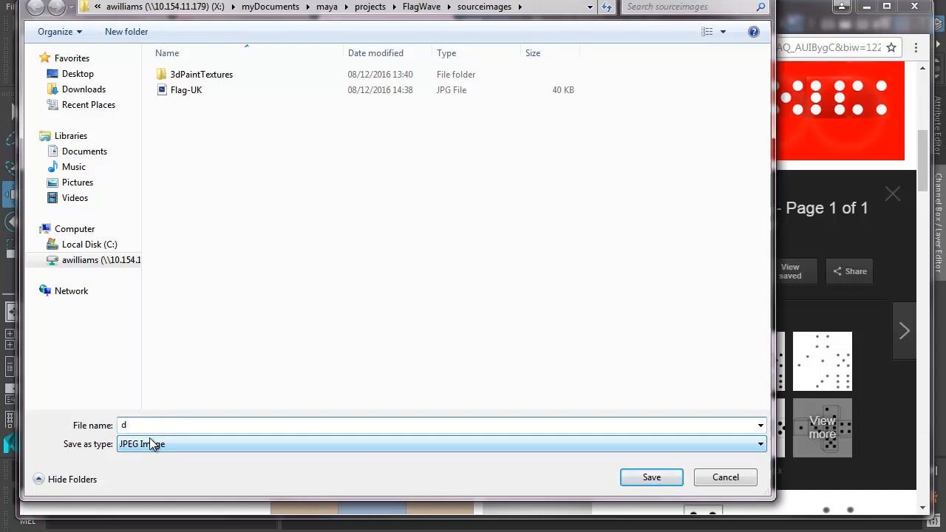
{"action": "type", "text": "iceMat"}
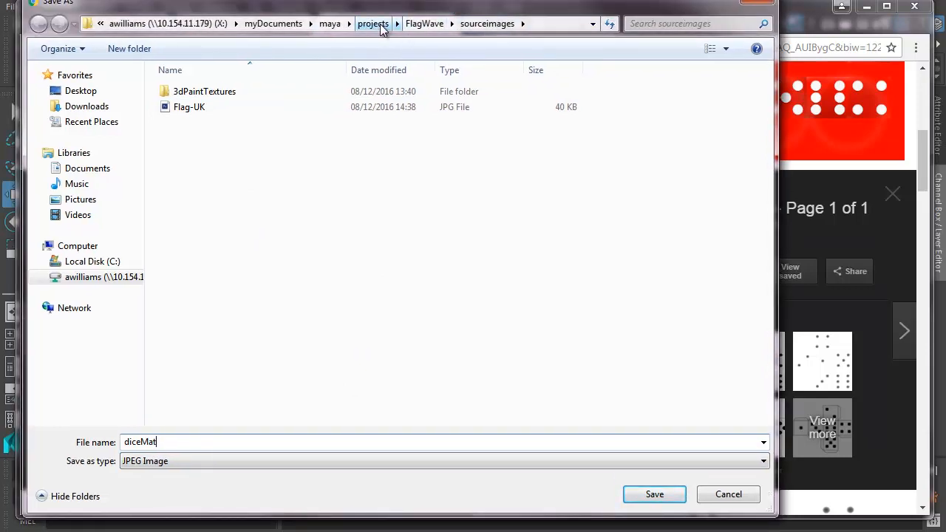
- Navigate to the Dynamics_dice project folder and save diceMat into sourceimages
{"action": "left_click", "coordinate": [373, 23]}
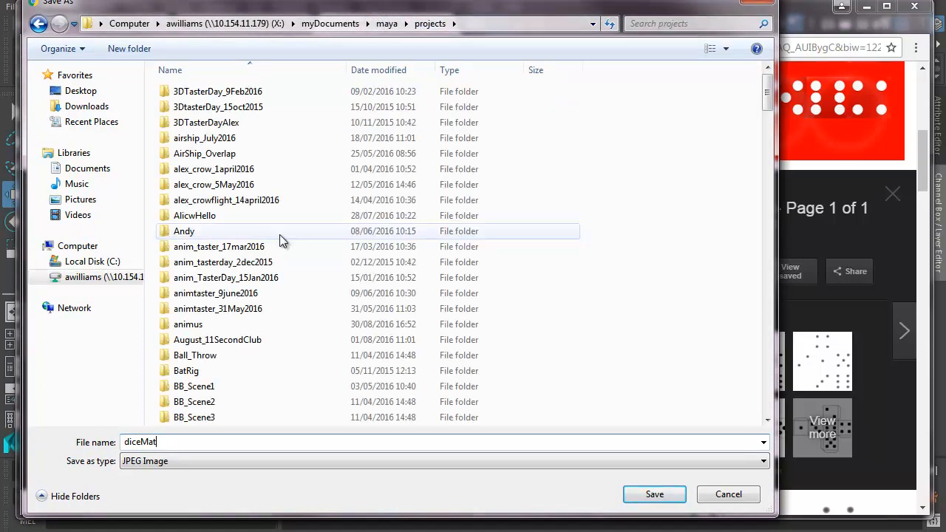
{"action": "scroll", "scroll_direction": "down", "scroll_amount": 3}
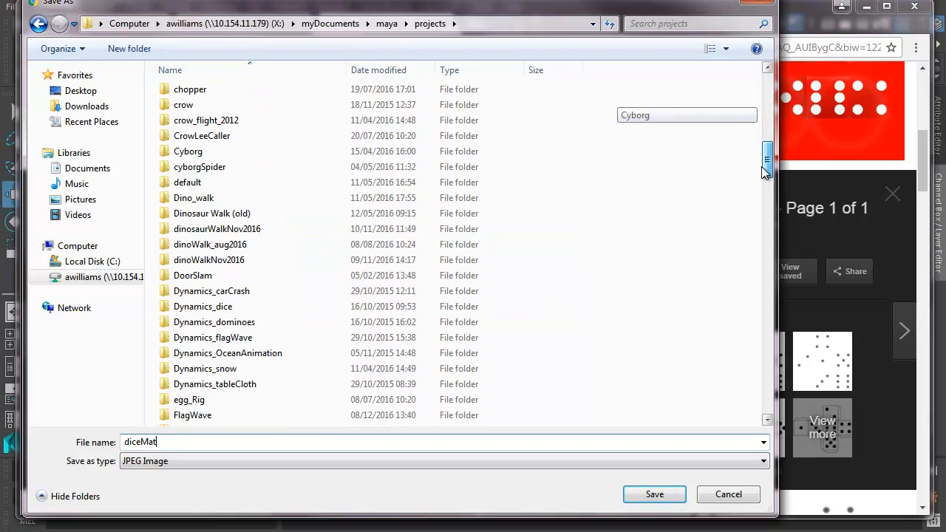
{"action": "scroll", "scroll_direction": "down", "scroll_amount": 3}
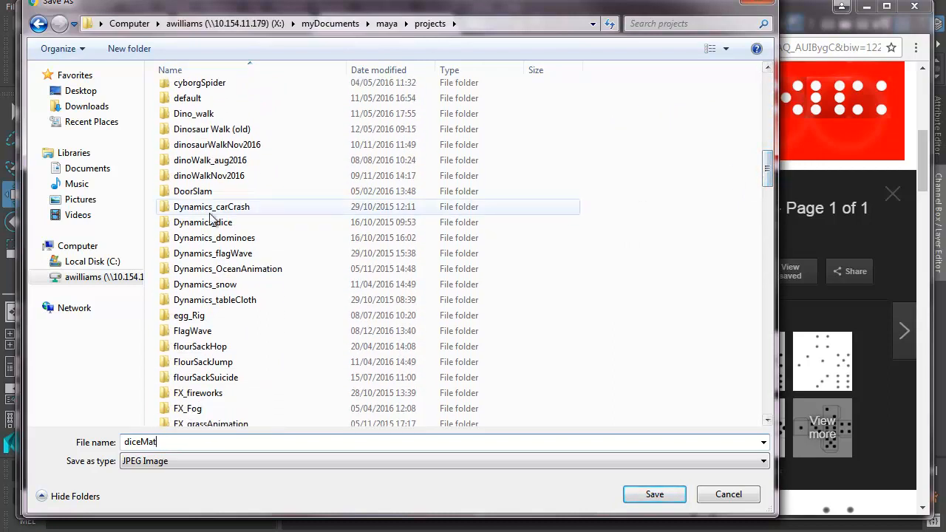
{"action": "left_click", "coordinate": [204, 222]}
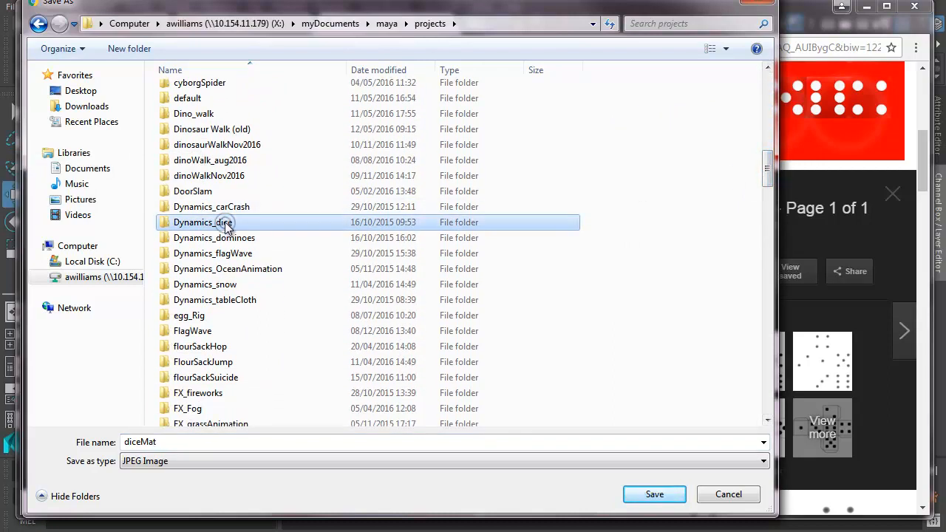
{"action": "double_click", "coordinate": [204, 222]}
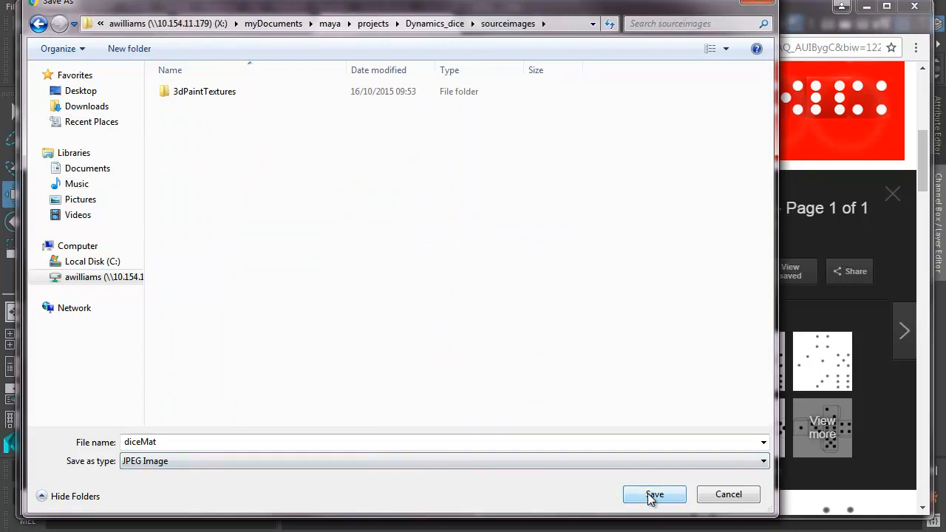
{"action": "left_click", "coordinate": [653, 494]}
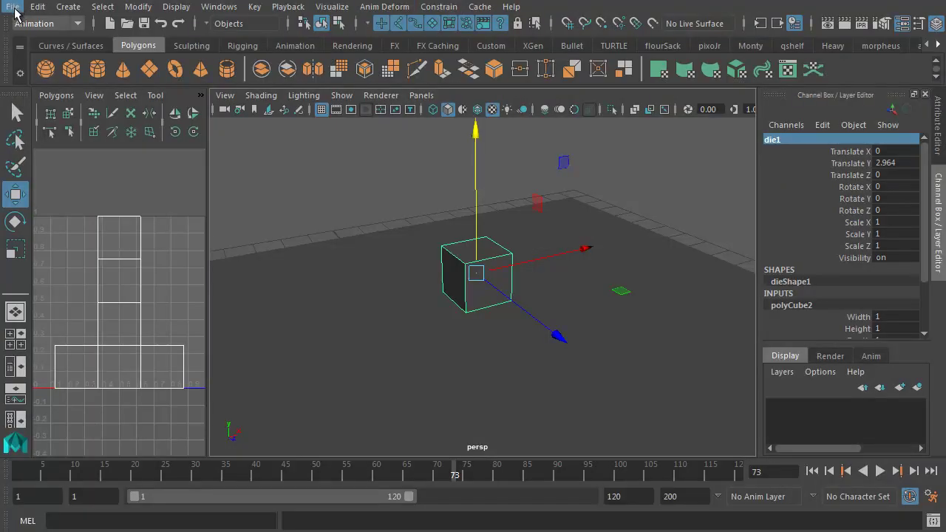
{"action": "left_click", "coordinate": [12, 6]}
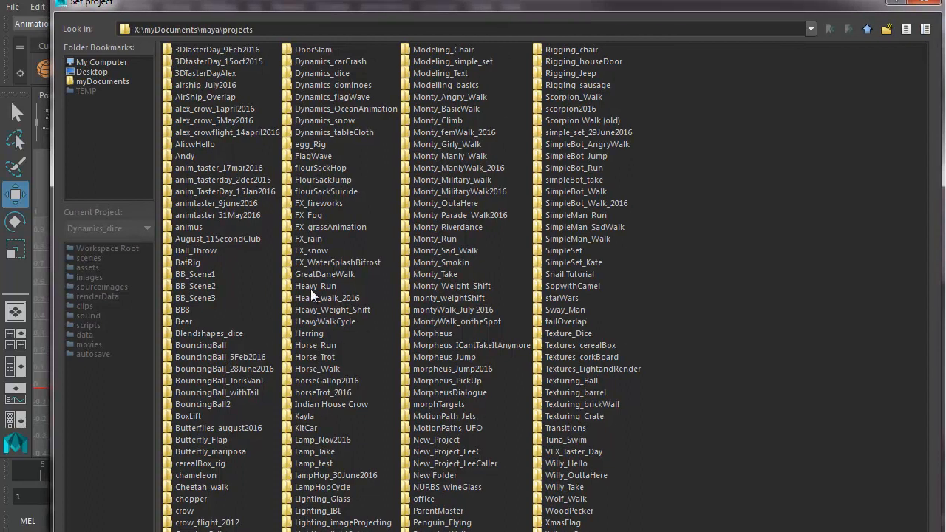
{"action": "mouse_move", "coordinate": [311, 295]}
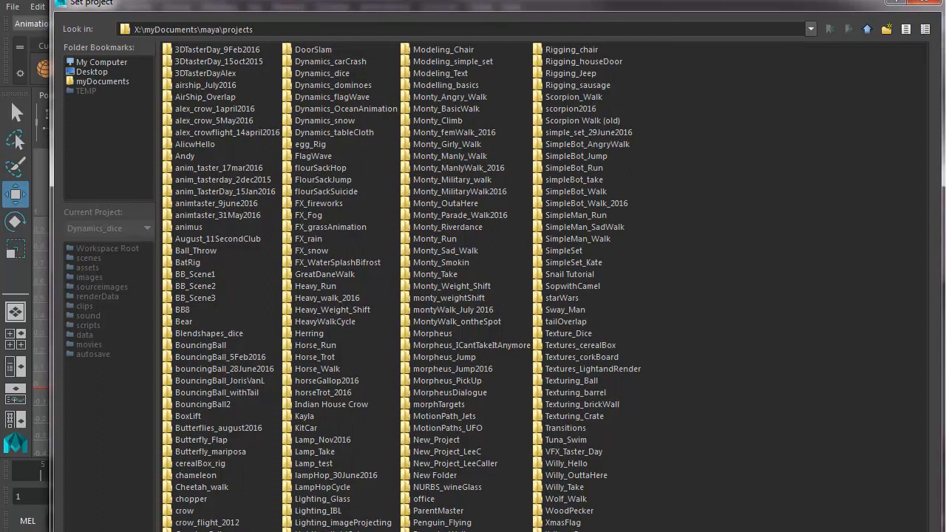
{"action": "mouse_move", "coordinate": [316, 136]}
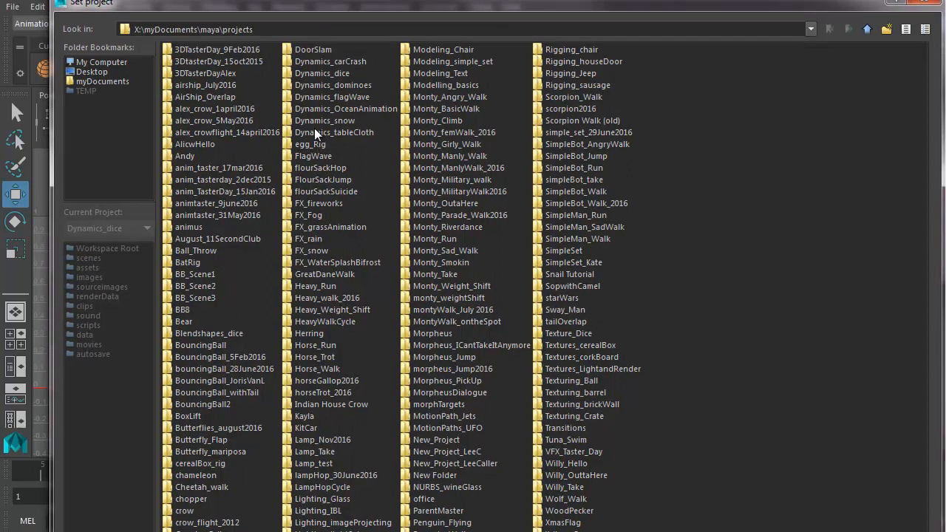
{"action": "left_click", "coordinate": [322, 72]}
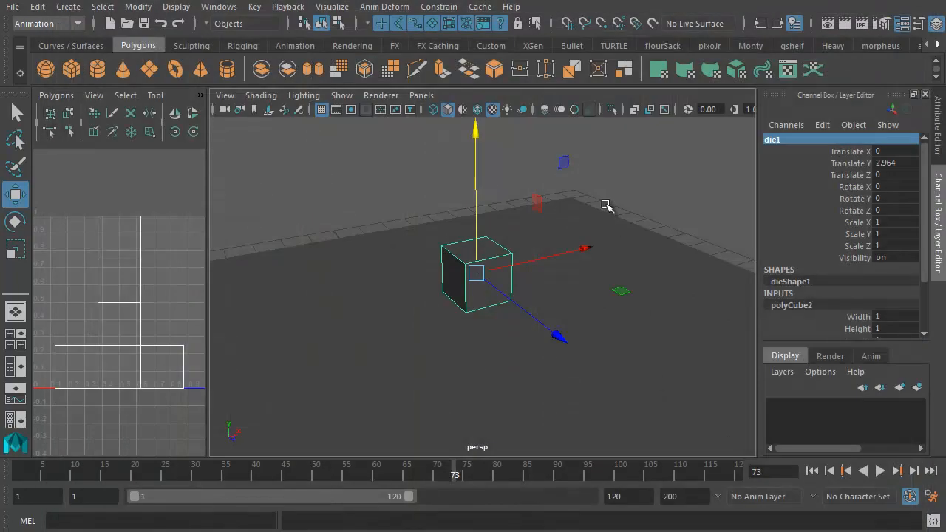
{"action": "left_click_drag", "start_coordinate": [606, 205], "coordinate": [432, 293]}
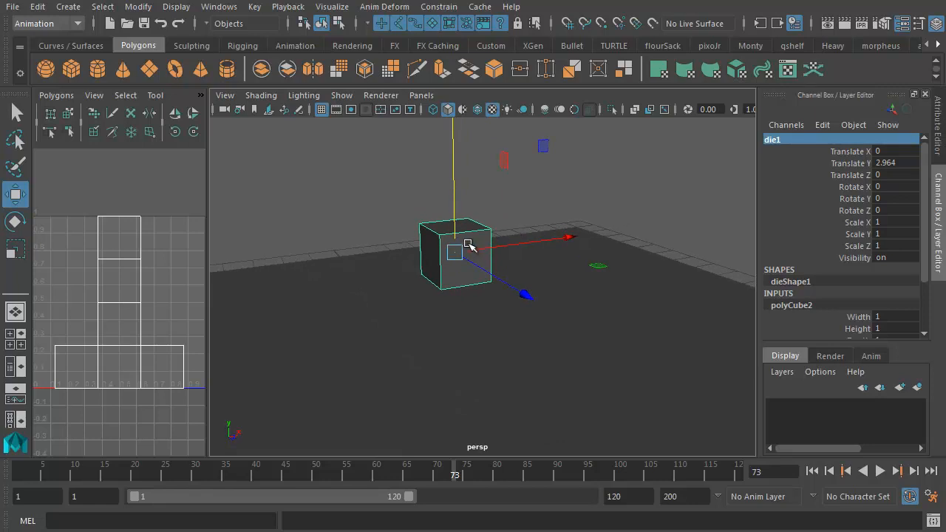
- Assign a new Lambert material to the die cube from its context options
{"action": "right_click", "coordinate": [470, 251]}
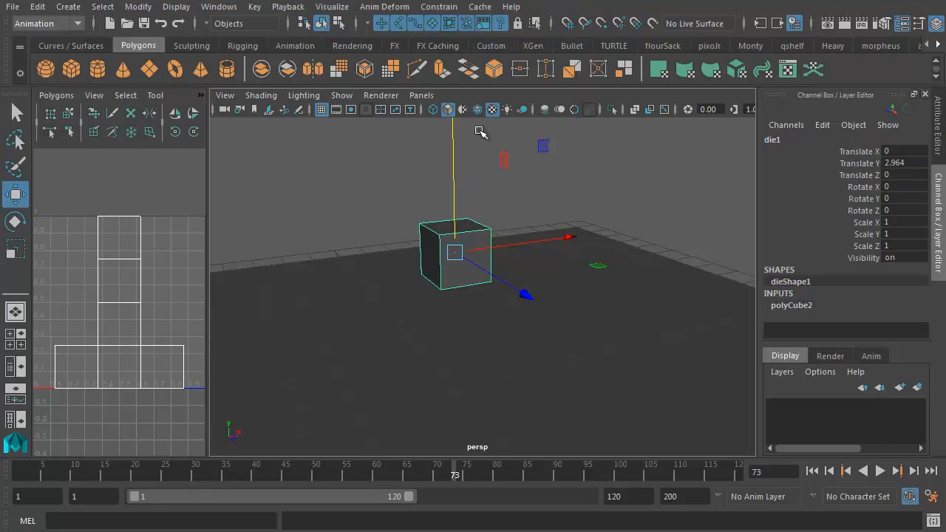
{"action": "right_click", "coordinate": [456, 251]}
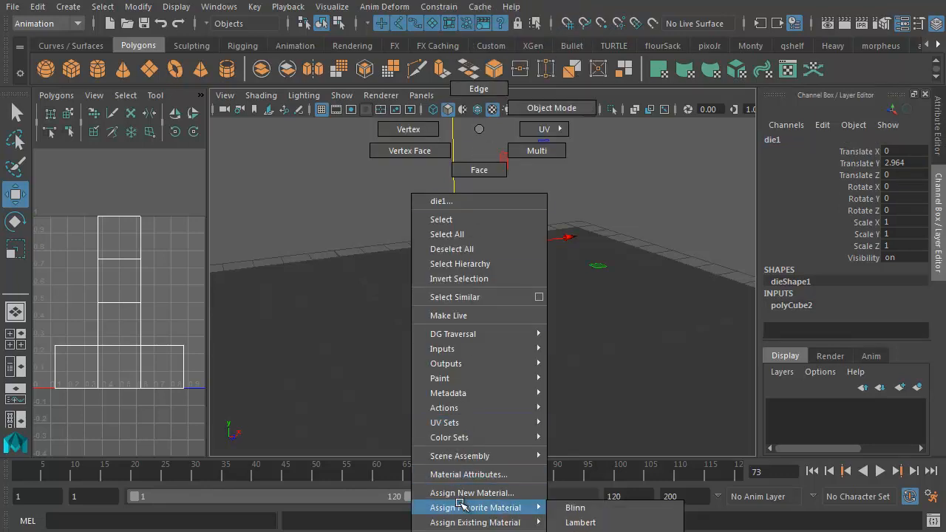
{"action": "mouse_move", "coordinate": [580, 524]}
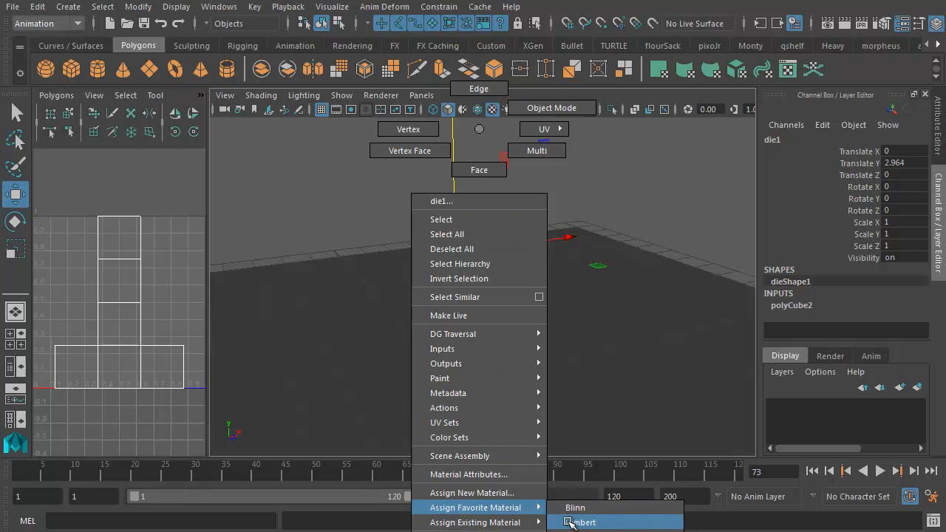
{"action": "left_click", "coordinate": [582, 521]}
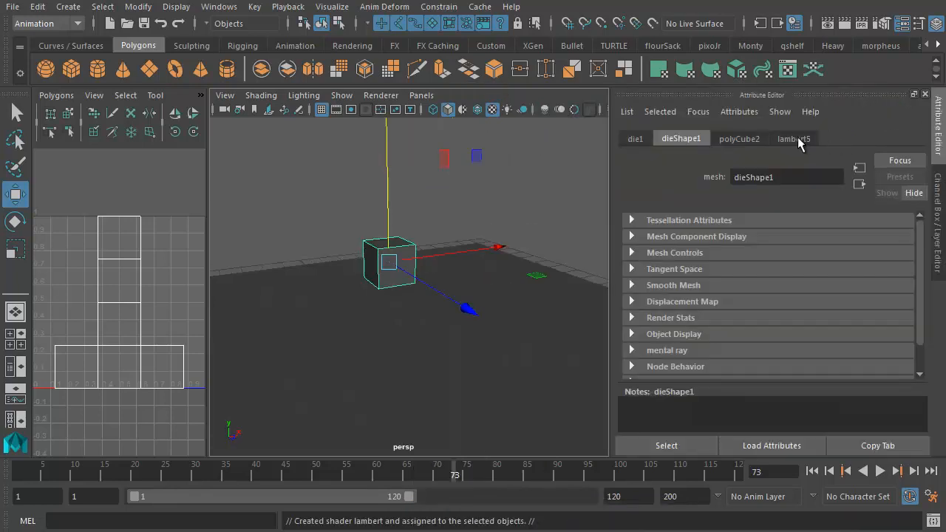
- Rename the new Lambert material to diceShader in the Attribute Editor
{"action": "left_click", "coordinate": [794, 139]}
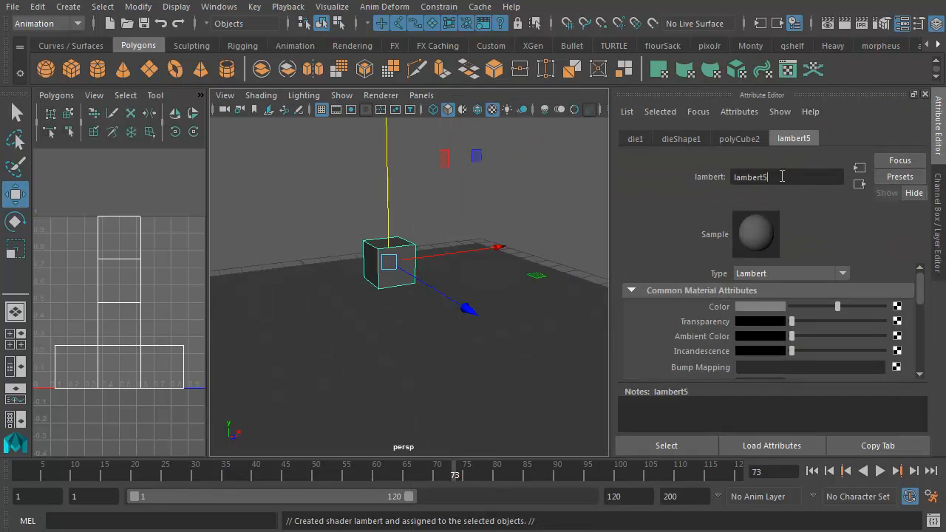
{"action": "triple_click", "coordinate": [751, 178]}
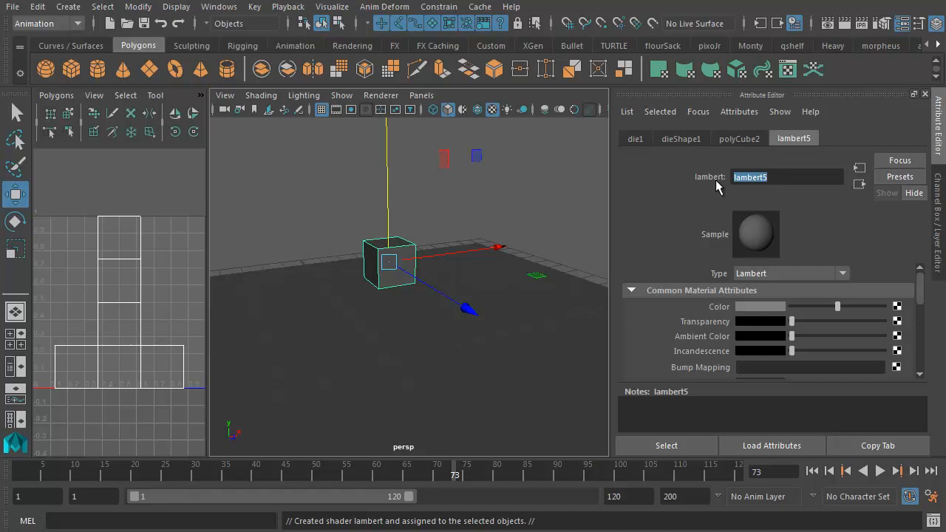
{"action": "type", "text": "diceShader"}
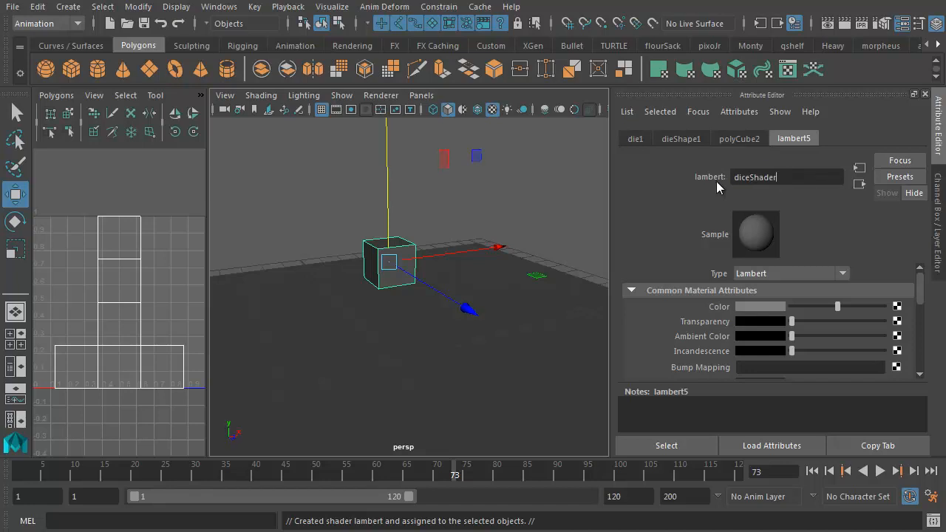
{"action": "key", "text": "Return"}
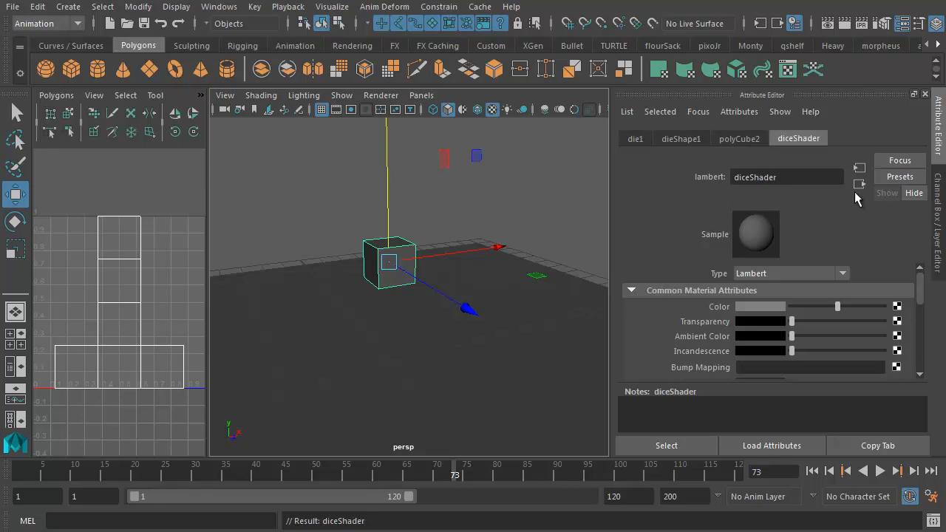
{"action": "mouse_move", "coordinate": [901, 313]}
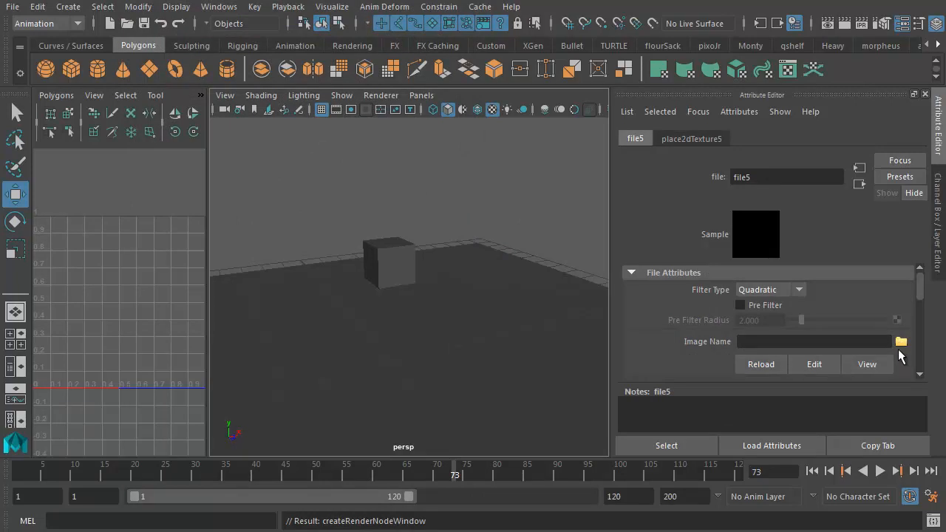
- Load diceMat.jpg as the file texture driving diceShader's colour
{"action": "left_click", "coordinate": [901, 340]}
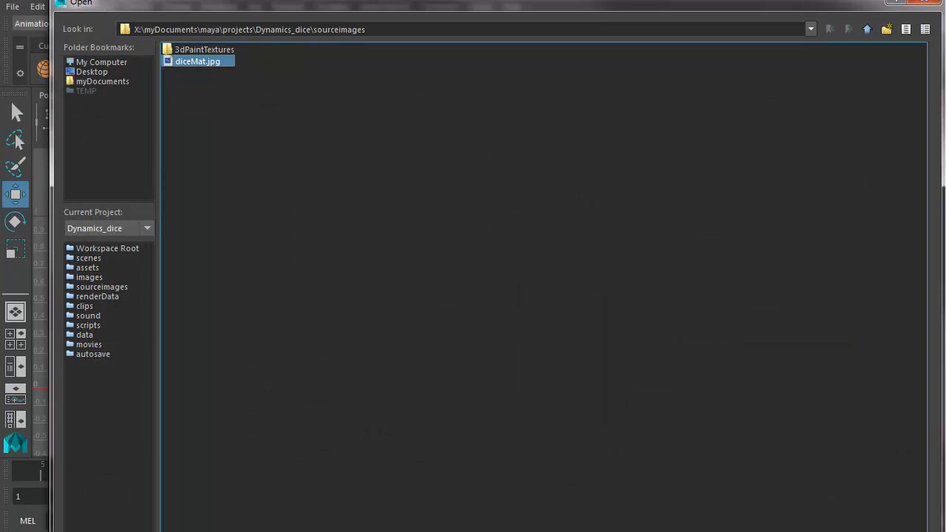
{"action": "double_click", "coordinate": [198, 62]}
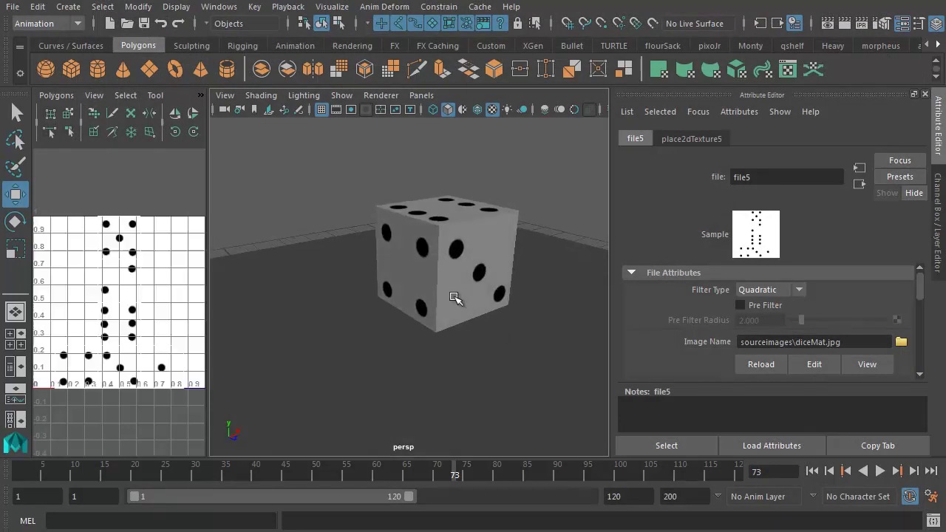
{"action": "left_click", "coordinate": [444, 258]}
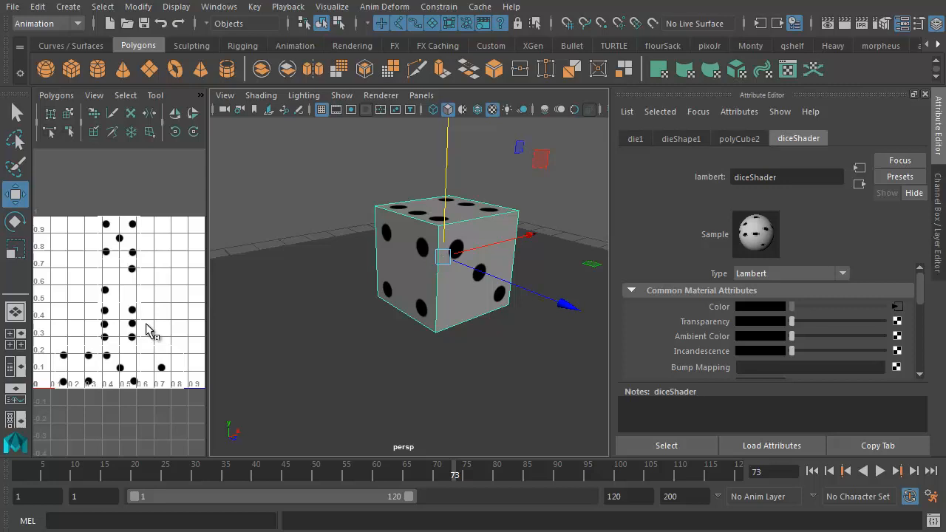
{"action": "mouse_move", "coordinate": [147, 251]}
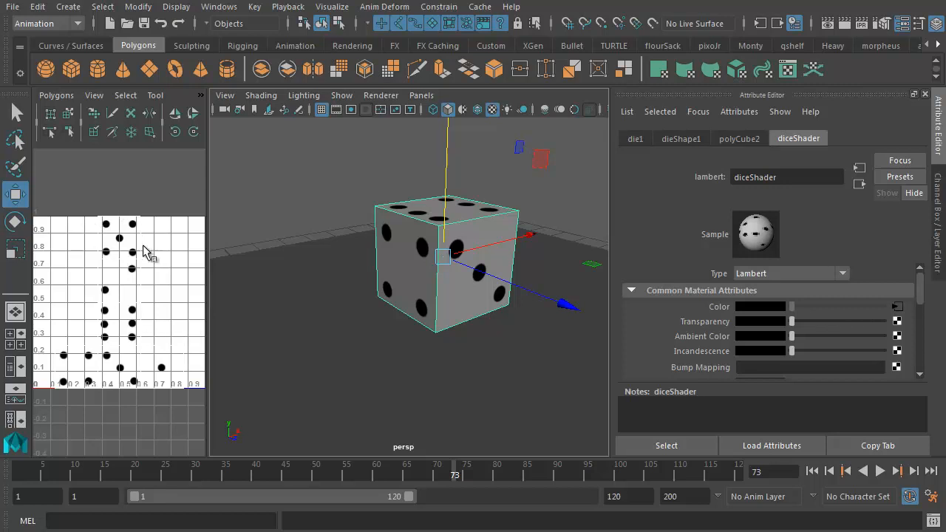
{"action": "mouse_move", "coordinate": [195, 354]}
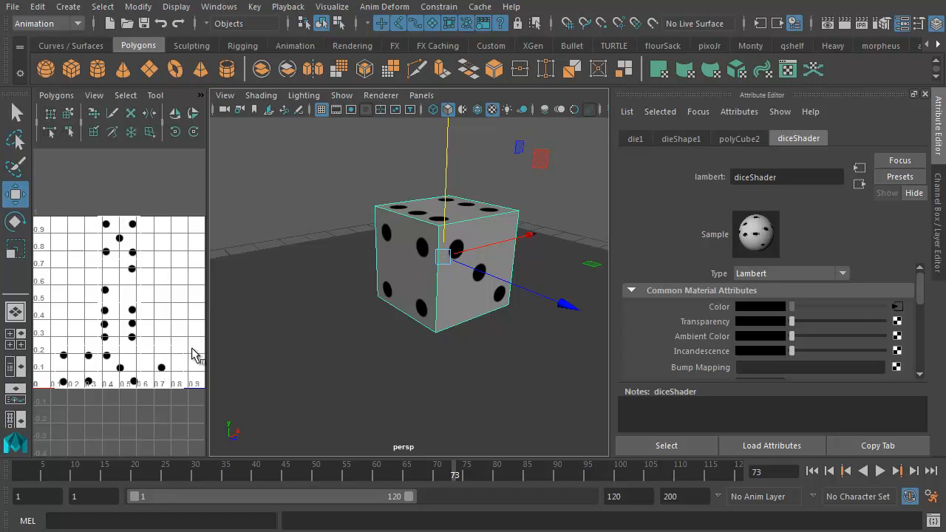
{"action": "mouse_move", "coordinate": [61, 348]}
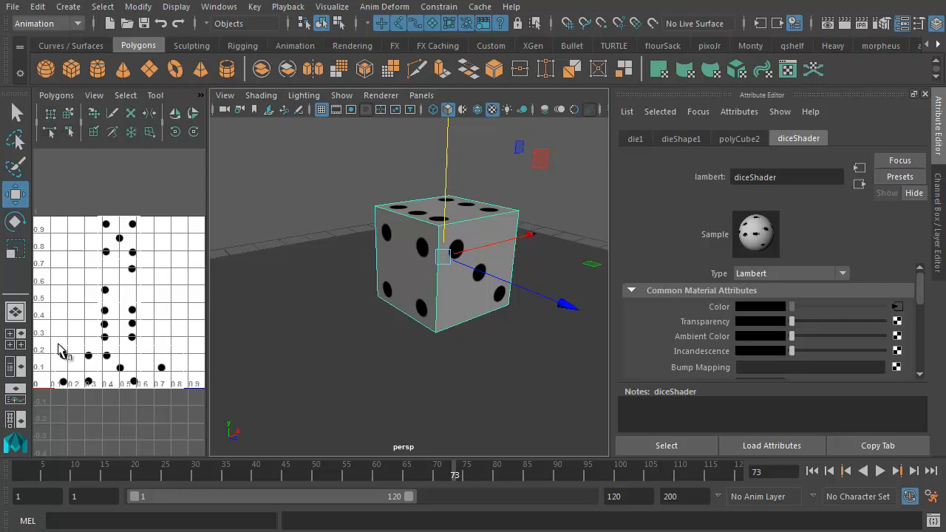
{"action": "mouse_move", "coordinate": [106, 257]}
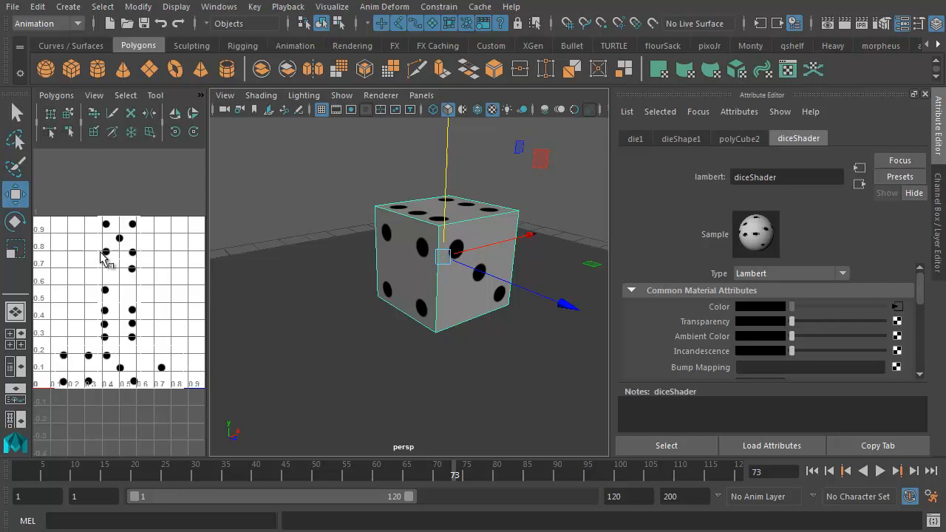
{"action": "mouse_move", "coordinate": [134, 322]}
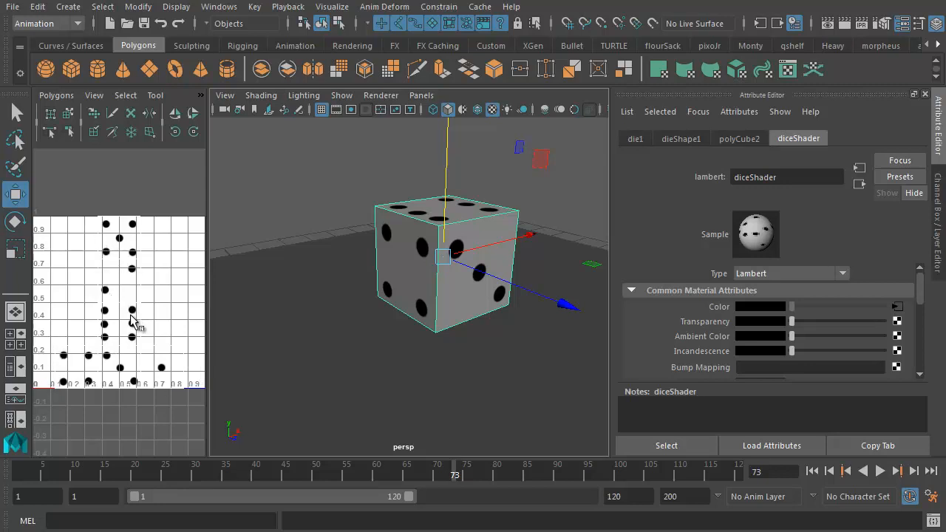
{"action": "mouse_move", "coordinate": [148, 303]}
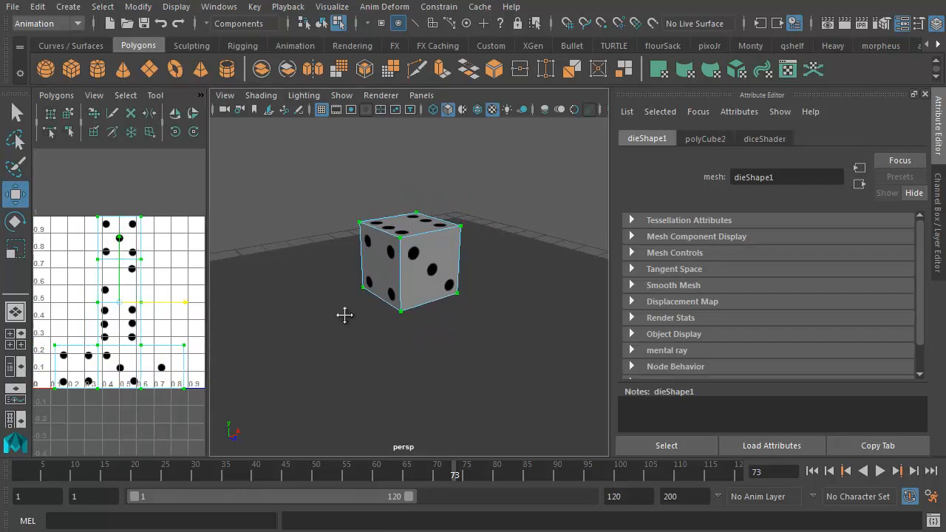
{"action": "right_click", "coordinate": [410, 263]}
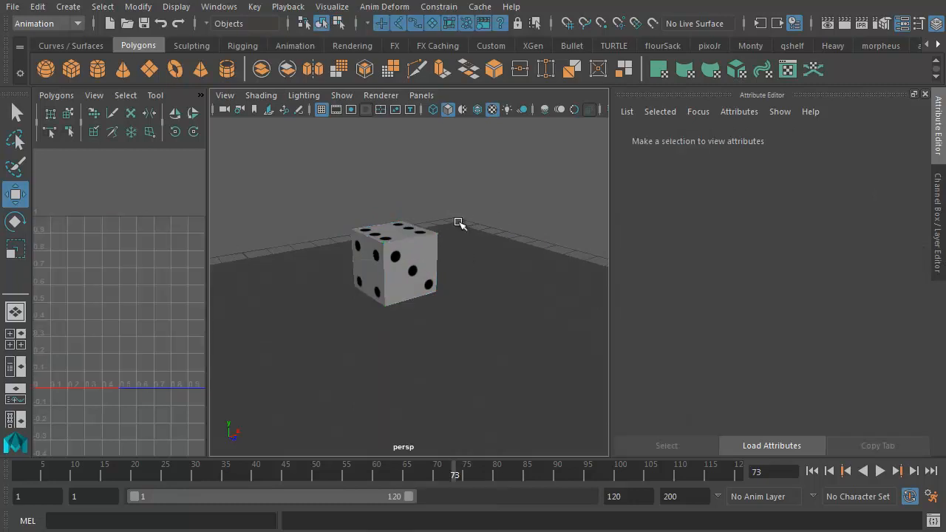
{"action": "left_click", "coordinate": [399, 266]}
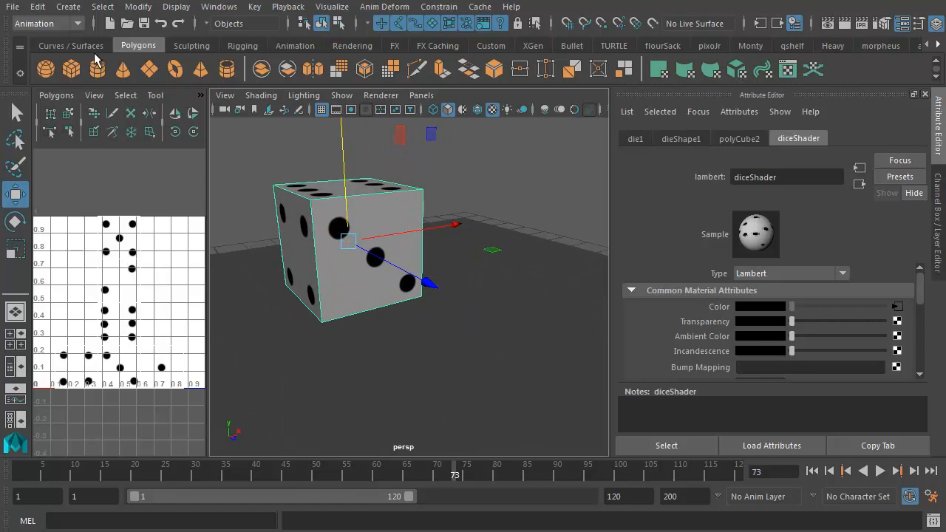
- Change Maya's menu set from Animation to Modeling
{"action": "left_click", "coordinate": [47, 23]}
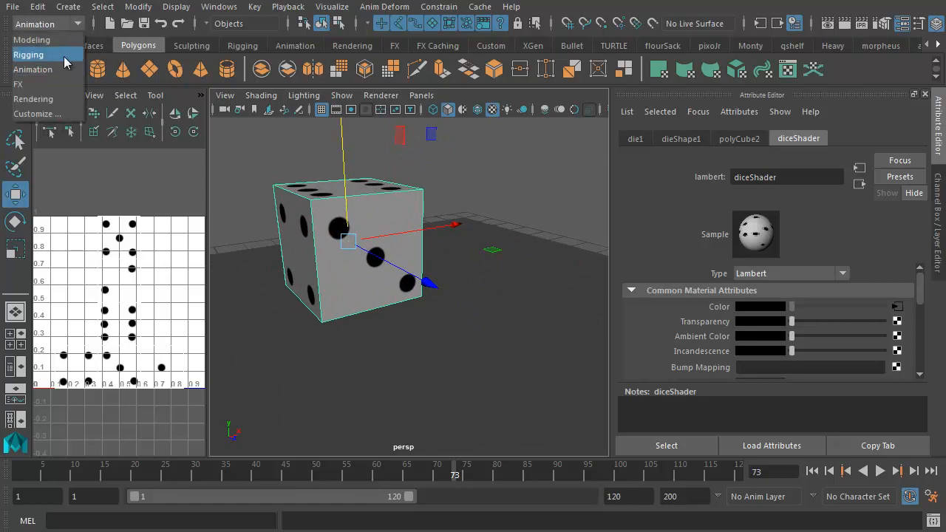
{"action": "left_click", "coordinate": [33, 39]}
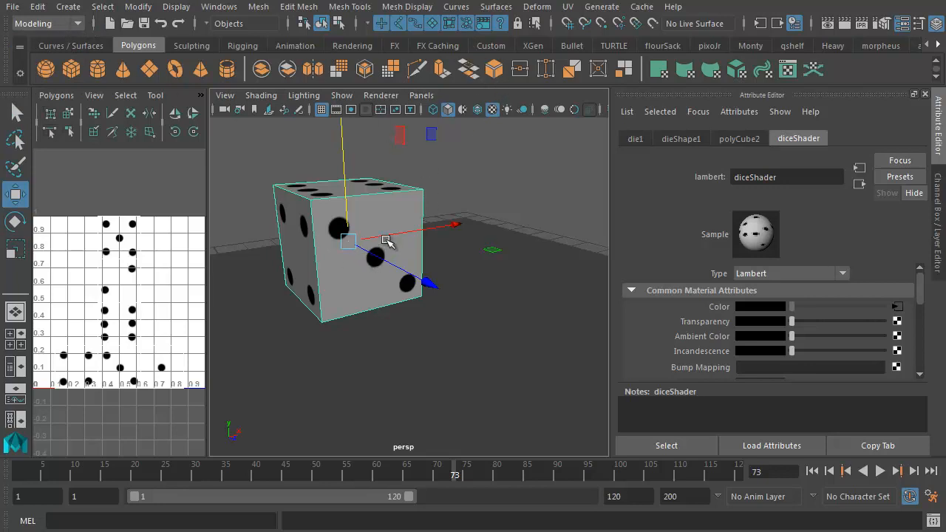
{"action": "mouse_move", "coordinate": [618, 111]}
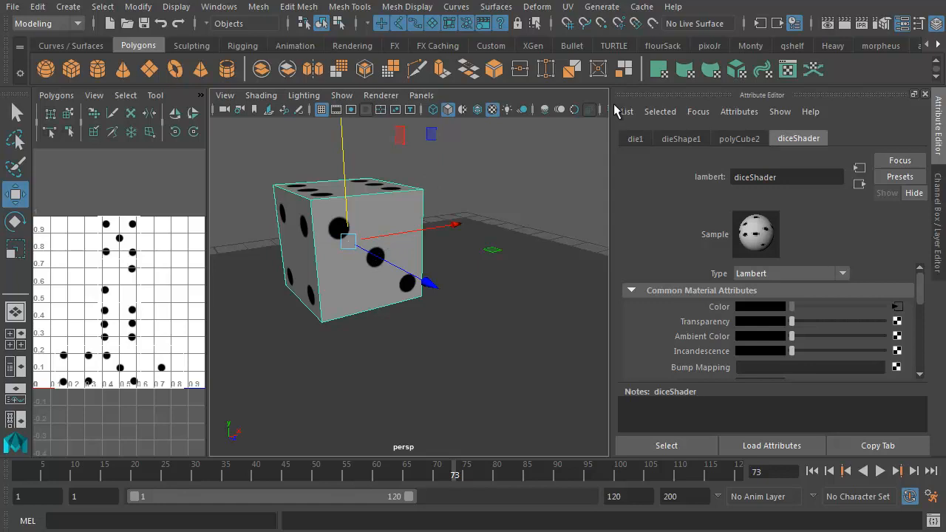
{"action": "mouse_move", "coordinate": [464, 130]}
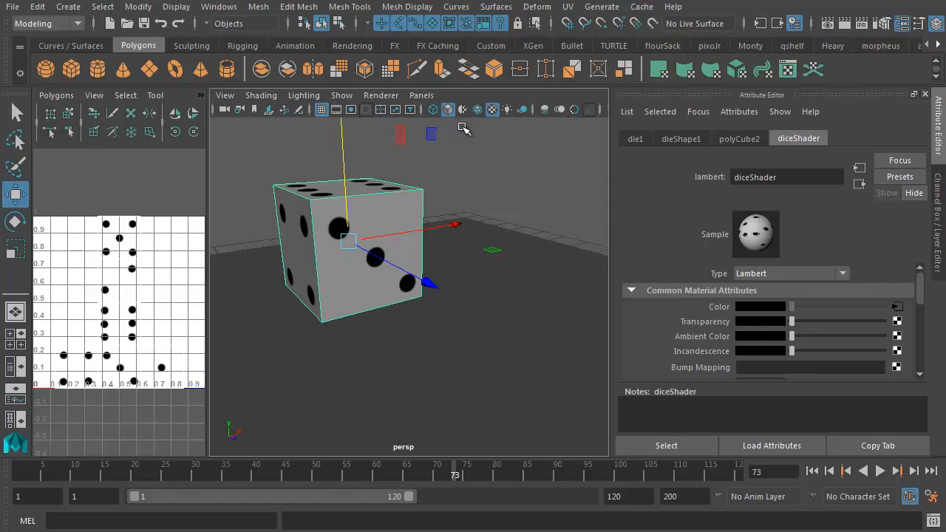
{"action": "mouse_move", "coordinate": [348, 257]}
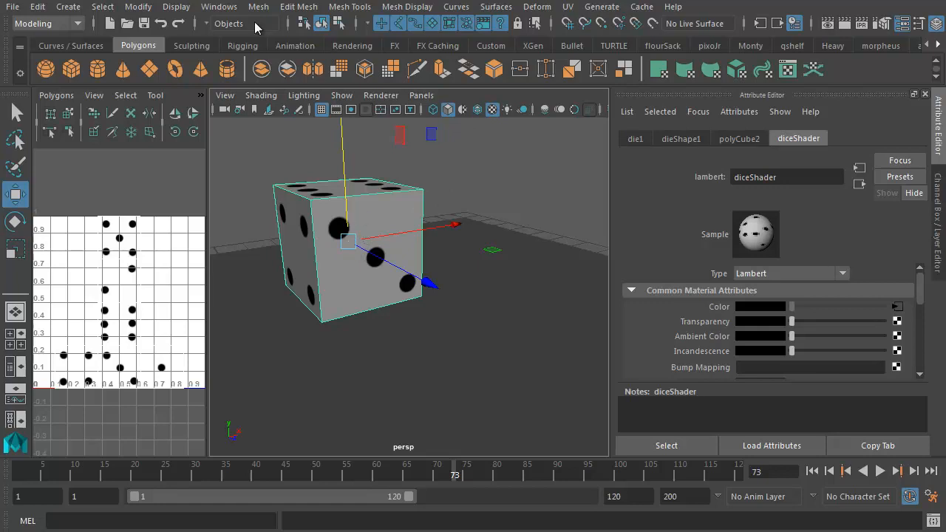
- Bevel the die's edges with Fraction 0.1 and 3 Segments, then deselect to inspect it
{"action": "left_click", "coordinate": [298, 6]}
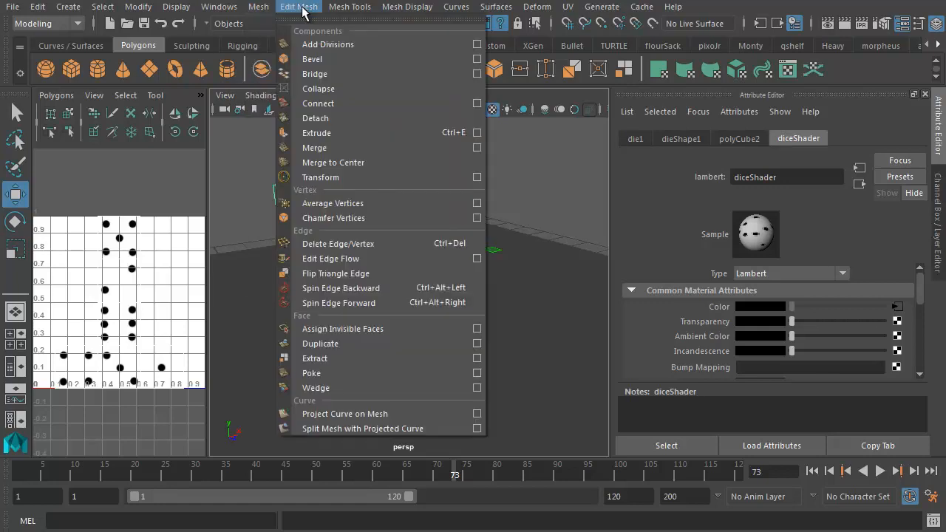
{"action": "mouse_move", "coordinate": [311, 59]}
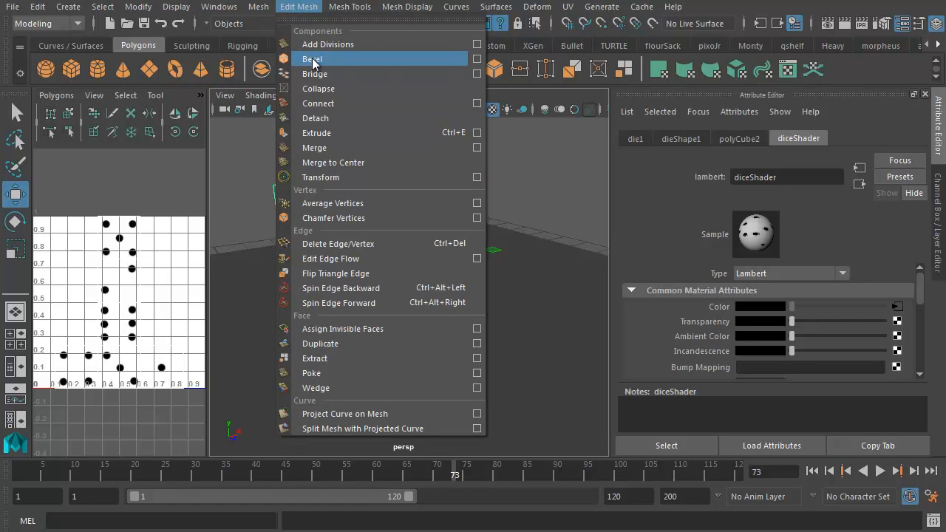
{"action": "left_click", "coordinate": [312, 59]}
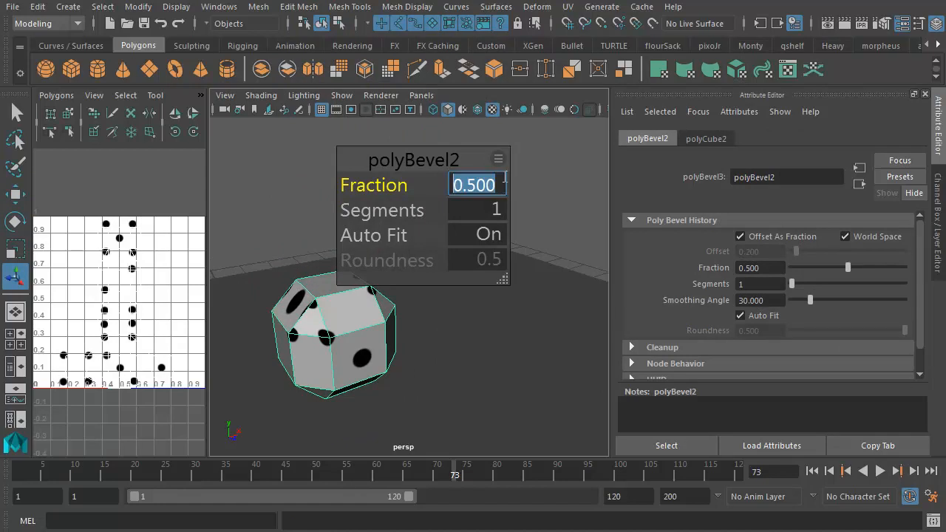
{"action": "type", "text": "0.1"}
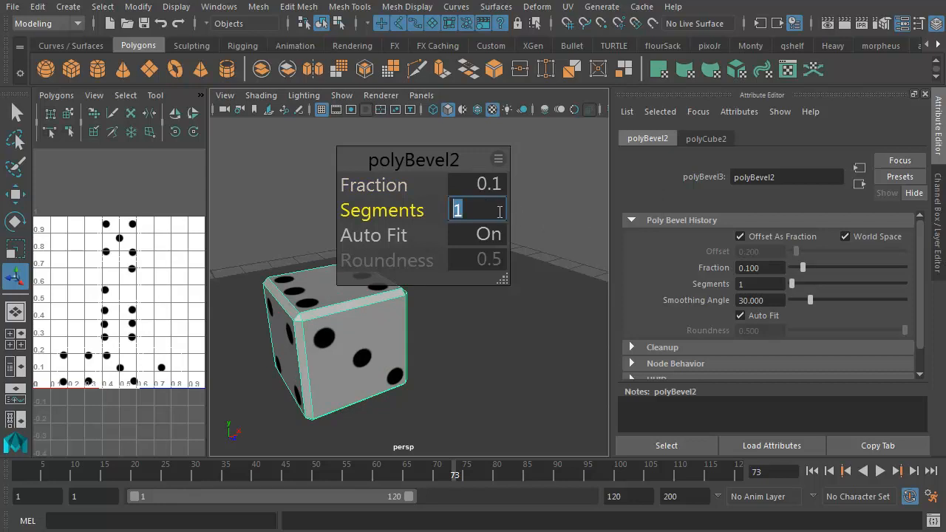
{"action": "type", "text": "3"}
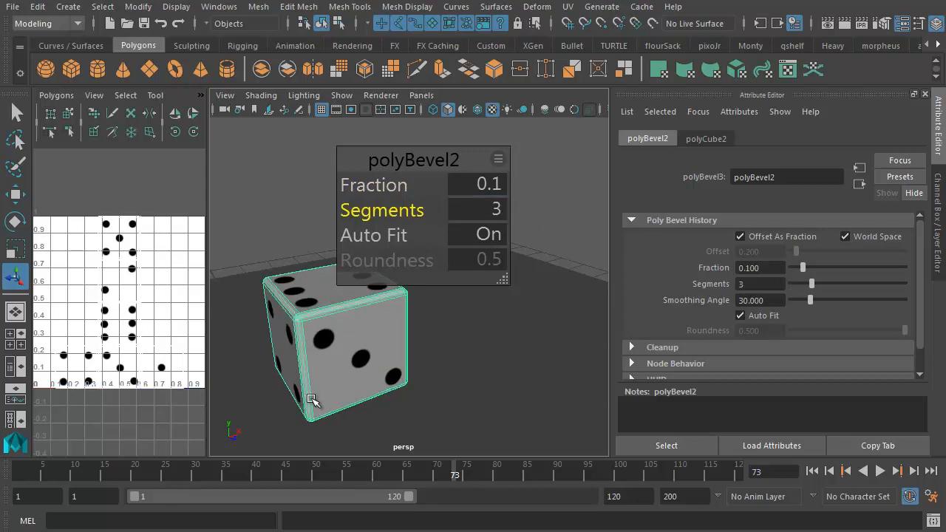
{"action": "left_click", "coordinate": [408, 310]}
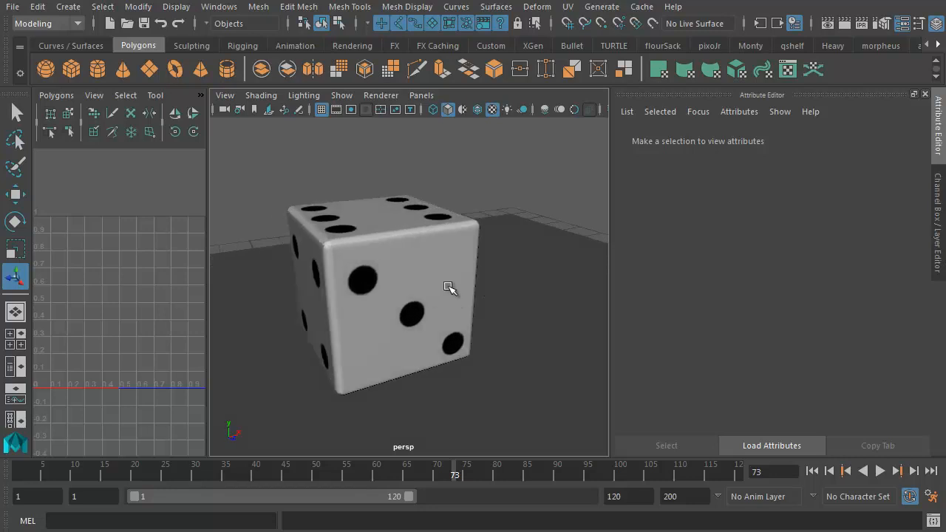
{"action": "left_click", "coordinate": [402, 288]}
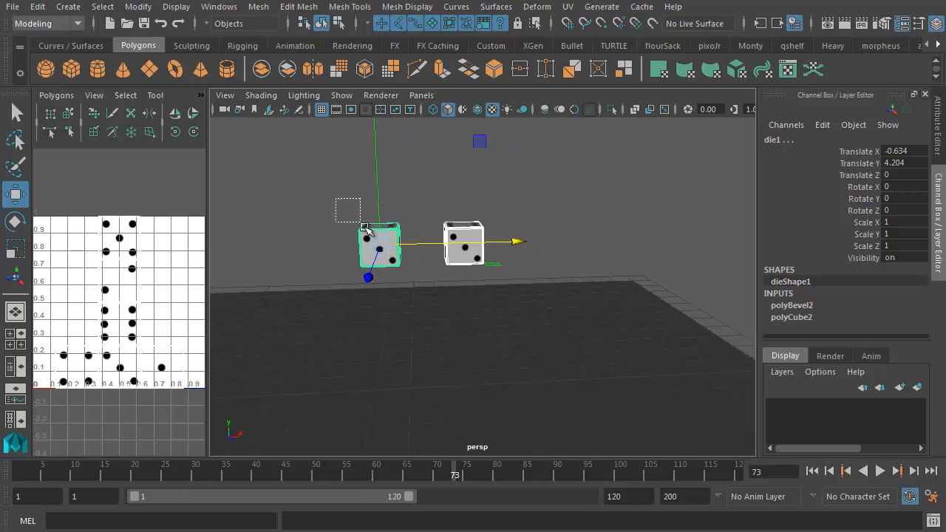
- Rotate the two dice into tilted poses above the ground, roughly ±11° and 30°/-15°
{"action": "left_click", "coordinate": [15, 221]}
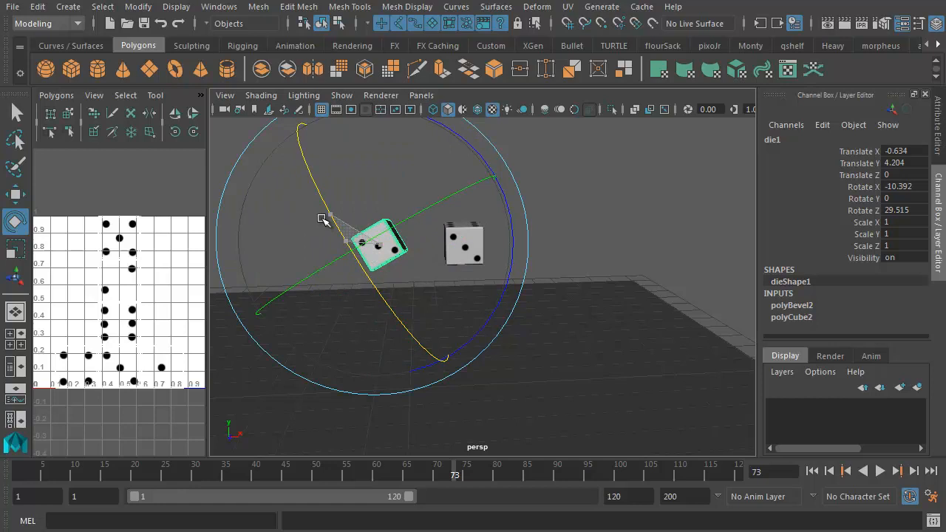
{"action": "left_click", "coordinate": [464, 244]}
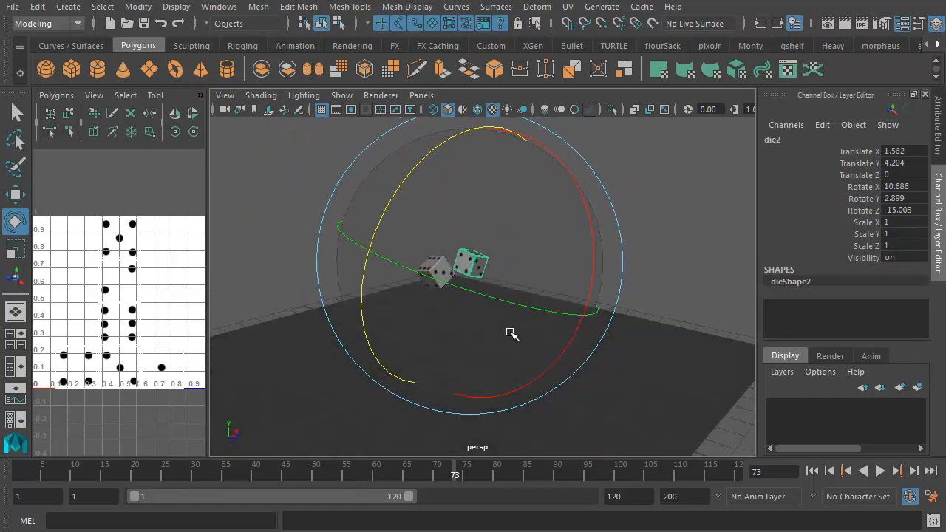
{"action": "left_click_drag", "start_coordinate": [511, 334], "coordinate": [540, 311]}
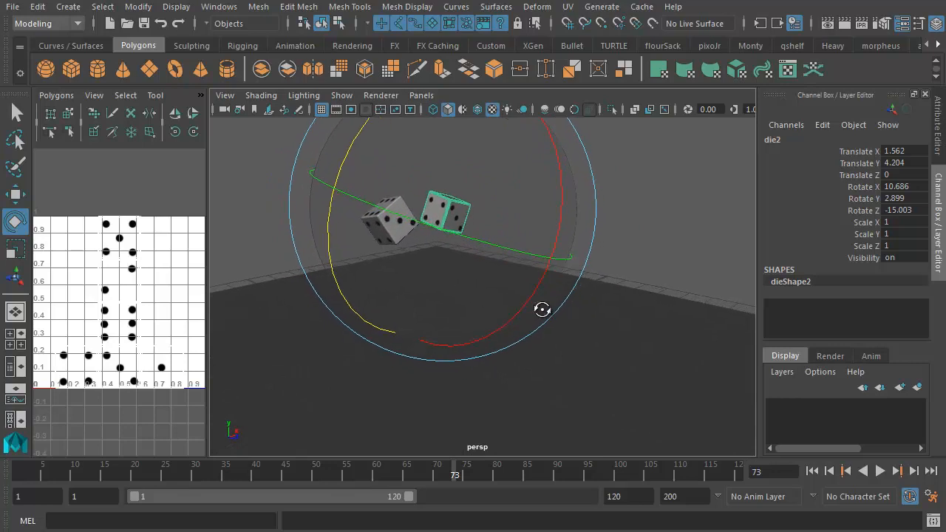
{"action": "left_click_drag", "start_coordinate": [541, 310], "coordinate": [514, 328]}
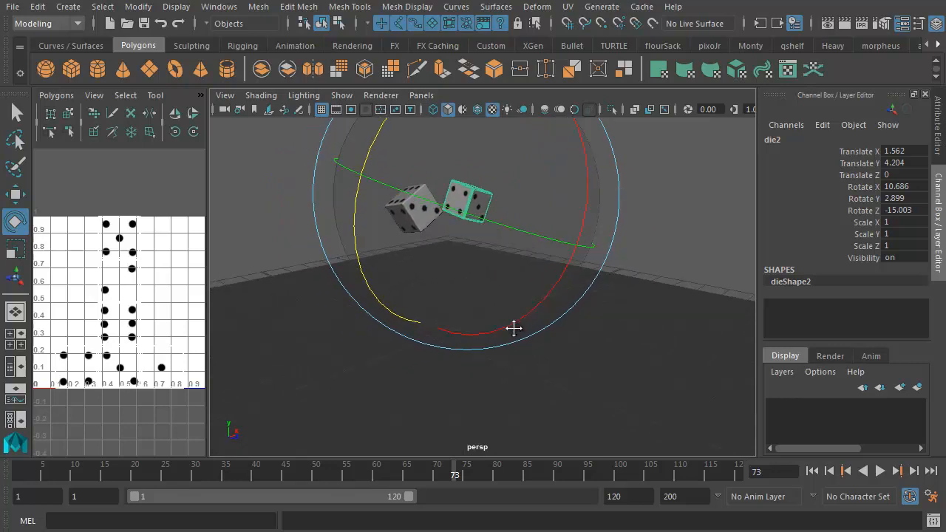
{"action": "left_click_drag", "start_coordinate": [514, 328], "coordinate": [455, 309]}
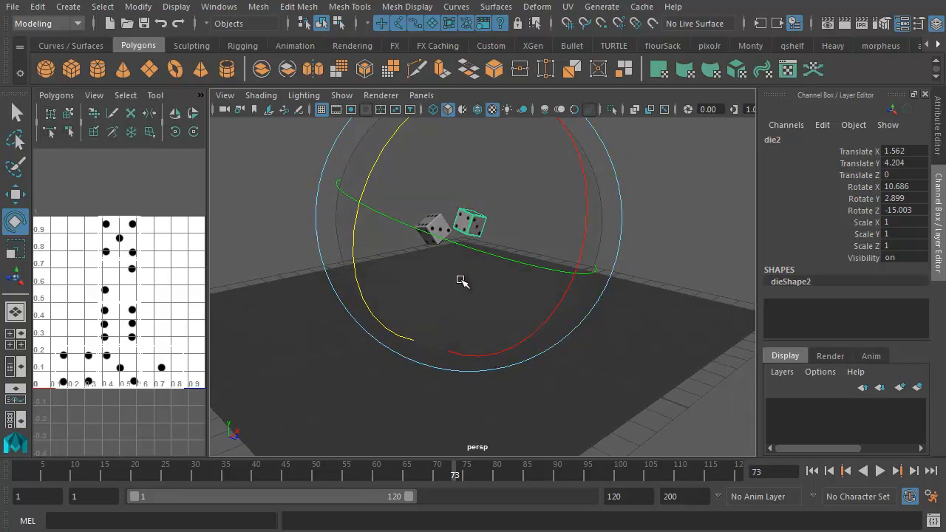
{"action": "mouse_move", "coordinate": [454, 266]}
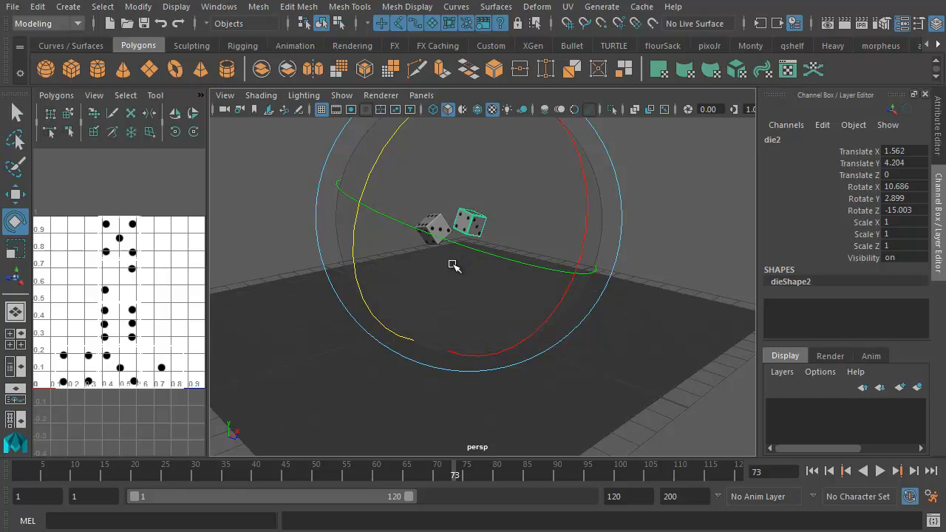
{"action": "mouse_move", "coordinate": [524, 355]}
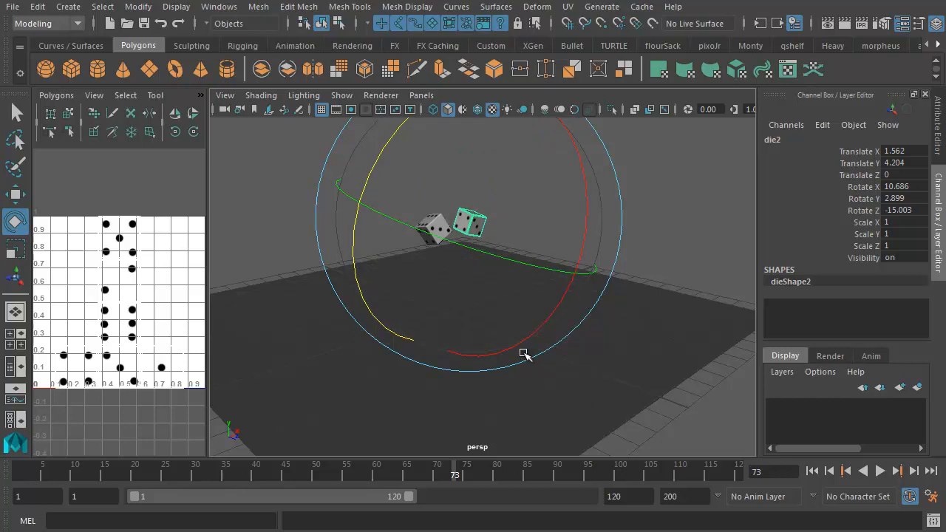
{"action": "left_click", "coordinate": [879, 470]}
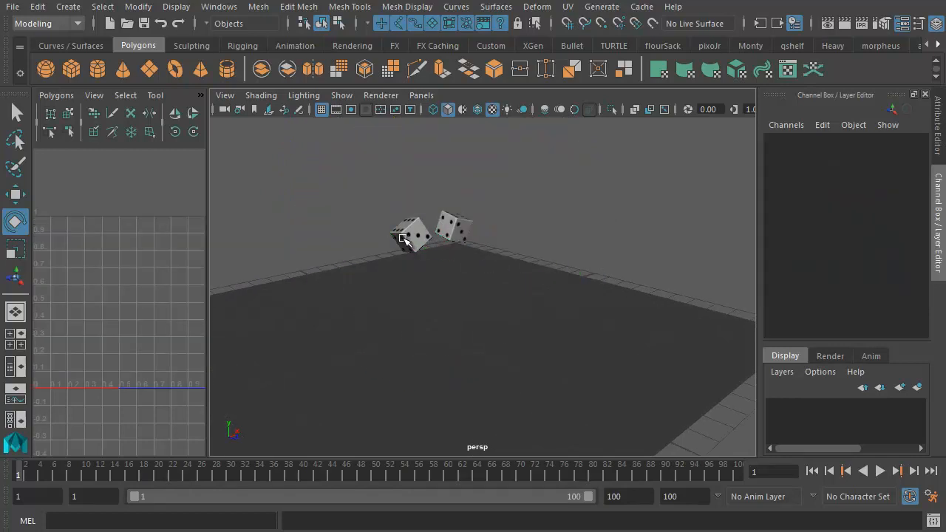
{"action": "left_click", "coordinate": [411, 222]}
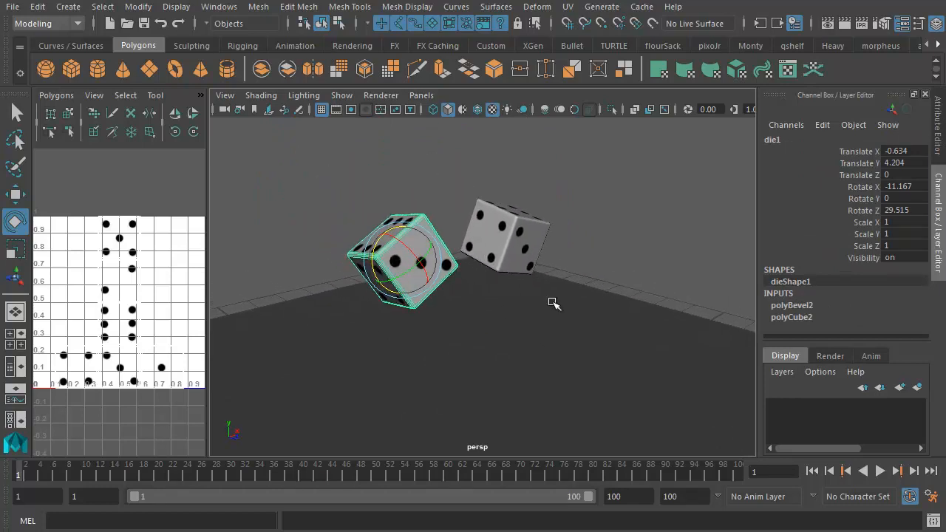
{"action": "mouse_move", "coordinate": [653, 495]}
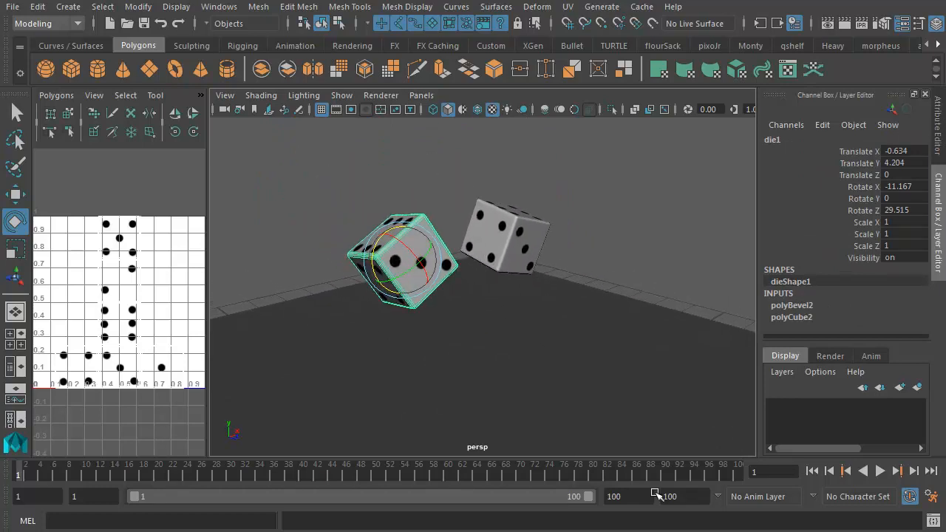
- With both dice selected in the FX menu set, make them active rigid bodies via Fields/Solvers
{"action": "left_click", "coordinate": [506, 237]}
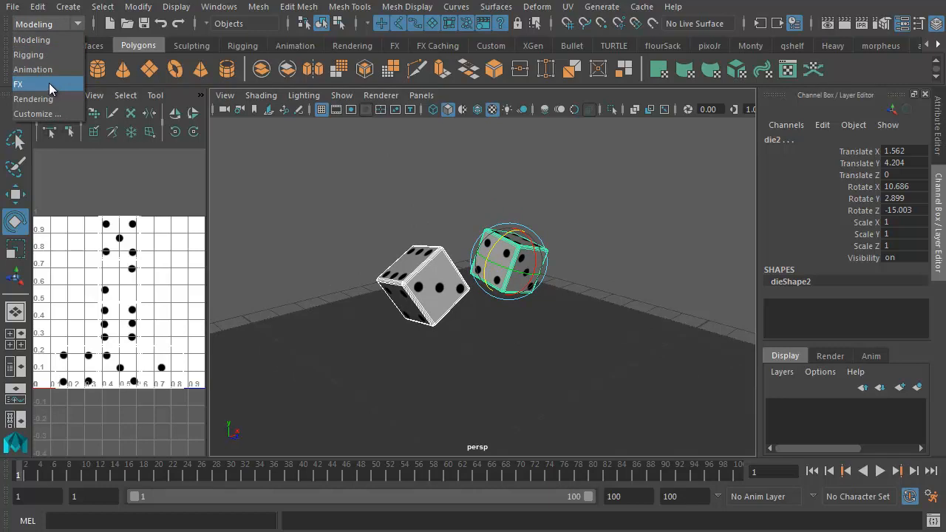
{"action": "left_click", "coordinate": [18, 83]}
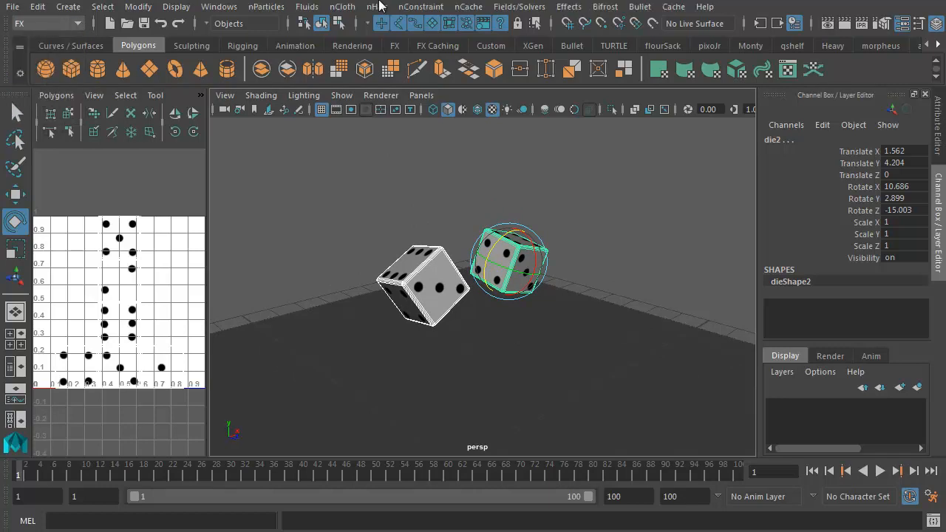
{"action": "mouse_move", "coordinate": [519, 6]}
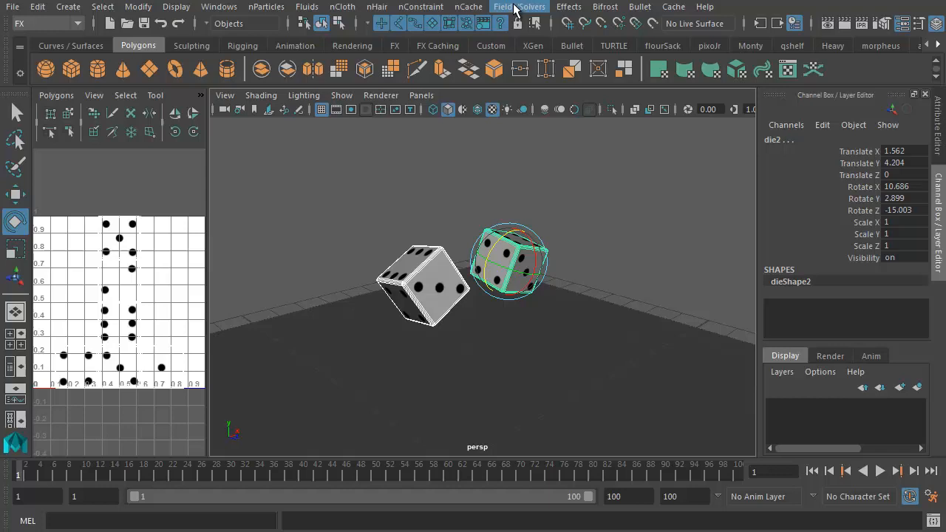
{"action": "left_click", "coordinate": [518, 6]}
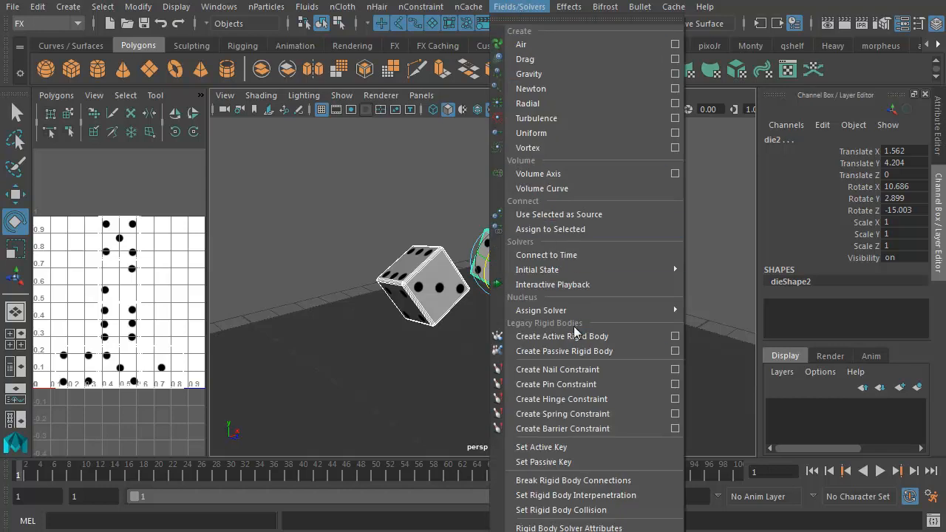
{"action": "mouse_move", "coordinate": [561, 335]}
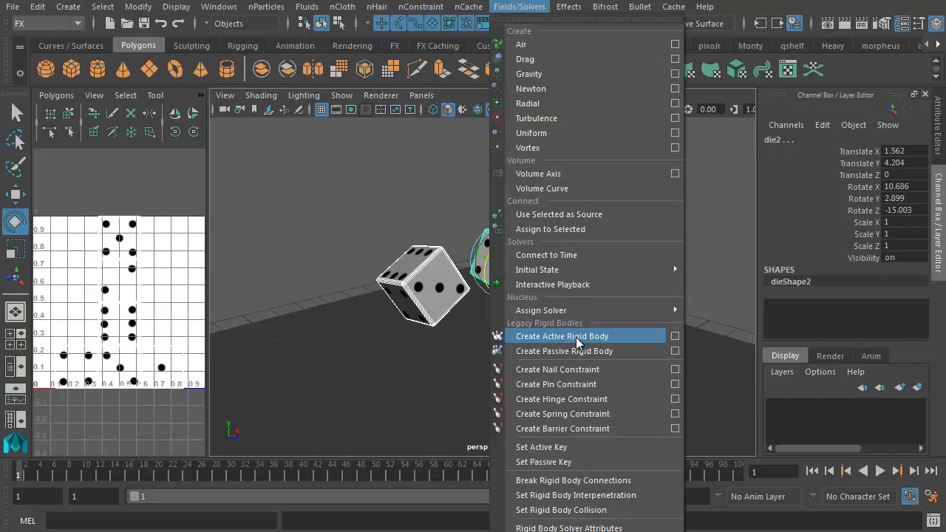
{"action": "left_click", "coordinate": [561, 336]}
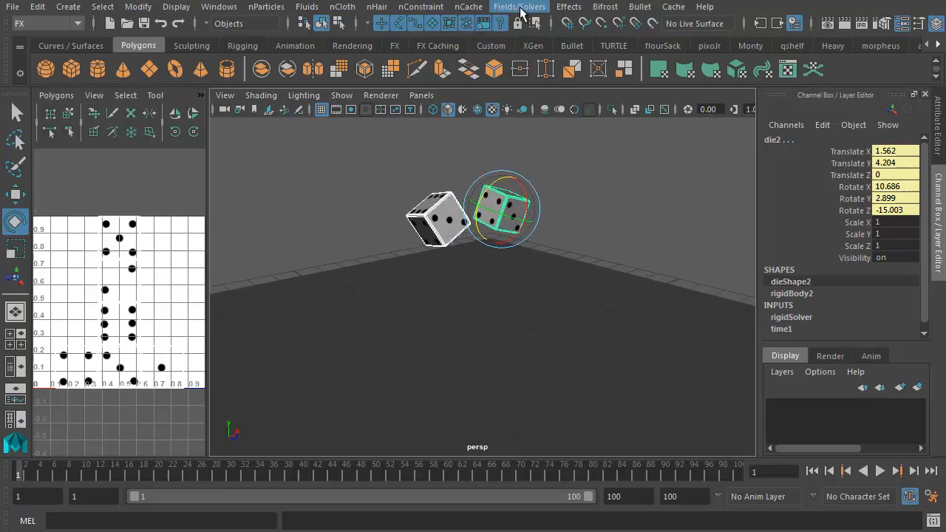
- Add a Gravity field from Fields/Solvers acting on the selected dice
{"action": "left_click", "coordinate": [520, 6]}
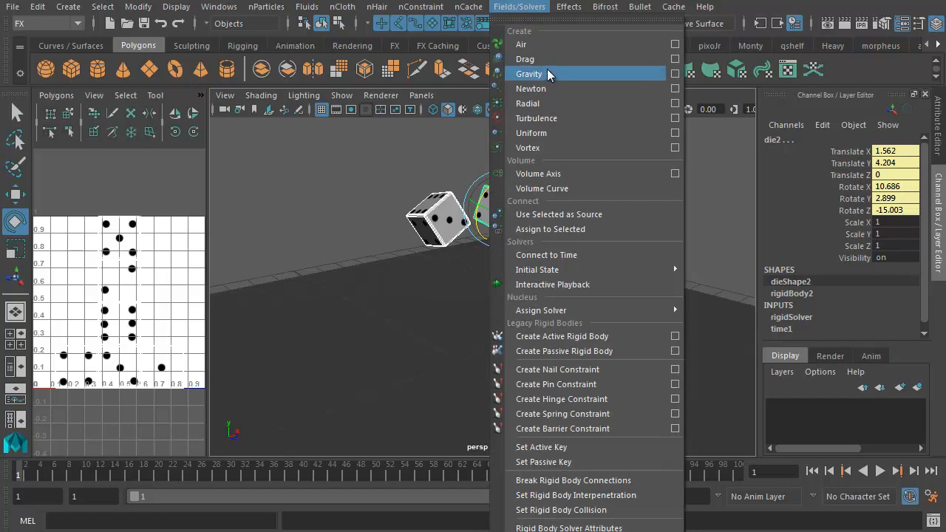
{"action": "left_click", "coordinate": [529, 74]}
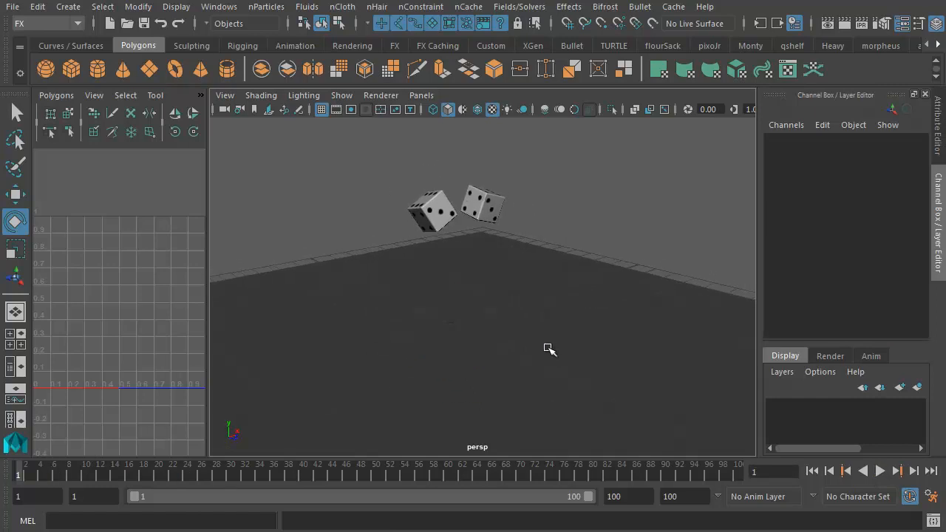
{"action": "mouse_move", "coordinate": [549, 340]}
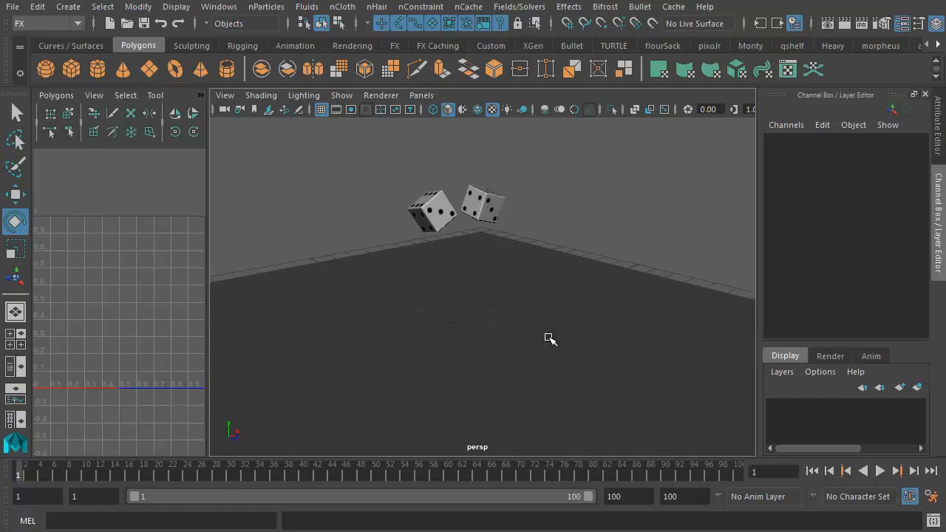
- Make the ground plane a passive rigid body via Fields/Solvers
{"action": "left_click", "coordinate": [451, 325]}
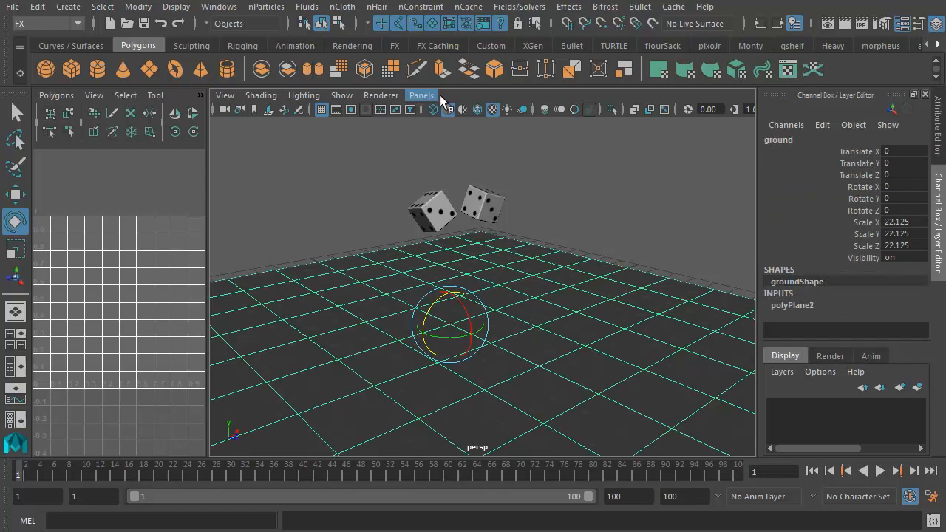
{"action": "left_click", "coordinate": [520, 6]}
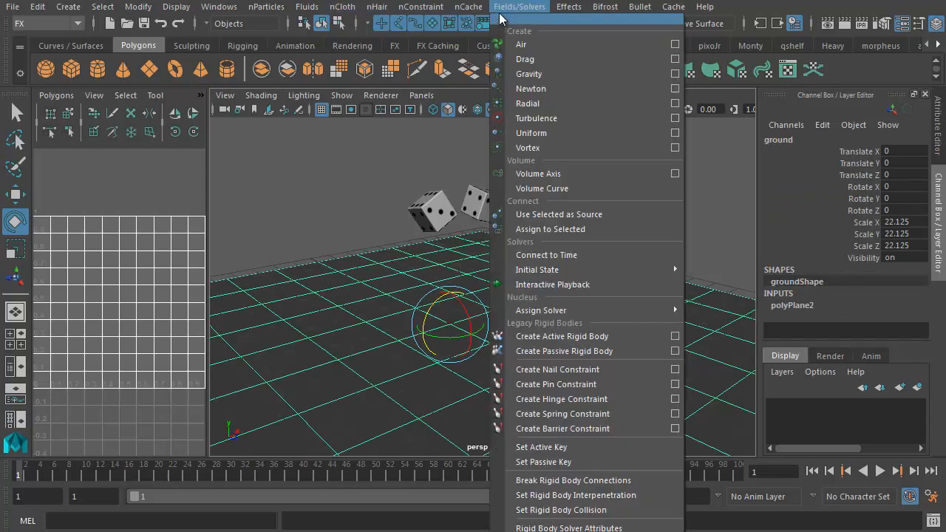
{"action": "mouse_move", "coordinate": [562, 351]}
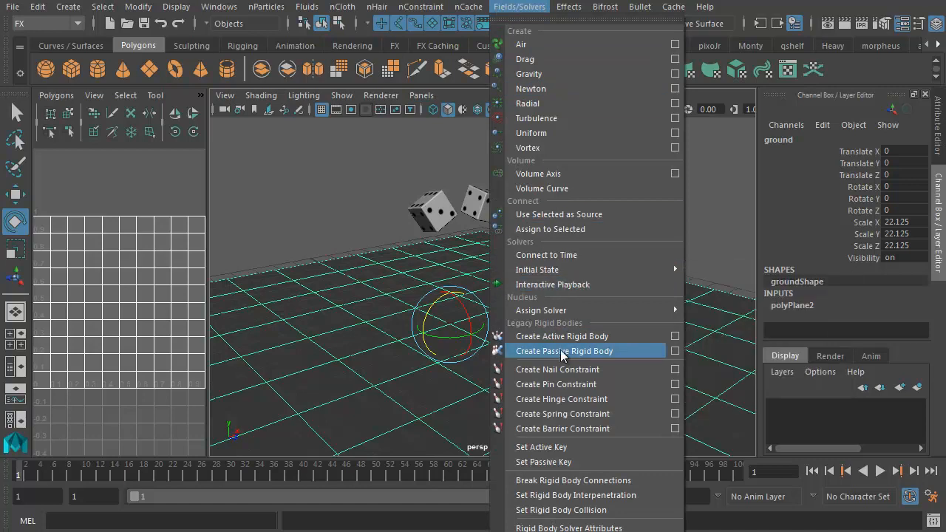
{"action": "left_click", "coordinate": [565, 352]}
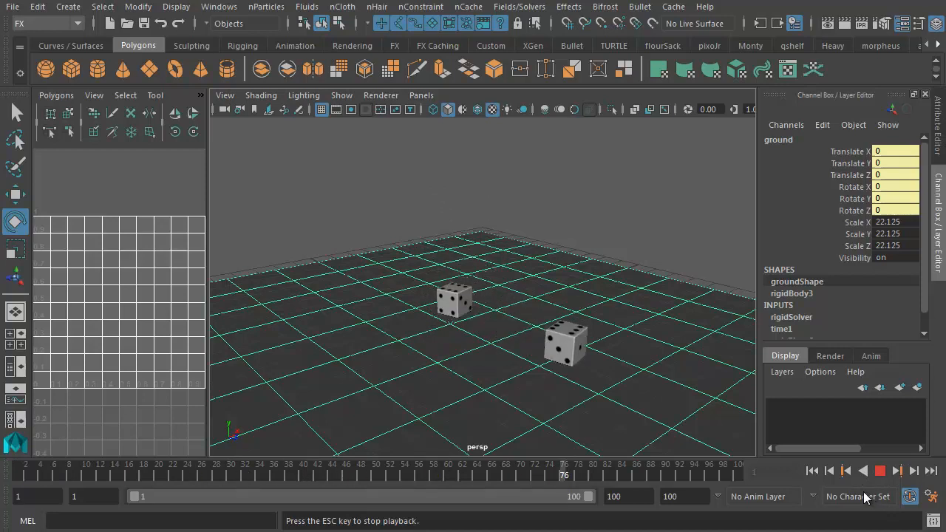
- Play the simulation so both dice fall and land on the ground
{"action": "left_click", "coordinate": [881, 470]}
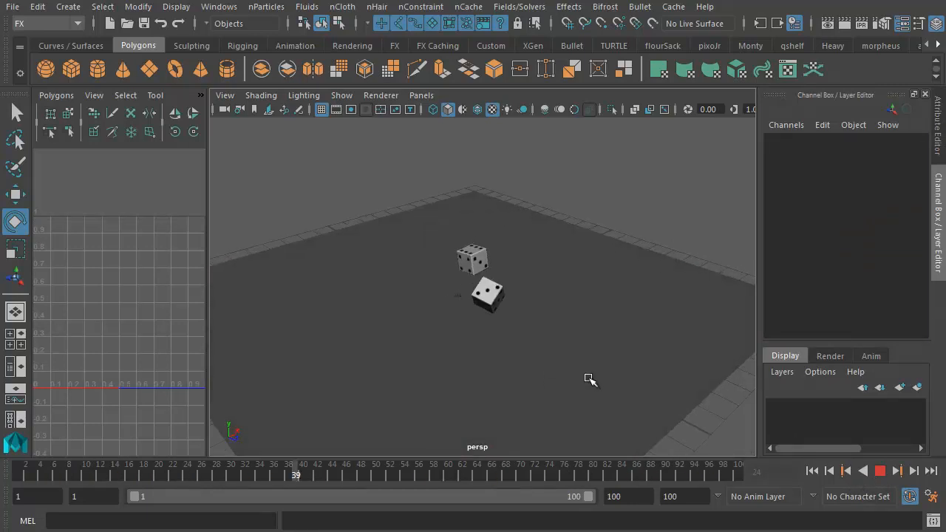
{"action": "left_click", "coordinate": [896, 470]}
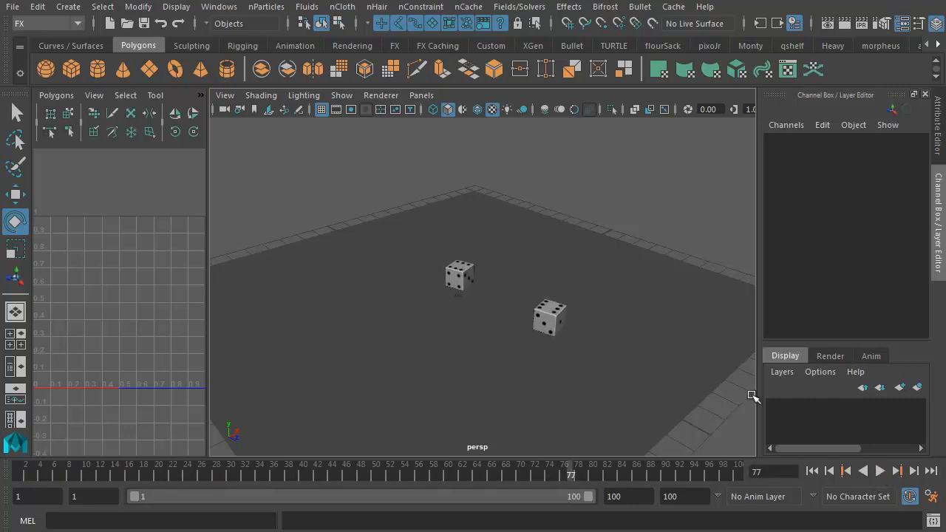
{"action": "left_click", "coordinate": [550, 318]}
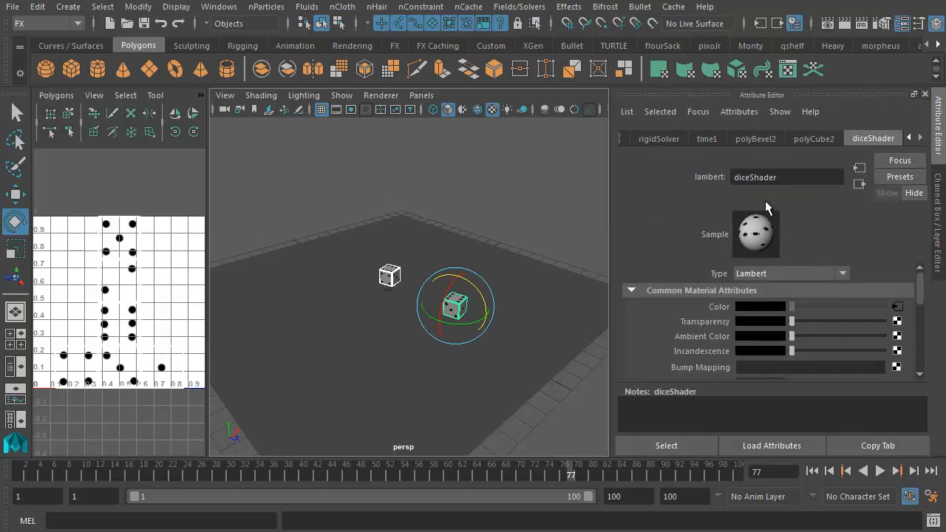
{"action": "mouse_move", "coordinate": [919, 145]}
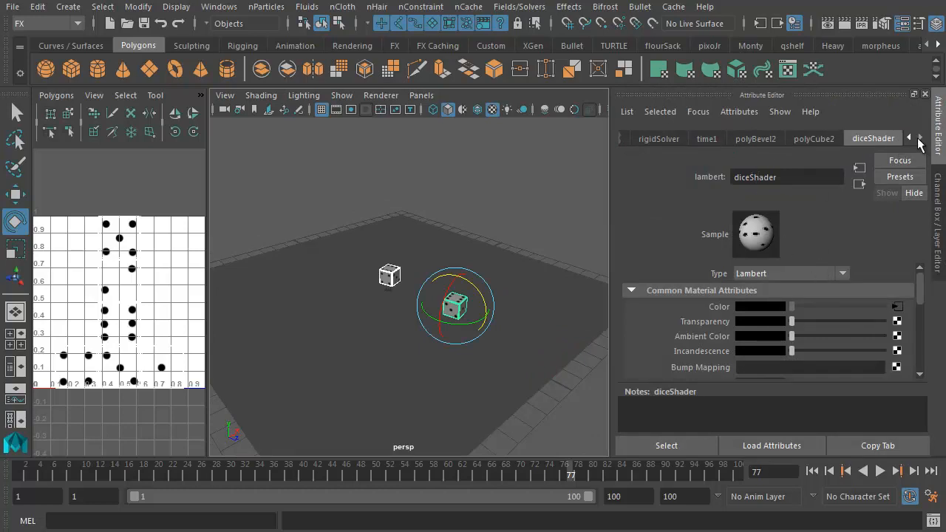
- Show the die's rigidBody1 attributes, revealing mass 1 and bounciness 0.6
{"action": "left_click", "coordinate": [919, 139]}
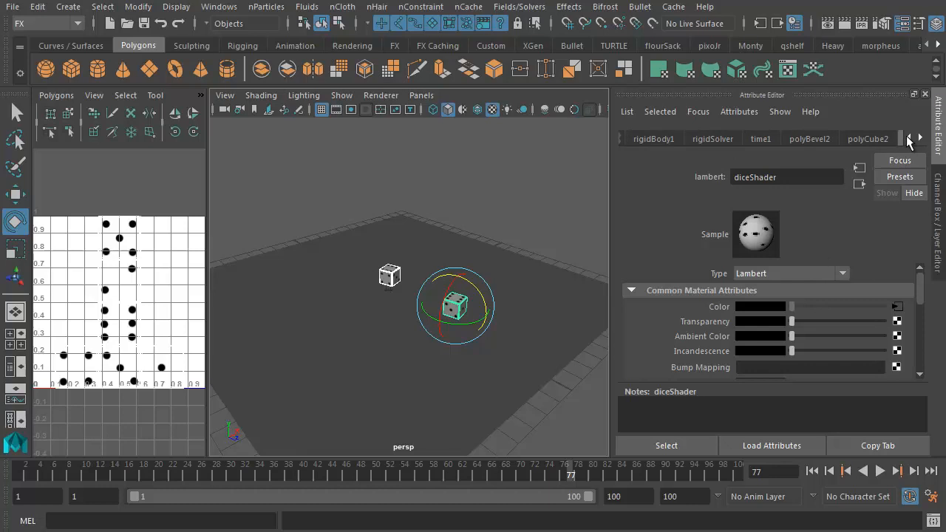
{"action": "left_click", "coordinate": [653, 139]}
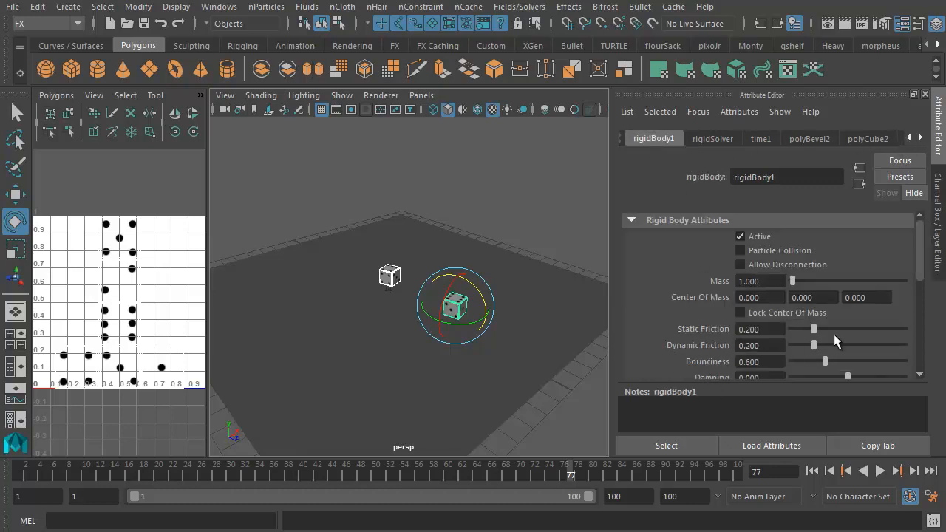
{"action": "scroll", "scroll_direction": "down", "scroll_amount": 3}
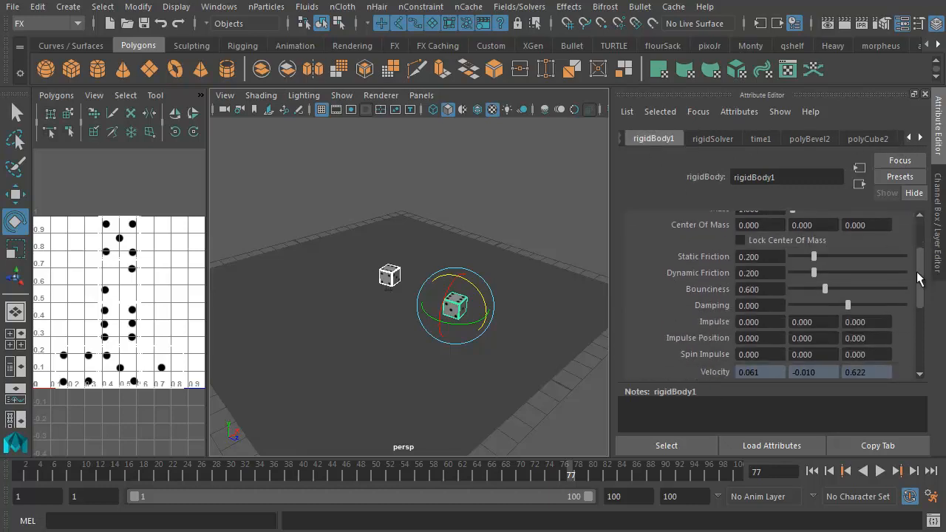
{"action": "scroll", "scroll_direction": "down", "scroll_amount": 3}
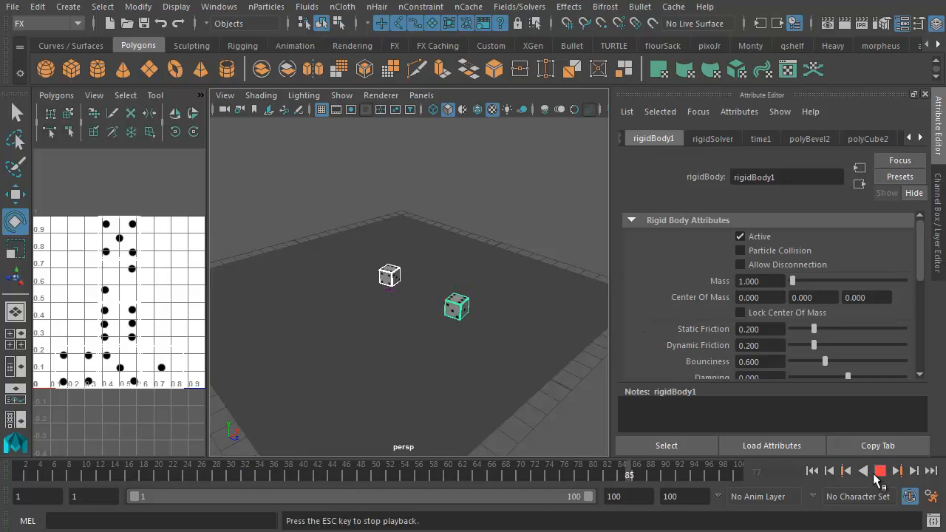
- Stop playback and rewind to frame 1, returning the dice to their raised positions
{"action": "left_click", "coordinate": [880, 470]}
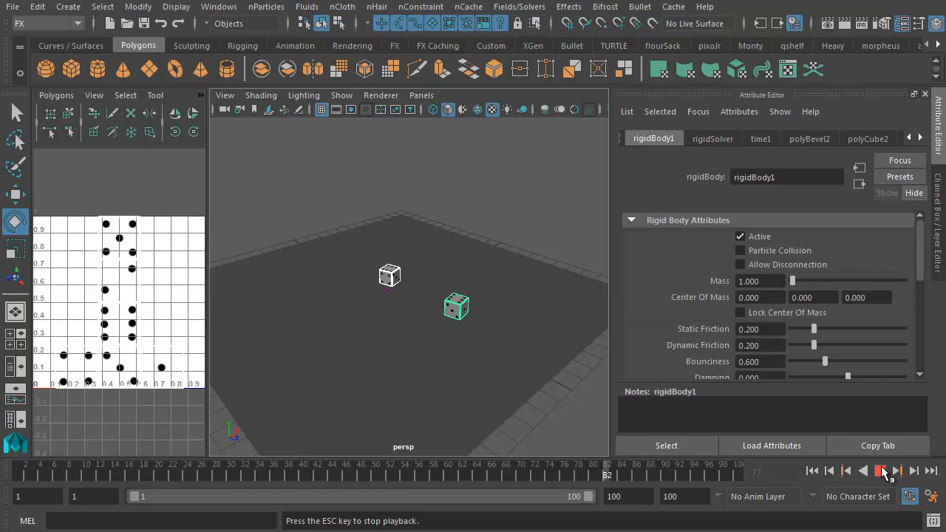
{"action": "left_click", "coordinate": [880, 469]}
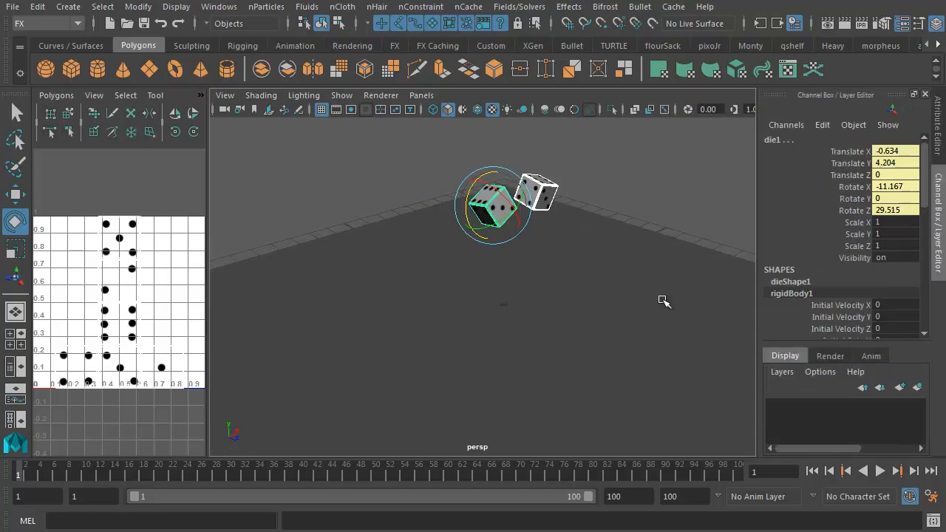
{"action": "mouse_move", "coordinate": [415, 280]}
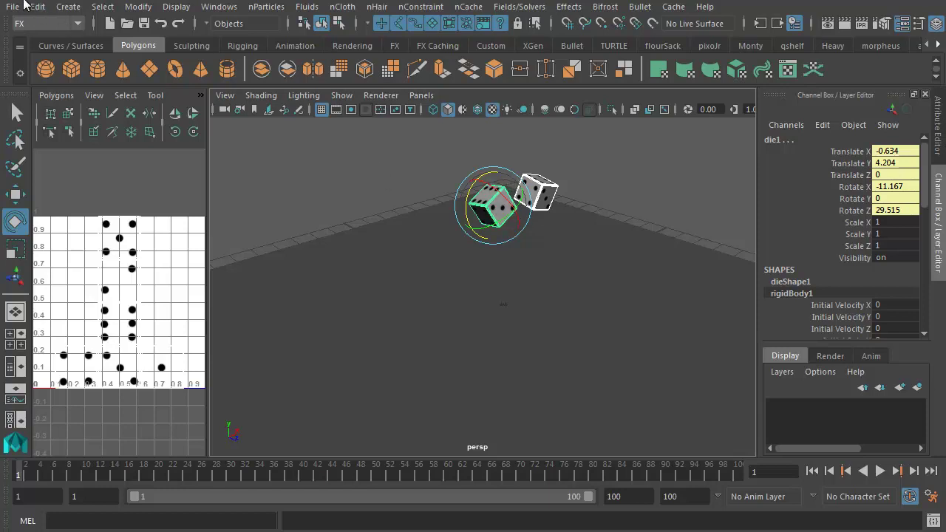
- Bake the dice's rigid body simulation to keyframes sampled every 2 frames
{"action": "left_click", "coordinate": [36, 6]}
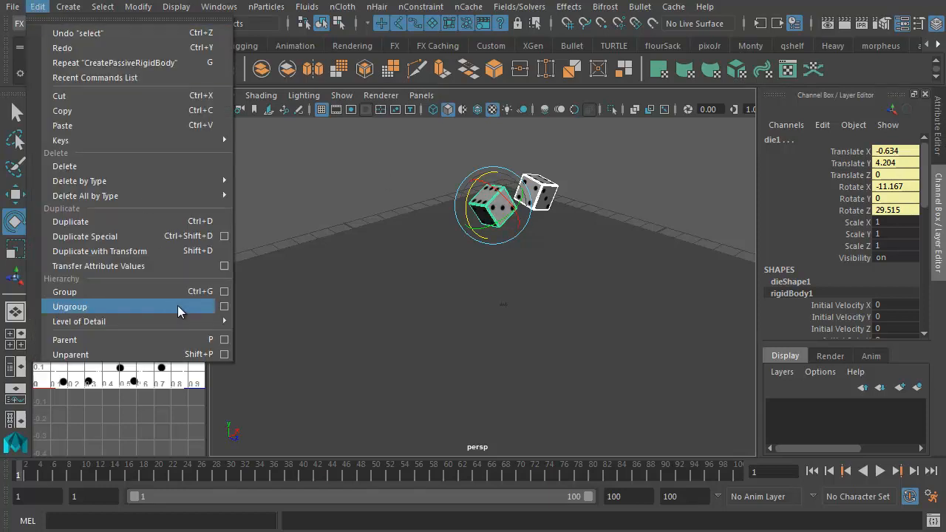
{"action": "mouse_move", "coordinate": [61, 138]}
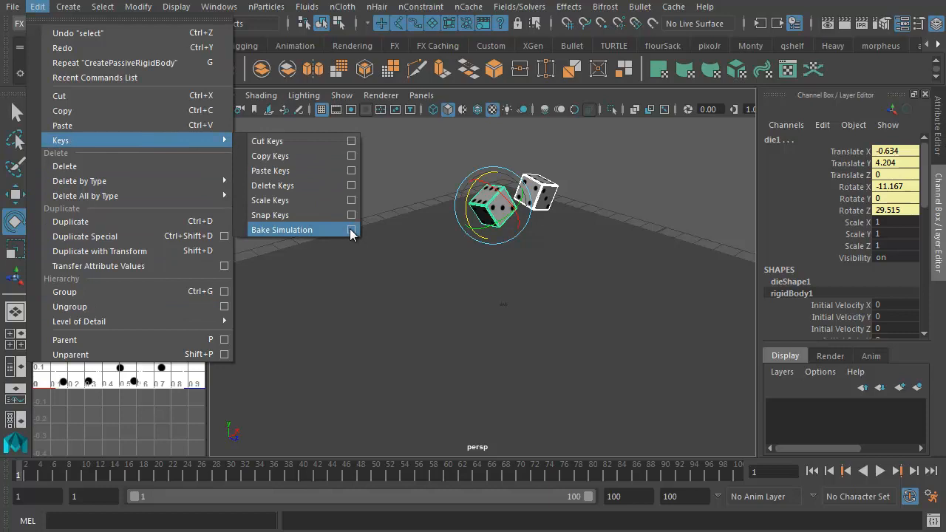
{"action": "left_click", "coordinate": [352, 231]}
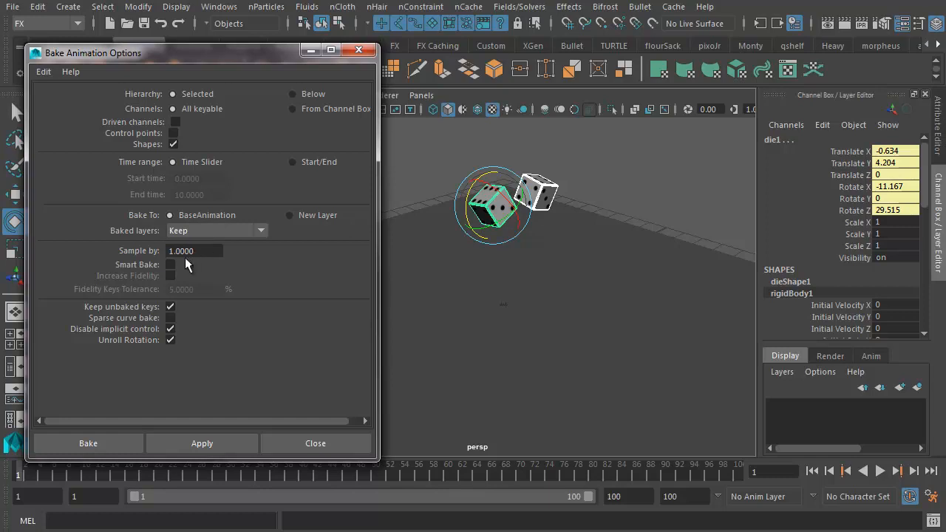
{"action": "mouse_move", "coordinate": [201, 264]}
{"action": "type", "text": "2.0000"}
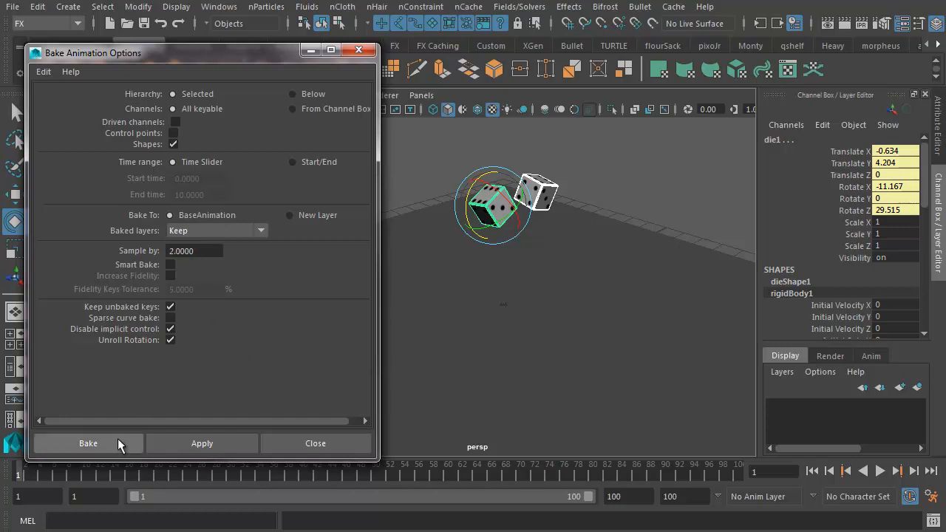
{"action": "mouse_move", "coordinate": [136, 431]}
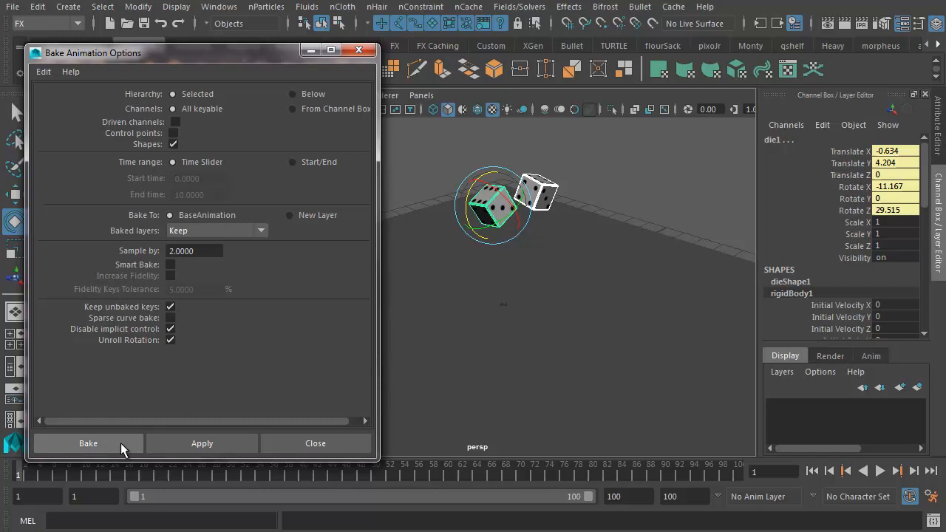
{"action": "mouse_move", "coordinate": [113, 447]}
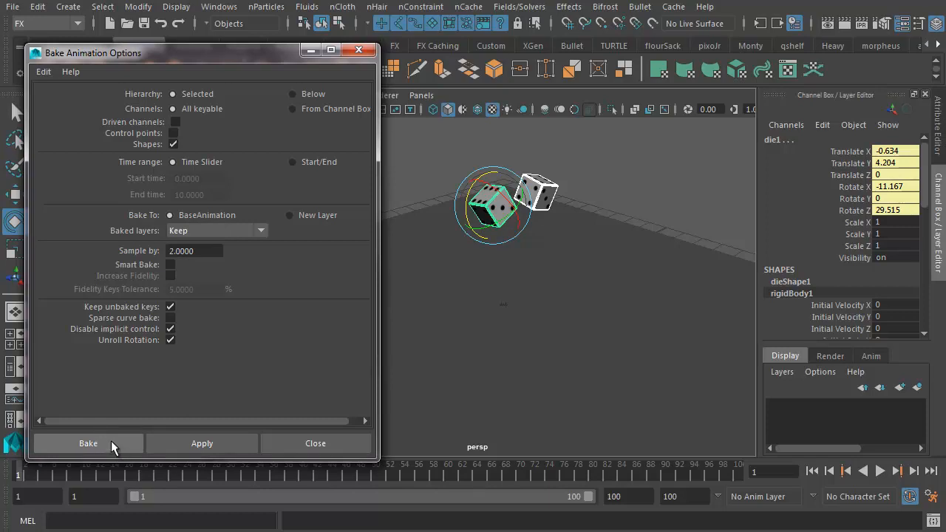
{"action": "left_click", "coordinate": [88, 444]}
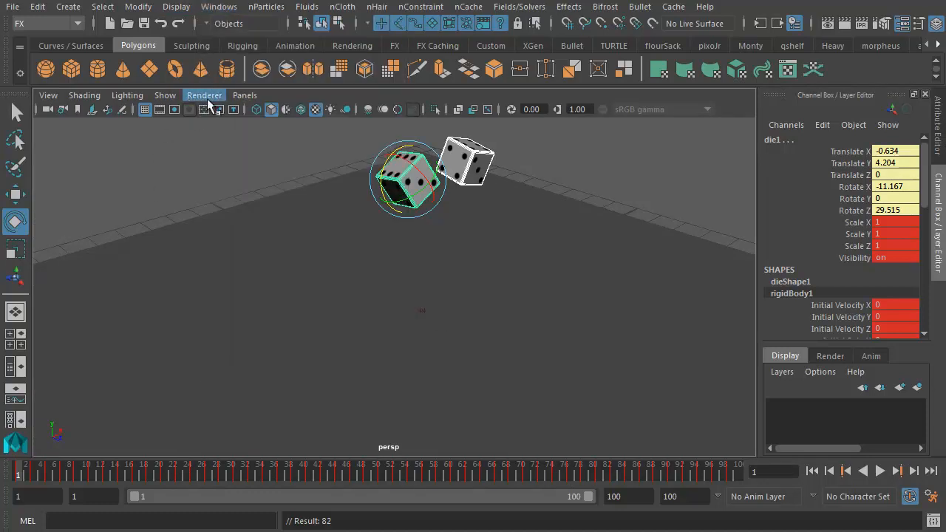
- Split the workspace into Three Panes Split Top and shorten the lower pane
{"action": "left_click", "coordinate": [245, 95]}
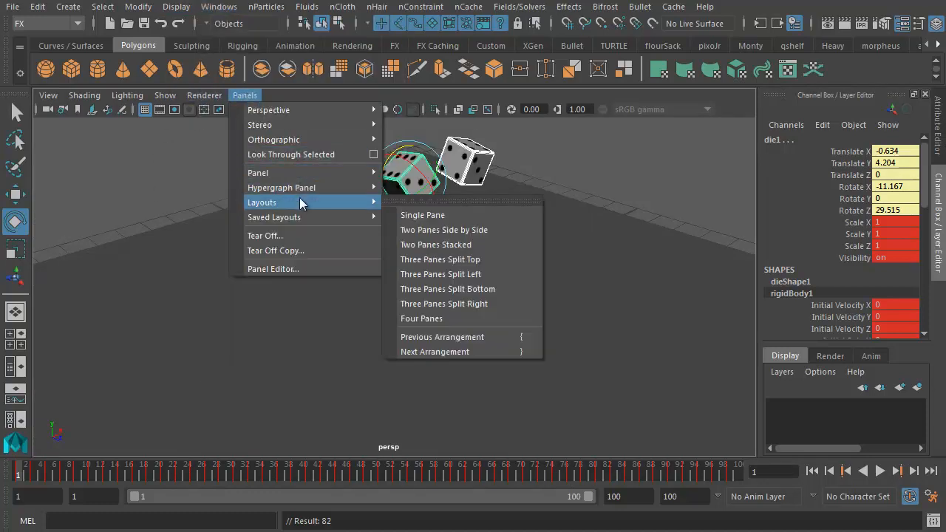
{"action": "mouse_move", "coordinate": [440, 260]}
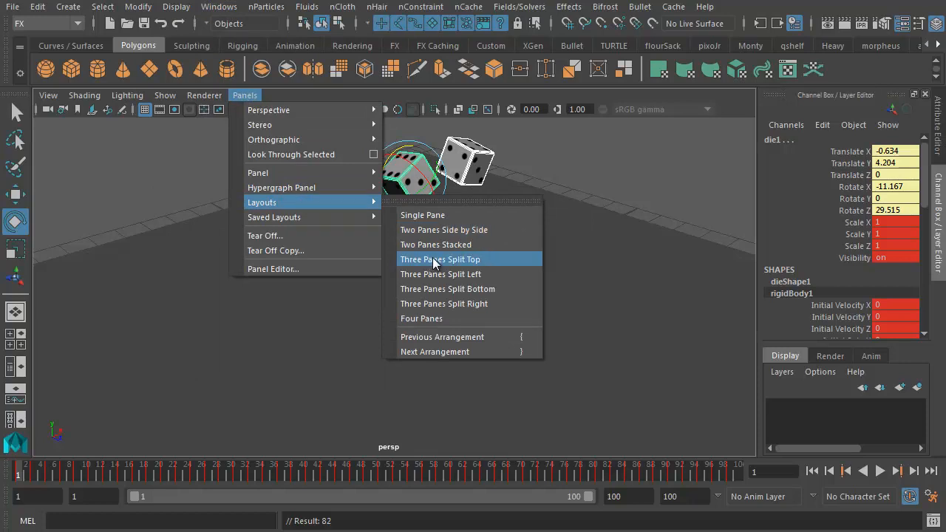
{"action": "left_click", "coordinate": [440, 259]}
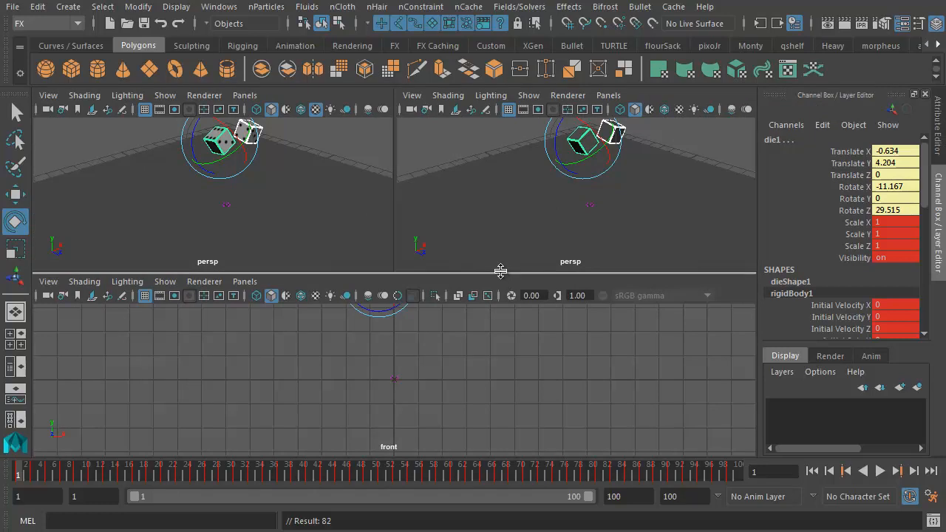
{"action": "left_click_drag", "start_coordinate": [501, 269], "coordinate": [503, 302]}
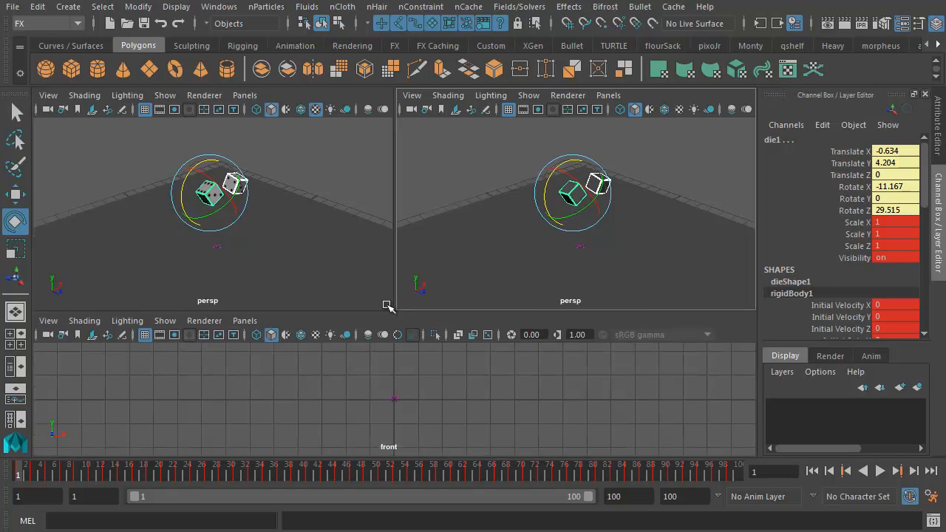
- Display the Graph Editor with die2's baked curves in the lower pane
{"action": "left_click", "coordinate": [245, 319]}
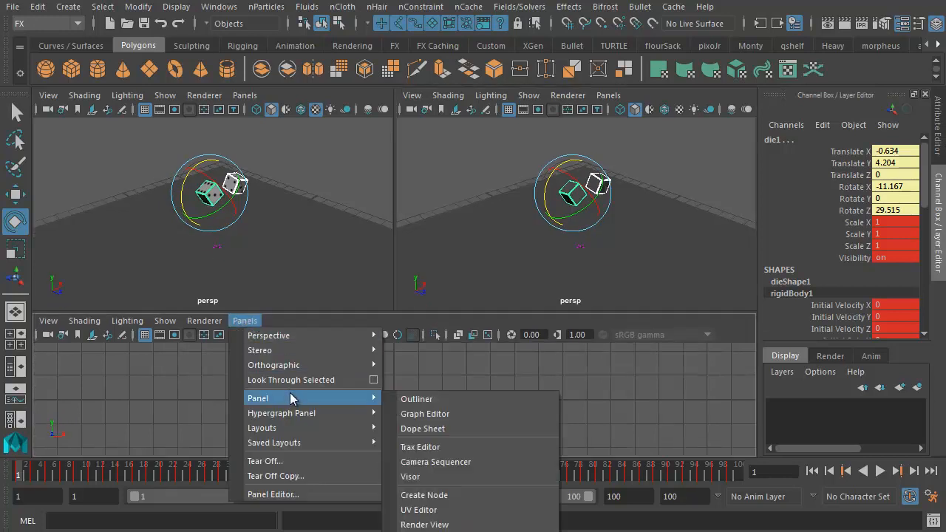
{"action": "left_click", "coordinate": [426, 414]}
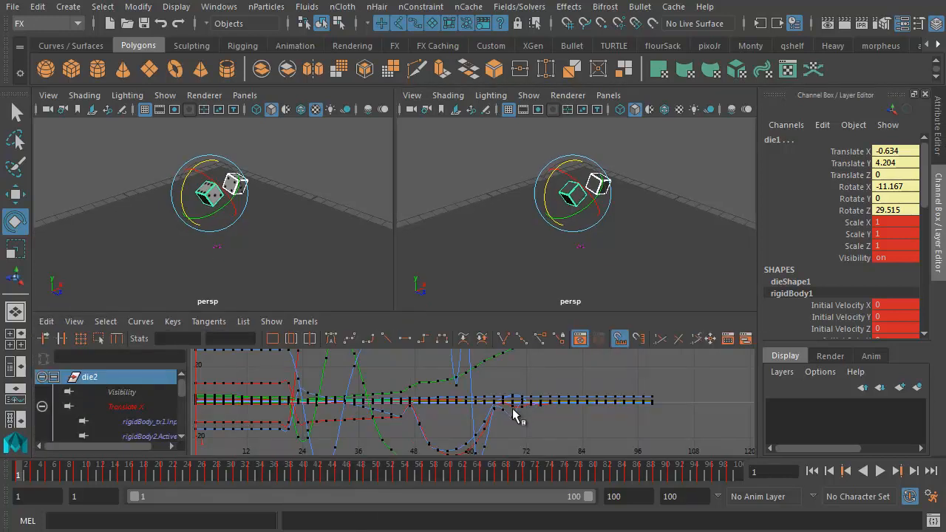
{"action": "mouse_move", "coordinate": [515, 266]}
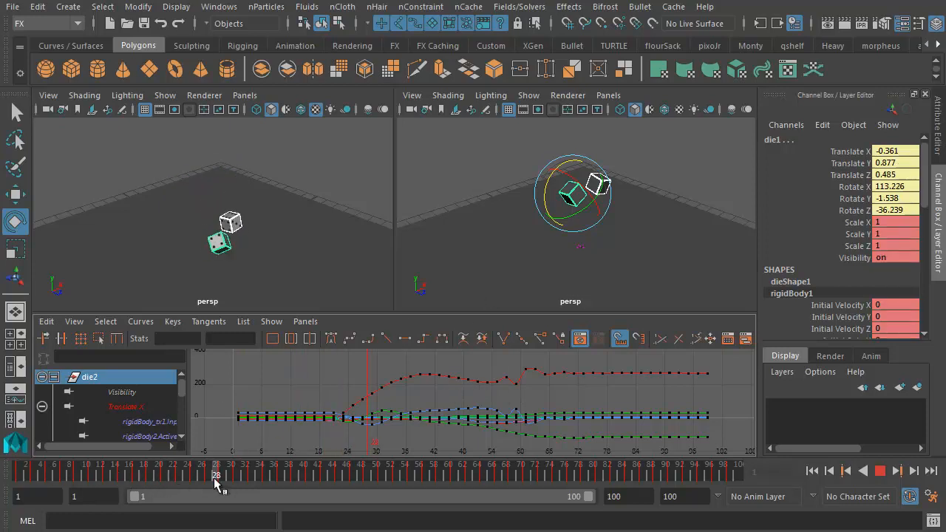
- Delete gravityField1 from the scene through the Outliner
{"action": "left_click", "coordinate": [219, 5]}
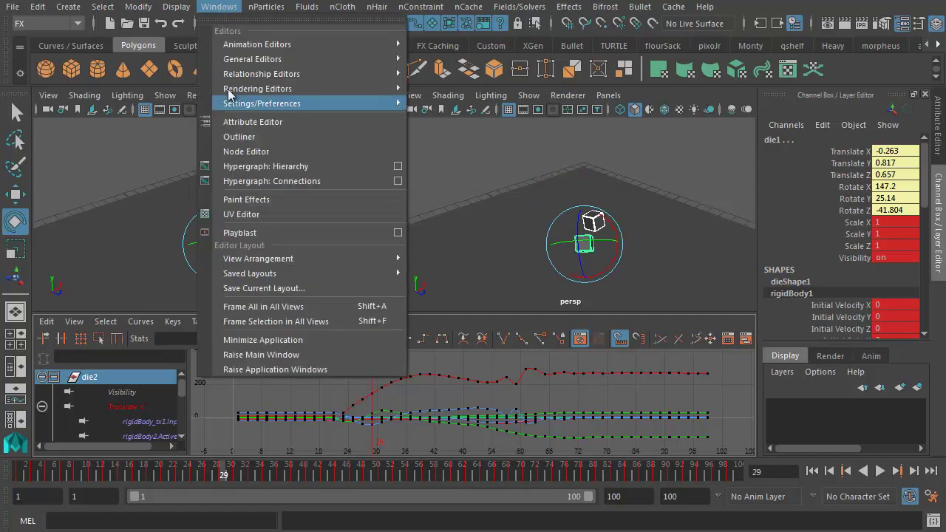
{"action": "left_click", "coordinate": [239, 136]}
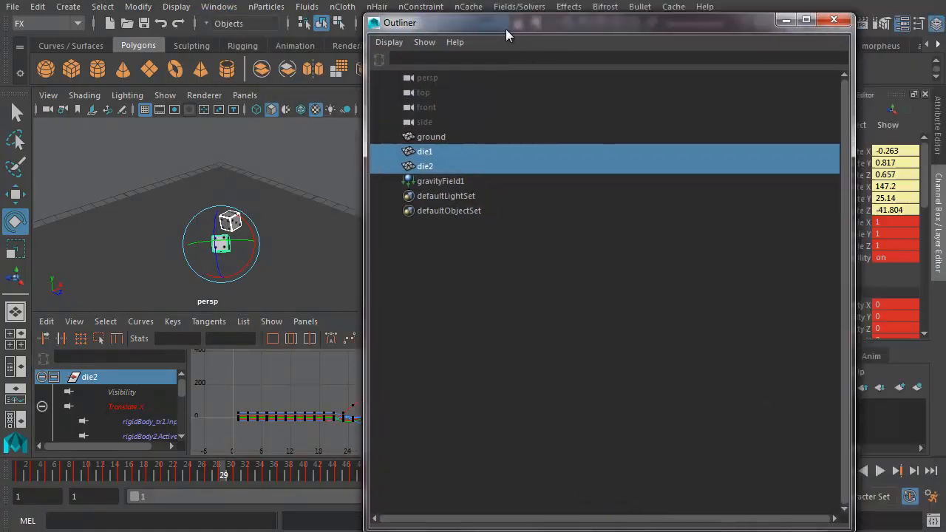
{"action": "left_click", "coordinate": [440, 180]}
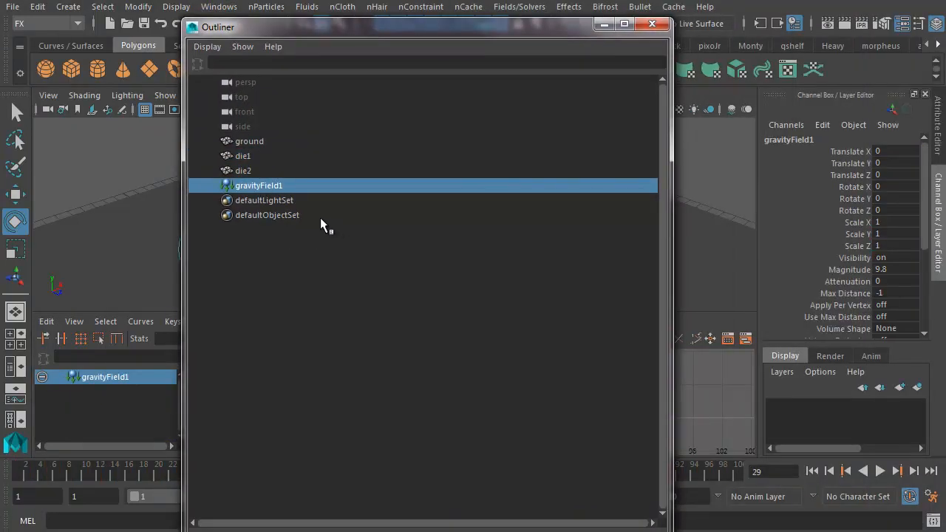
{"action": "key", "text": "Delete"}
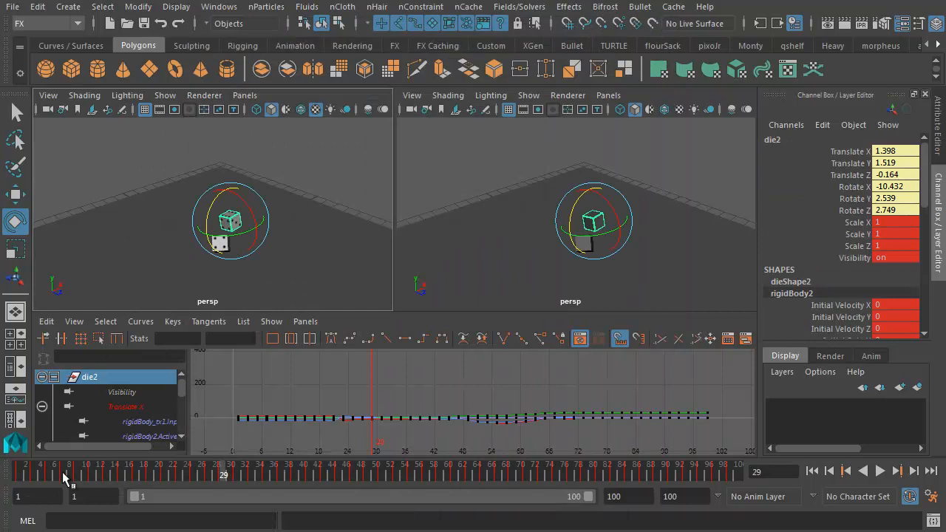
{"action": "mouse_move", "coordinate": [42, 466]}
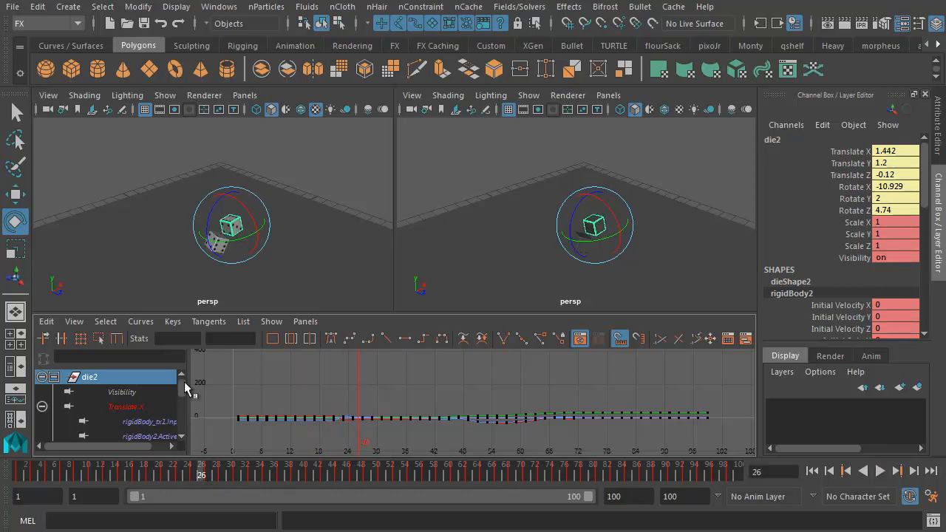
- Remove extra keys from die2's Rotate X curve to smooth its dip
{"action": "scroll", "scroll_direction": "down", "scroll_amount": 3}
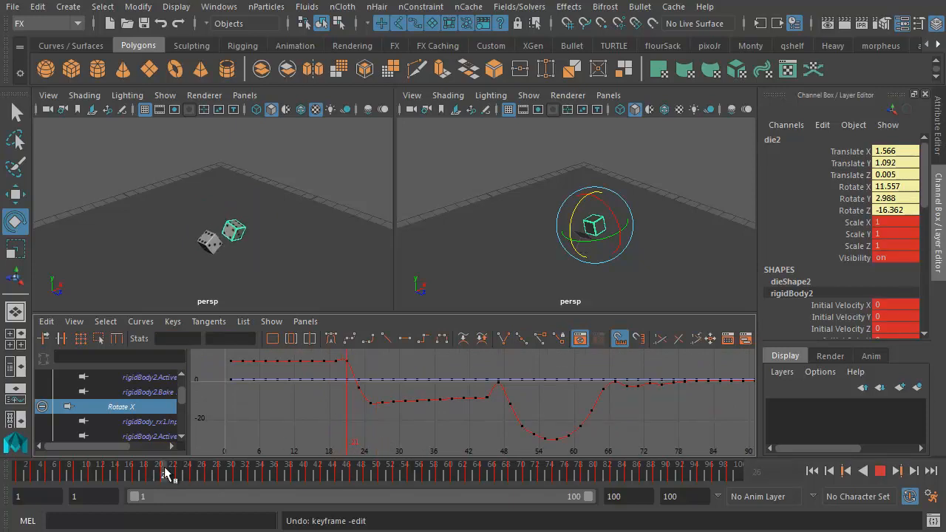
{"action": "left_click", "coordinate": [225, 464]}
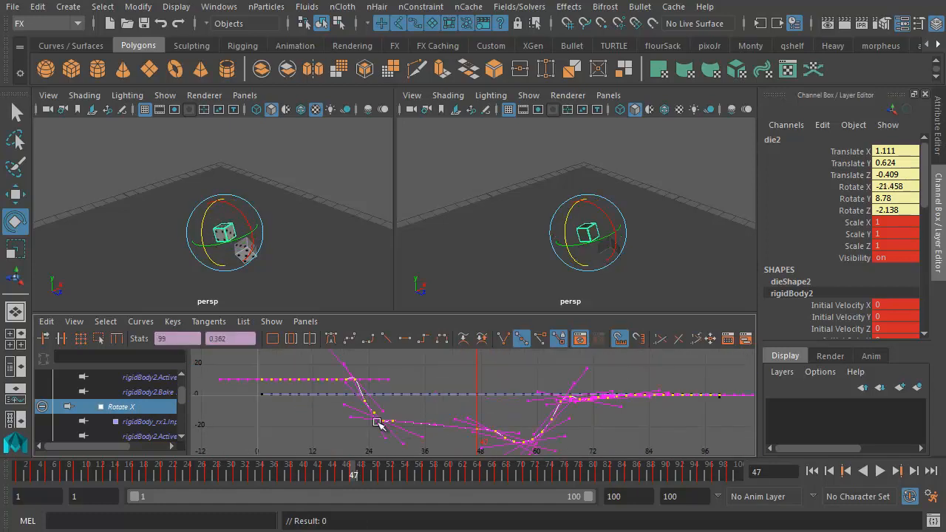
{"action": "key", "text": "ctrl+z"}
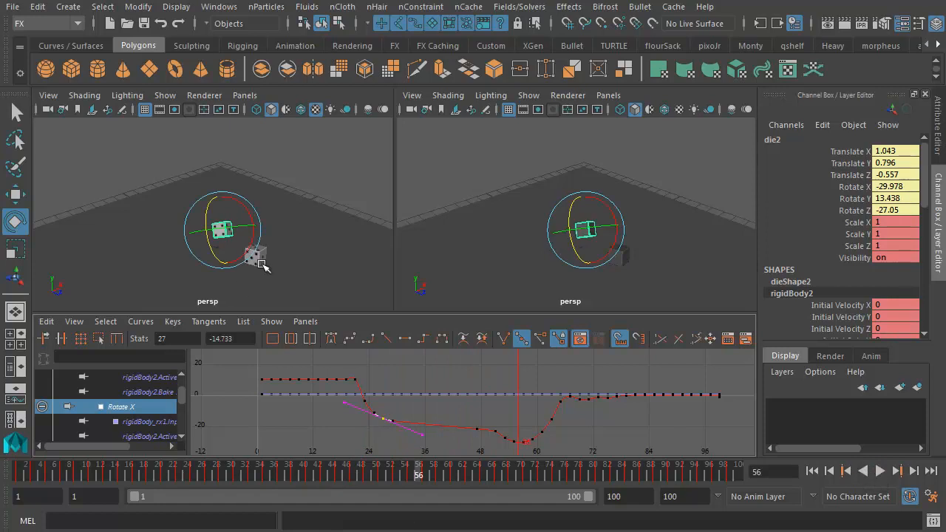
- Select die1 to display its baked curves and move to an earlier frame
{"action": "left_click", "coordinate": [180, 476]}
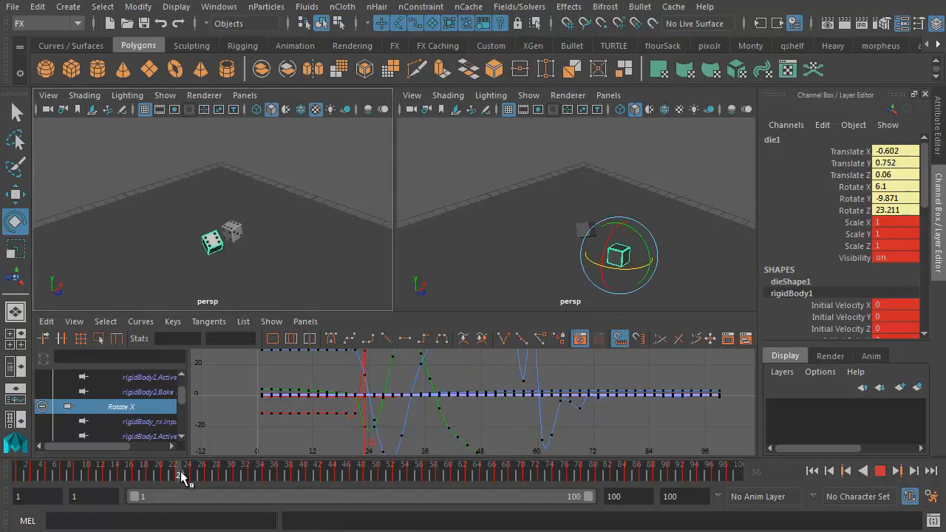
{"action": "left_click", "coordinate": [186, 464]}
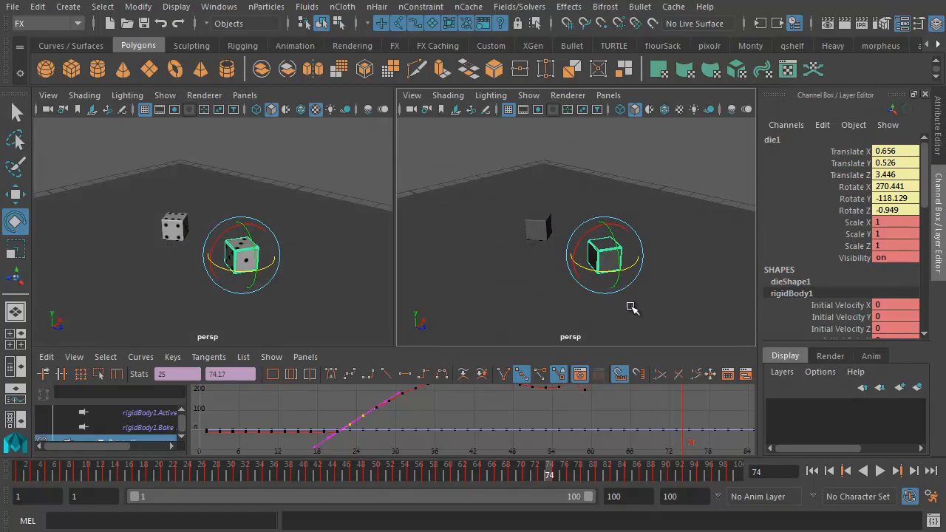
{"action": "mouse_move", "coordinate": [611, 315]}
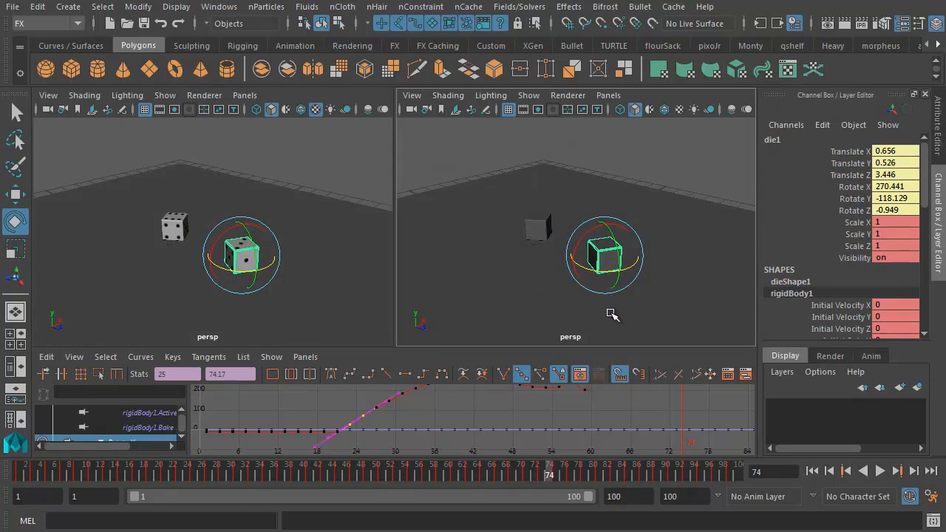
{"action": "mouse_move", "coordinate": [634, 305]}
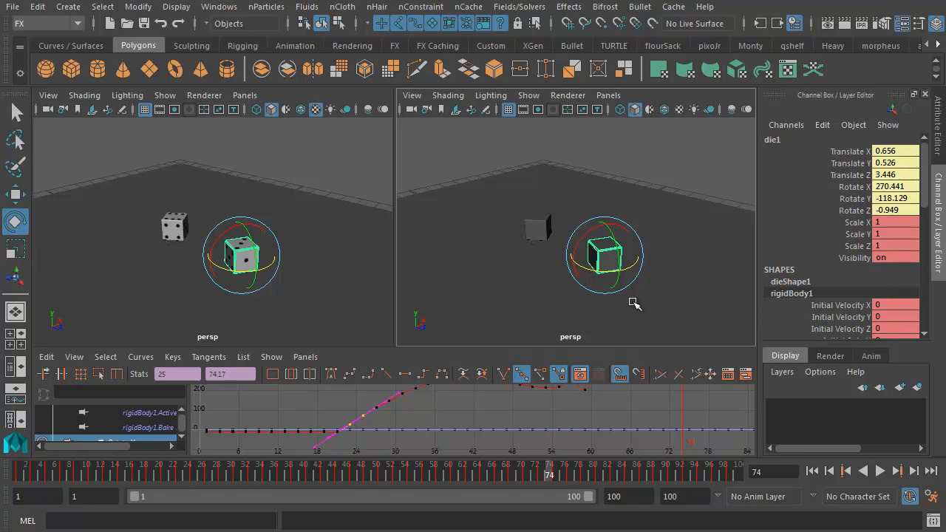
{"action": "mouse_move", "coordinate": [624, 304]}
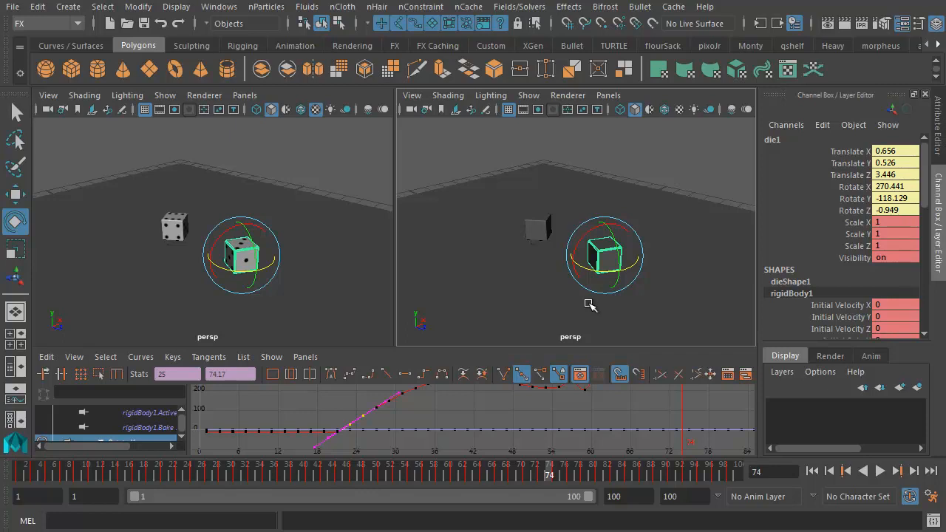
{"action": "mouse_move", "coordinate": [624, 307]}
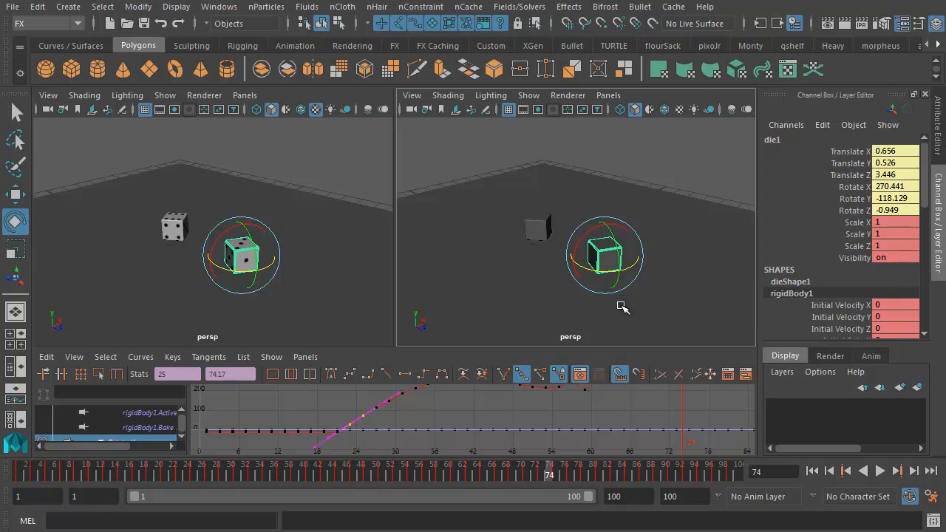
{"action": "mouse_move", "coordinate": [608, 306]}
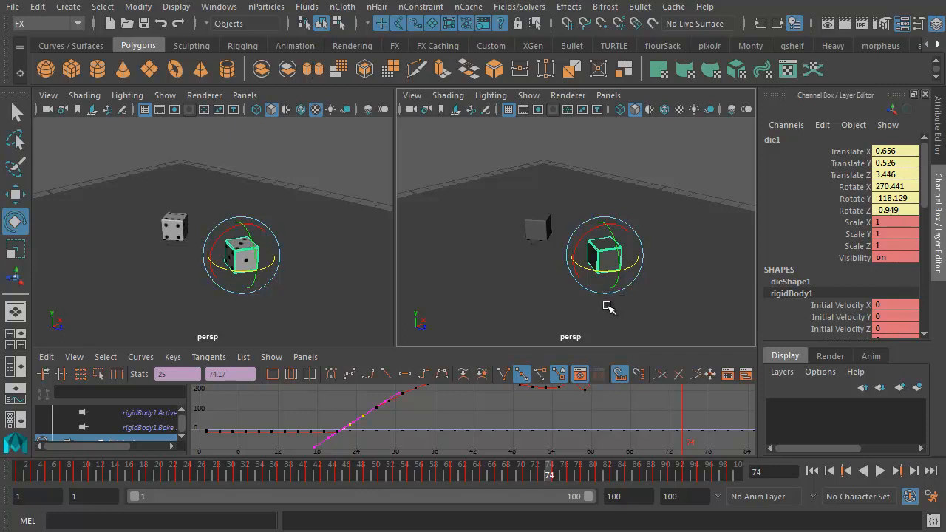